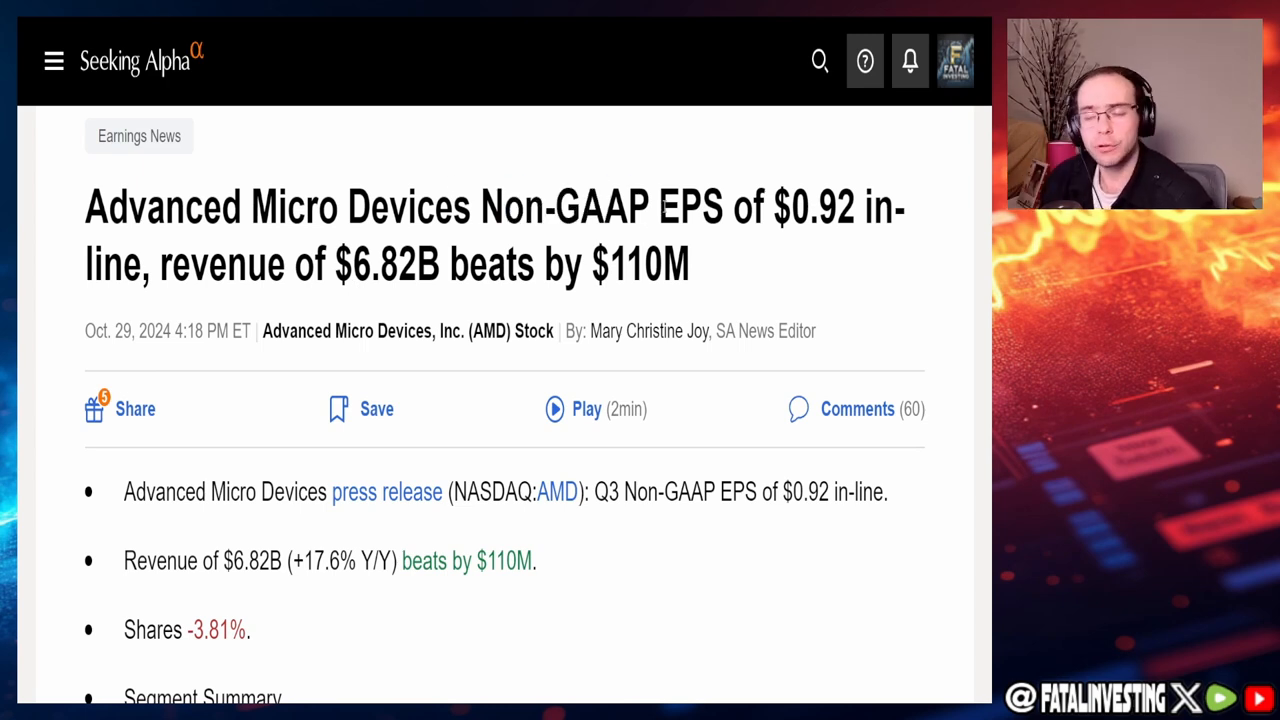
Step: Scroll AMD's Seeking Alpha summary page and open the article on why AMD stock is falling
scroll("down", 3)
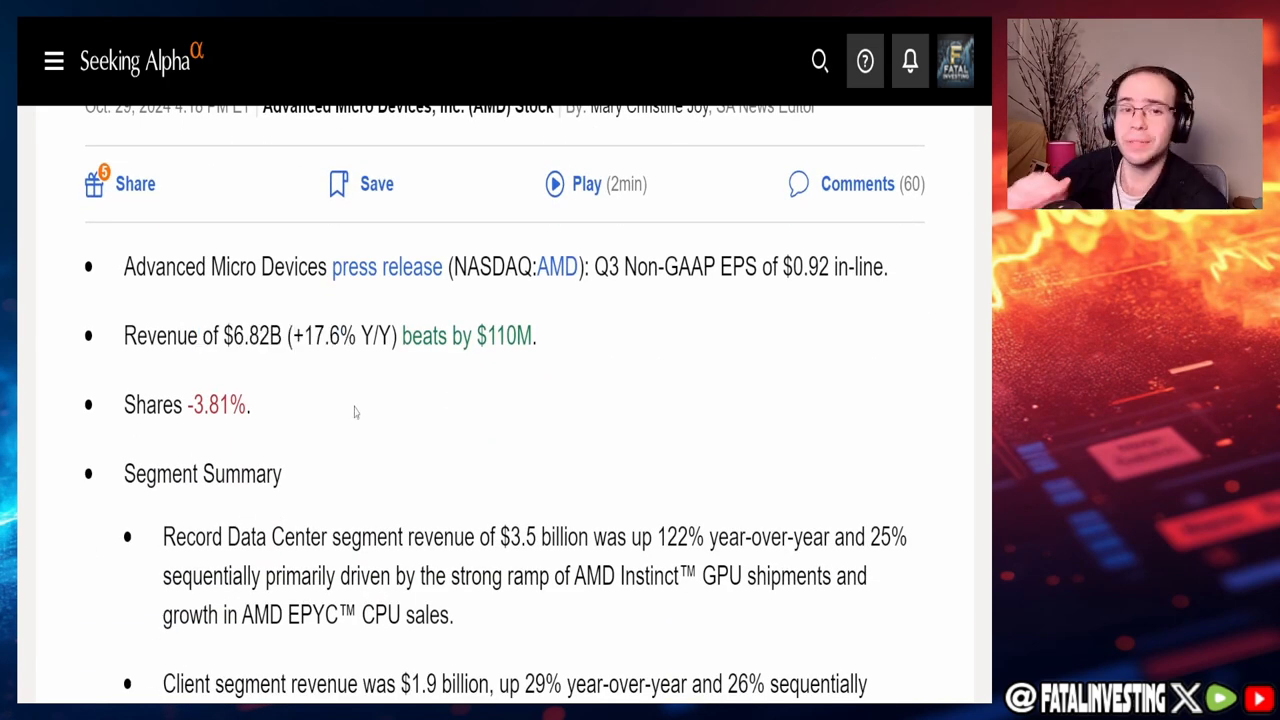
scroll("down", 3)
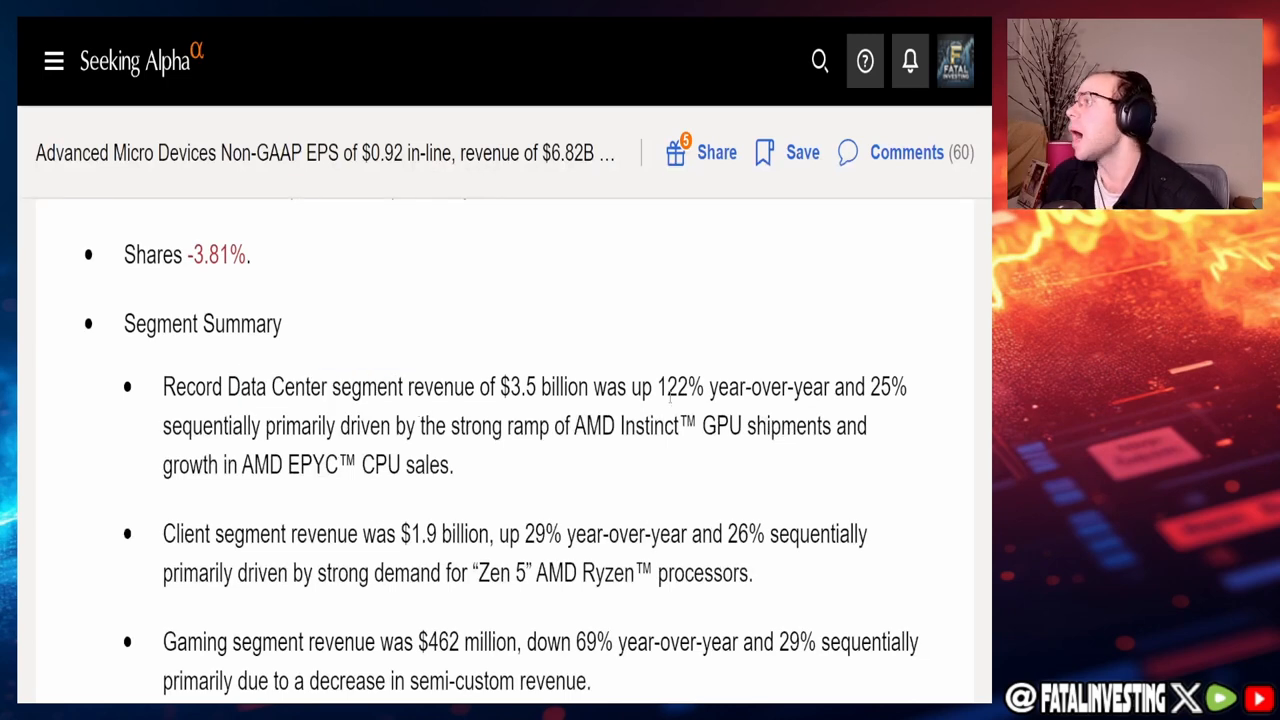
scroll("down", 3)
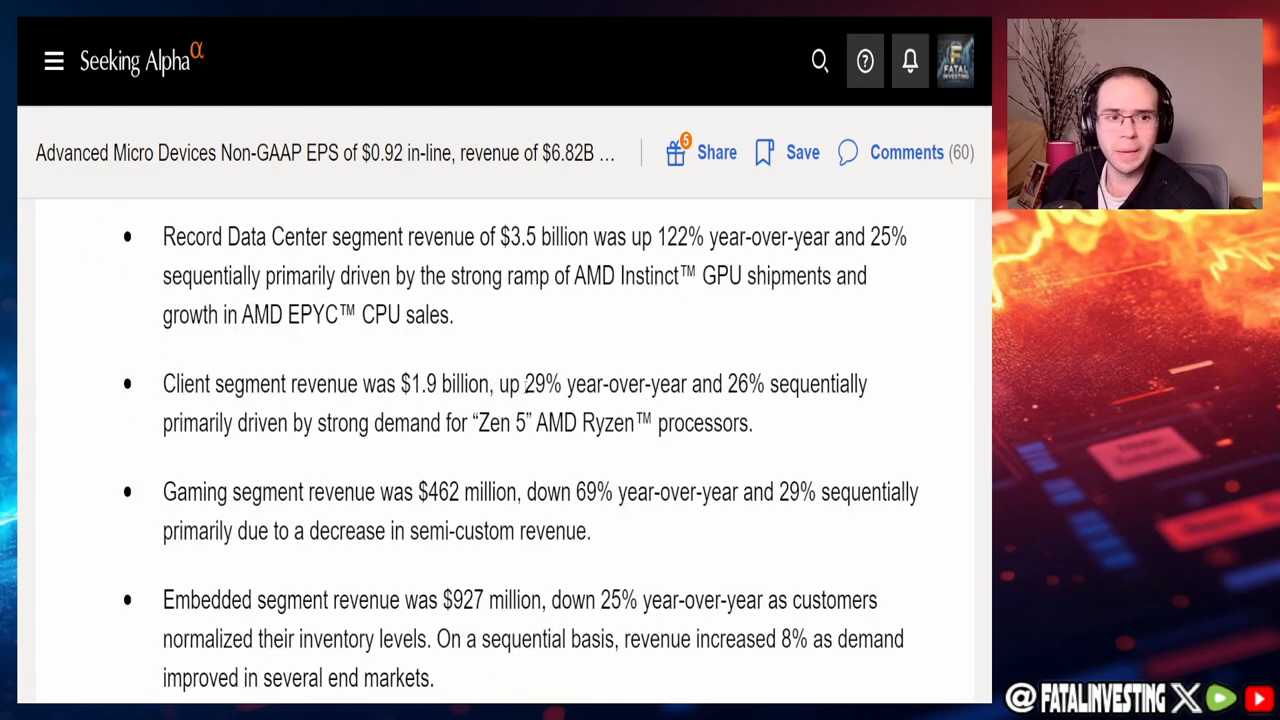
scroll("down", 3)
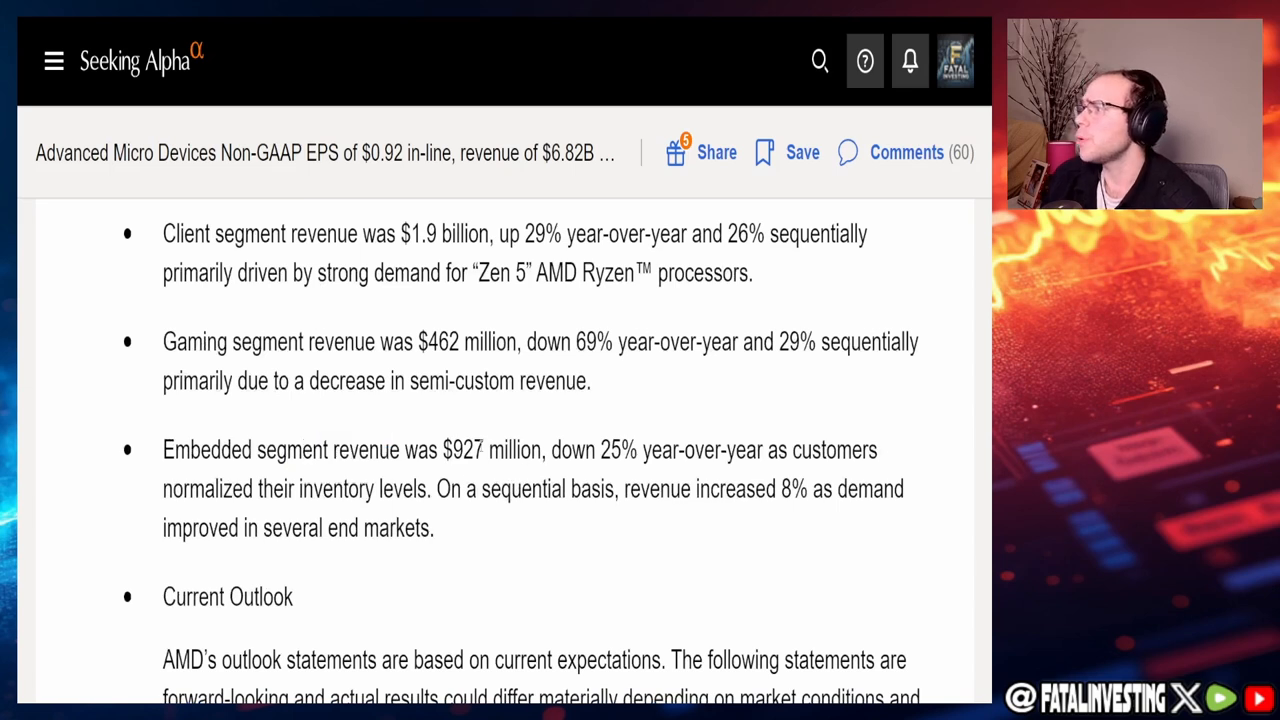
scroll("down", 3)
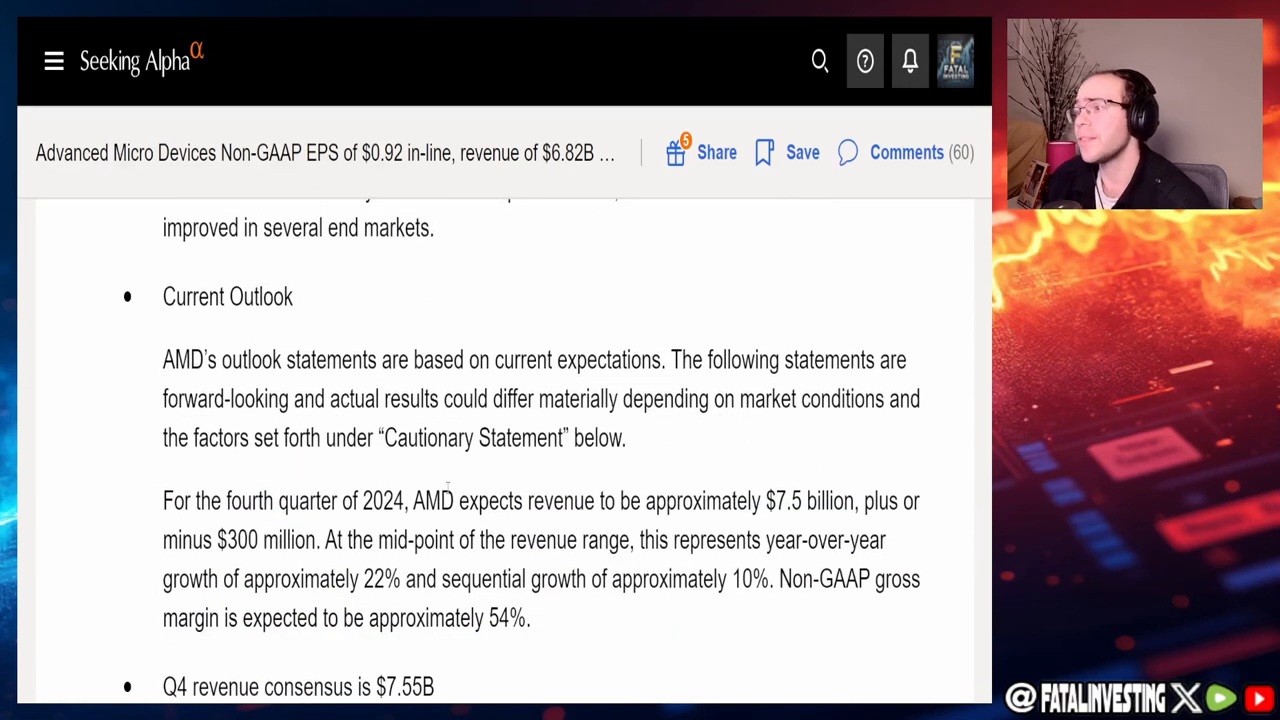
scroll("down", 3)
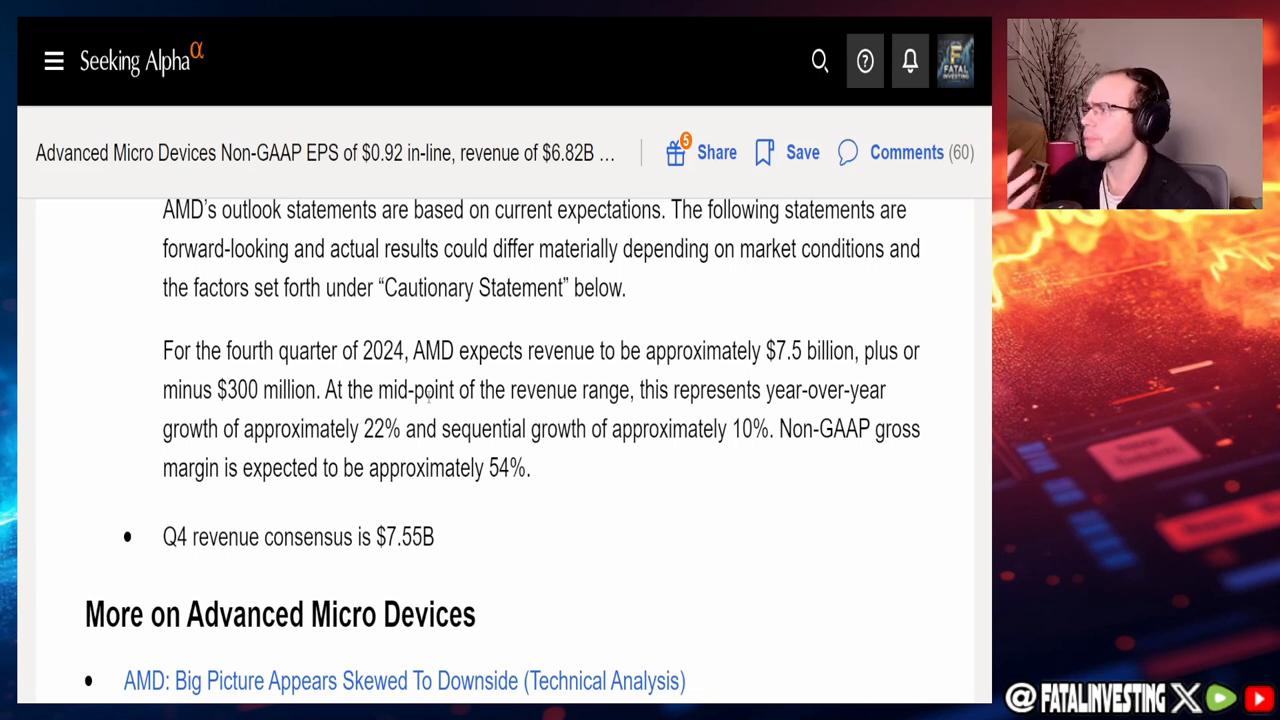
left_click_drag(343, 468, 465, 468)
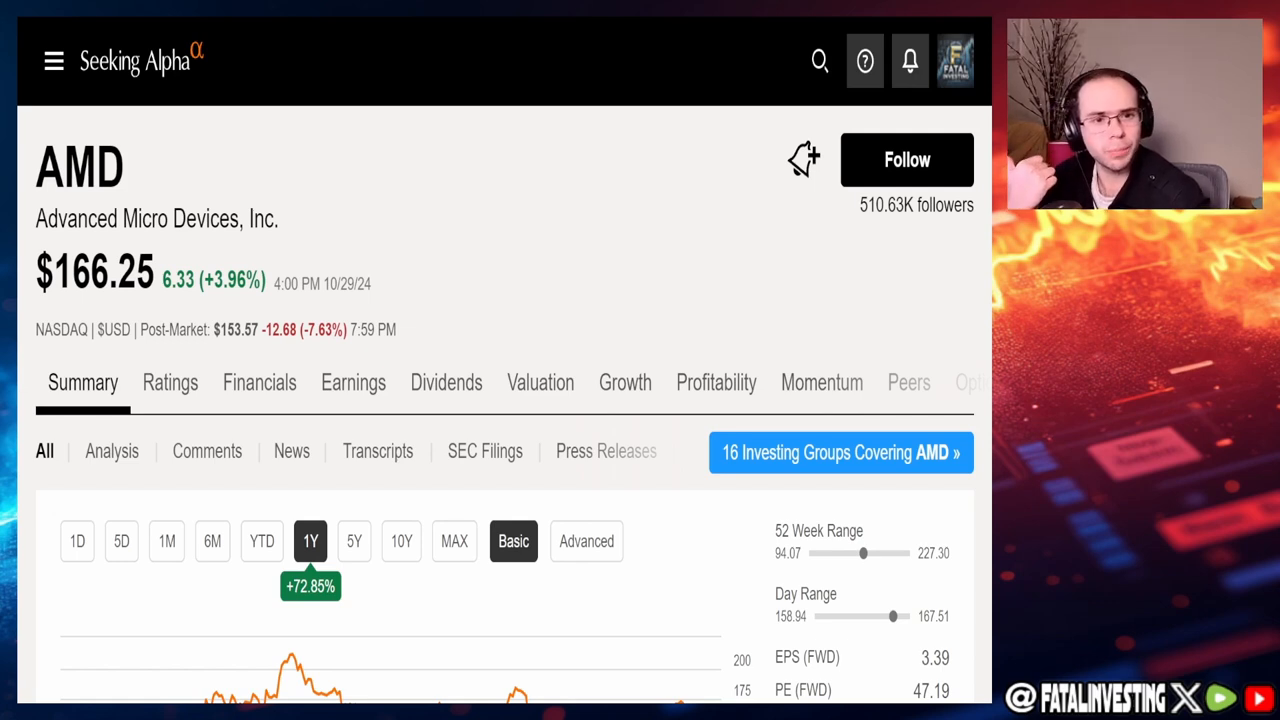
mouse_move(564, 315)
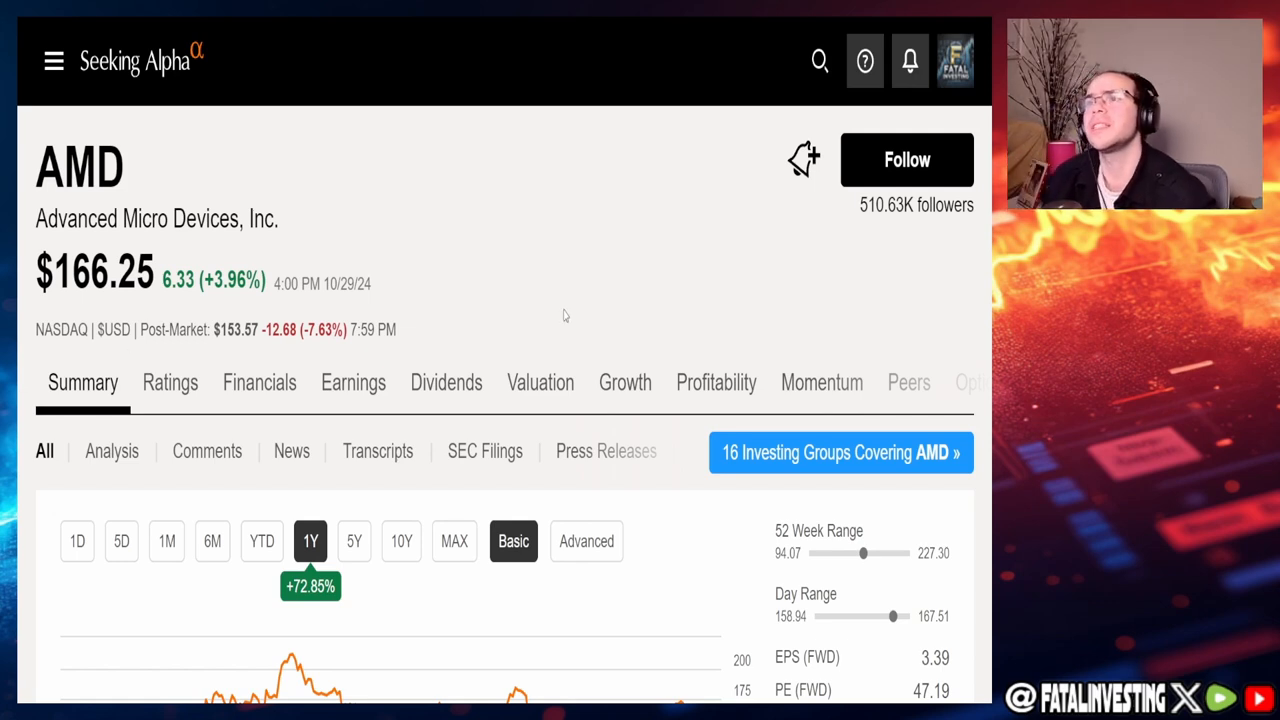
double_click(235, 281)
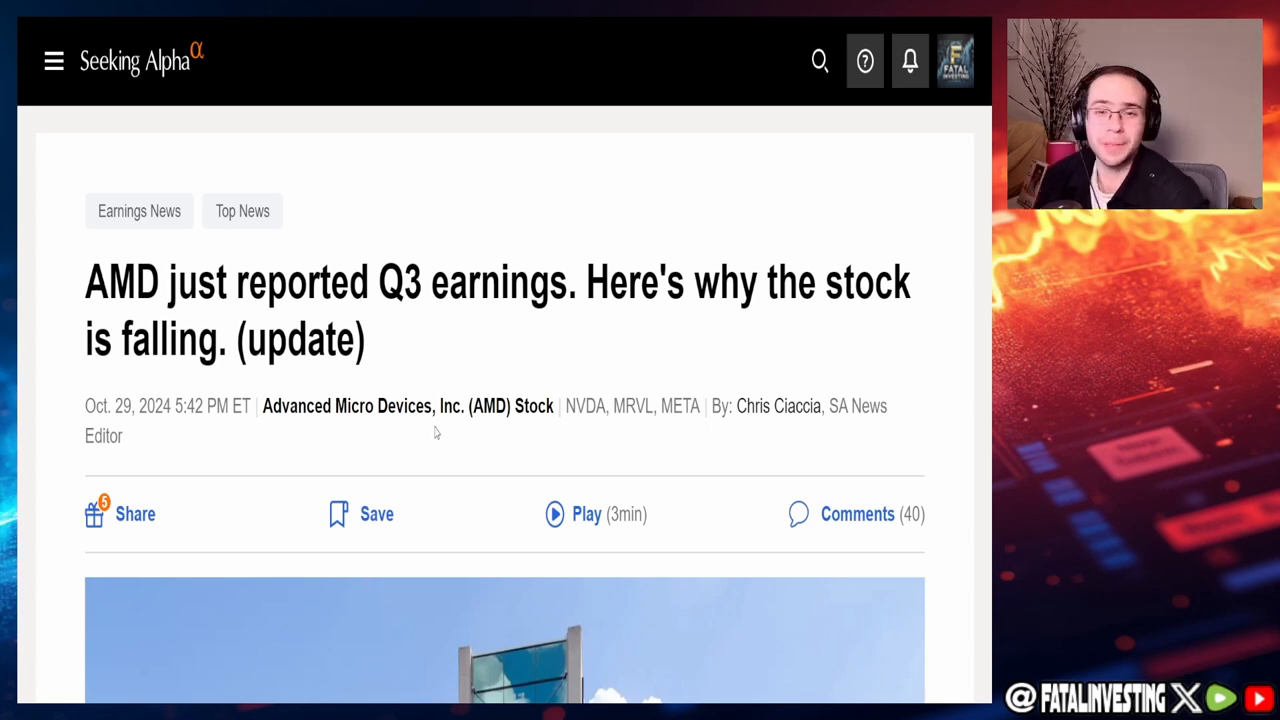
Step: Highlight the Q3 earnings headline and the $7.2B–$7.8B fourth-quarter revenue guidance sentence
left_click_drag(200, 283, 578, 283)
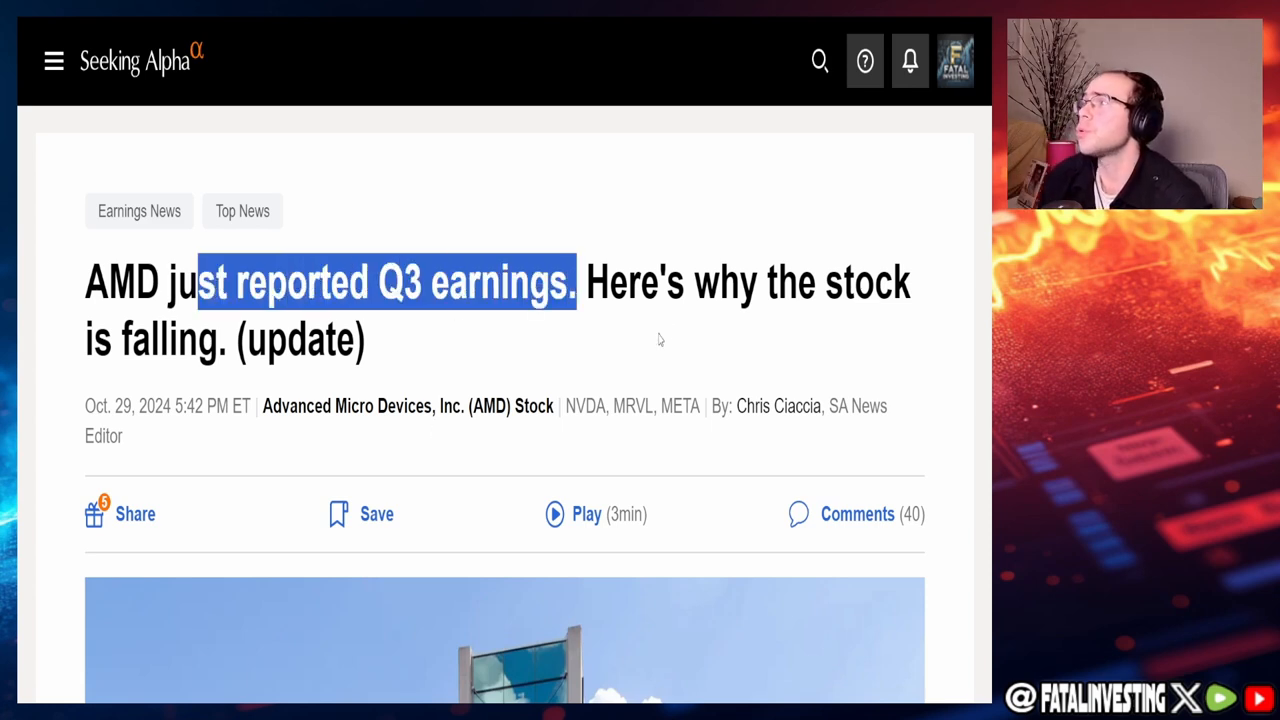
scroll("down", 3)
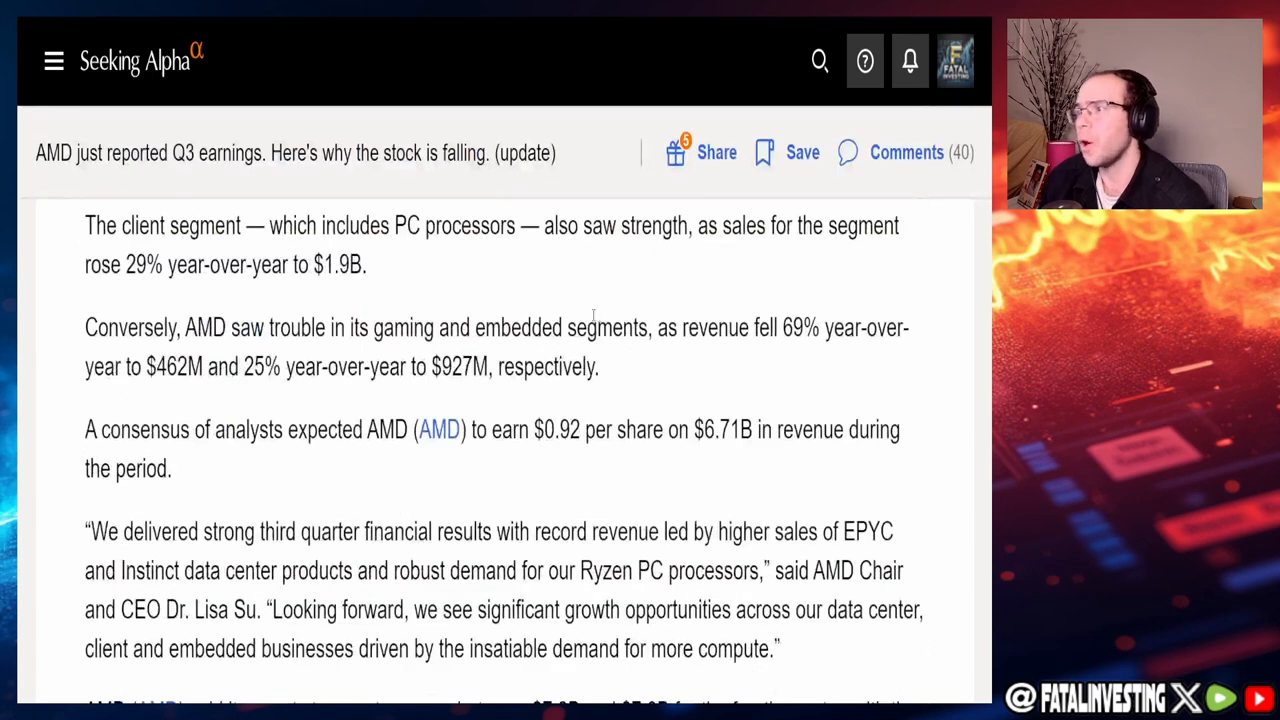
scroll("down", 3)
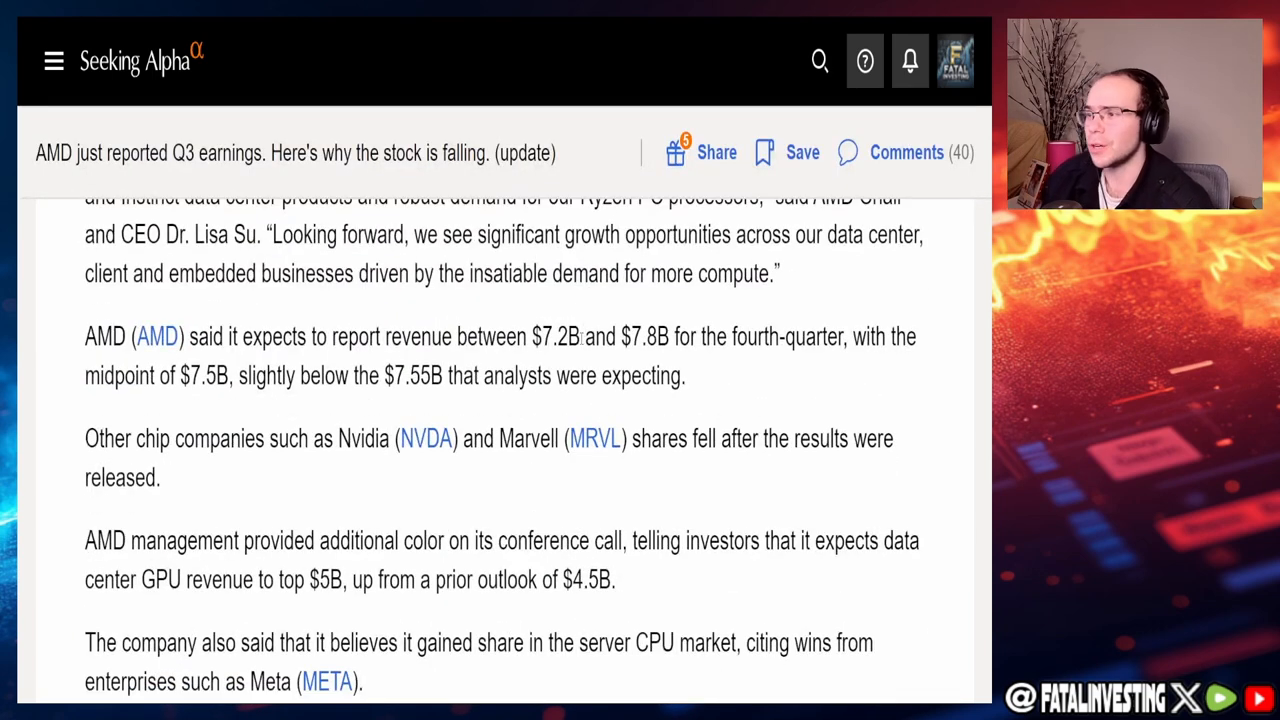
scroll("down", 3)
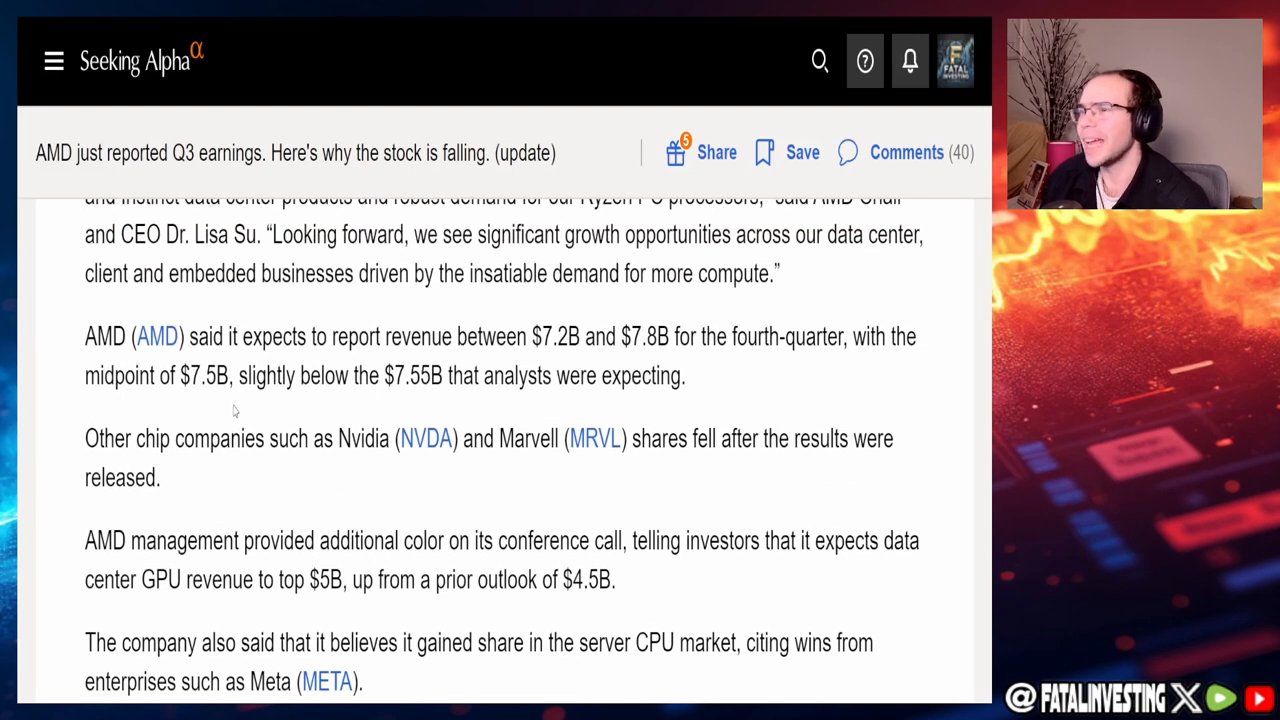
left_click_drag(95, 336, 593, 336)
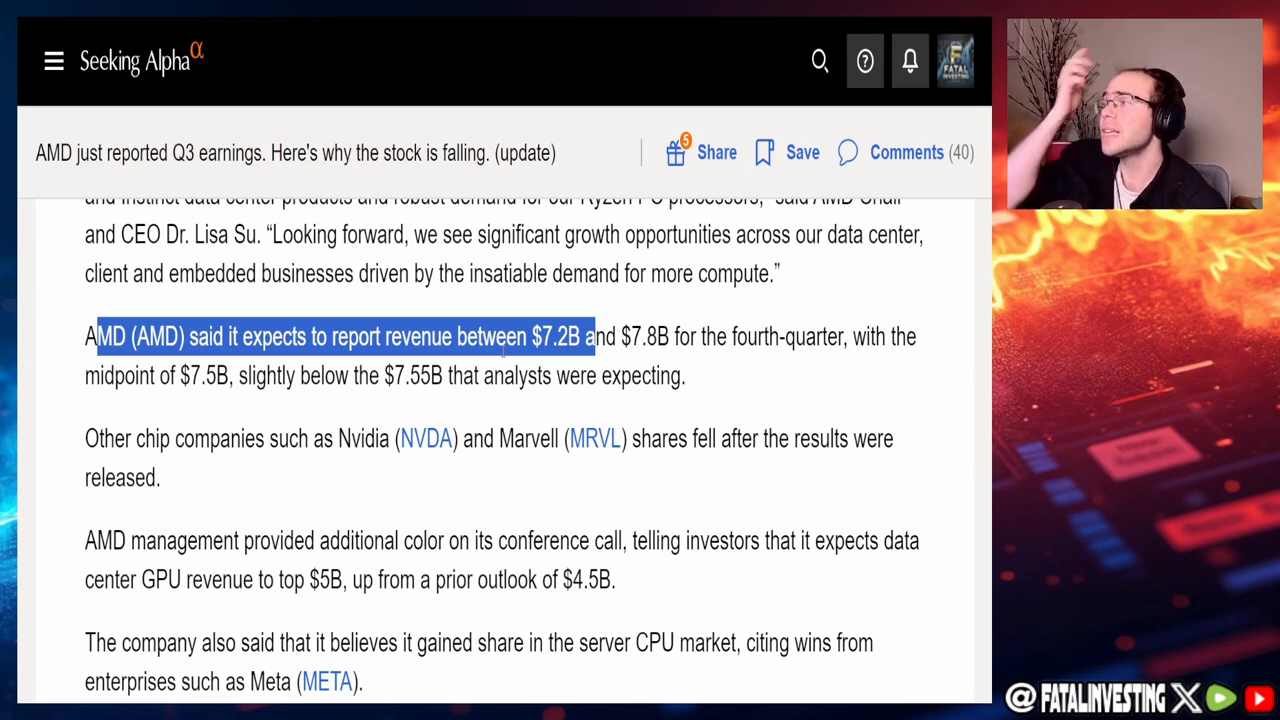
mouse_move(145, 409)
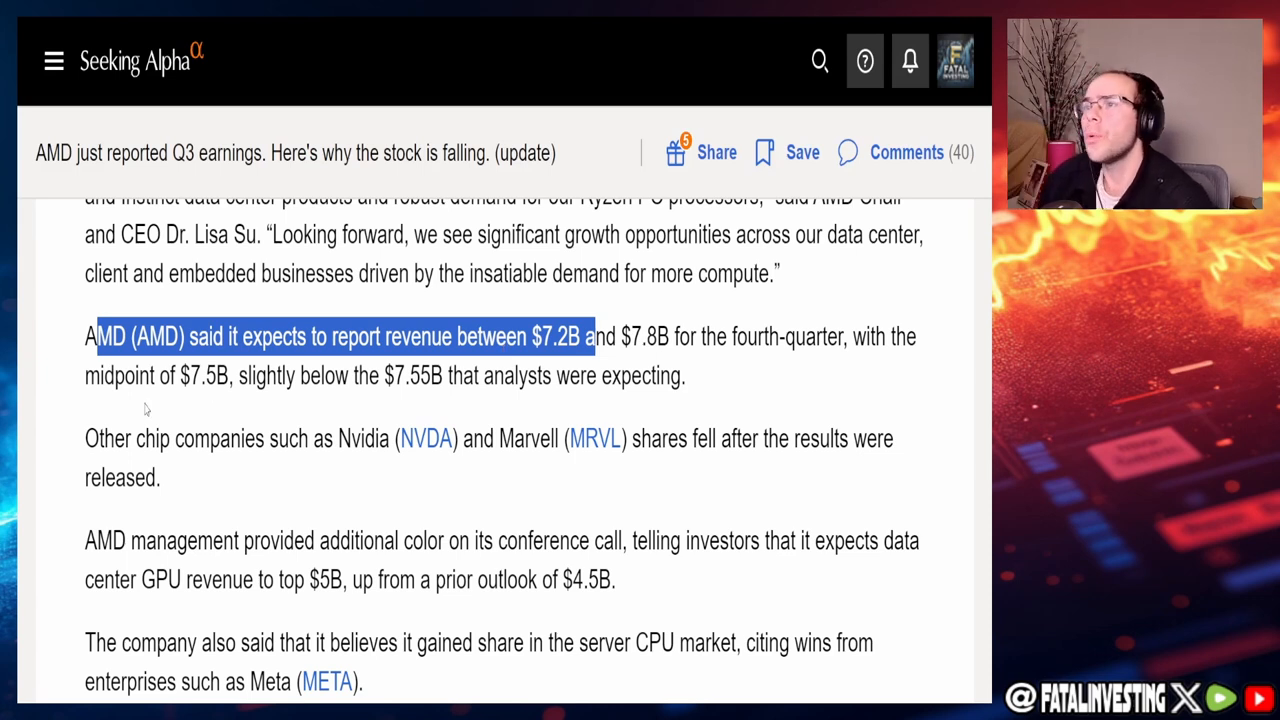
mouse_move(133, 401)
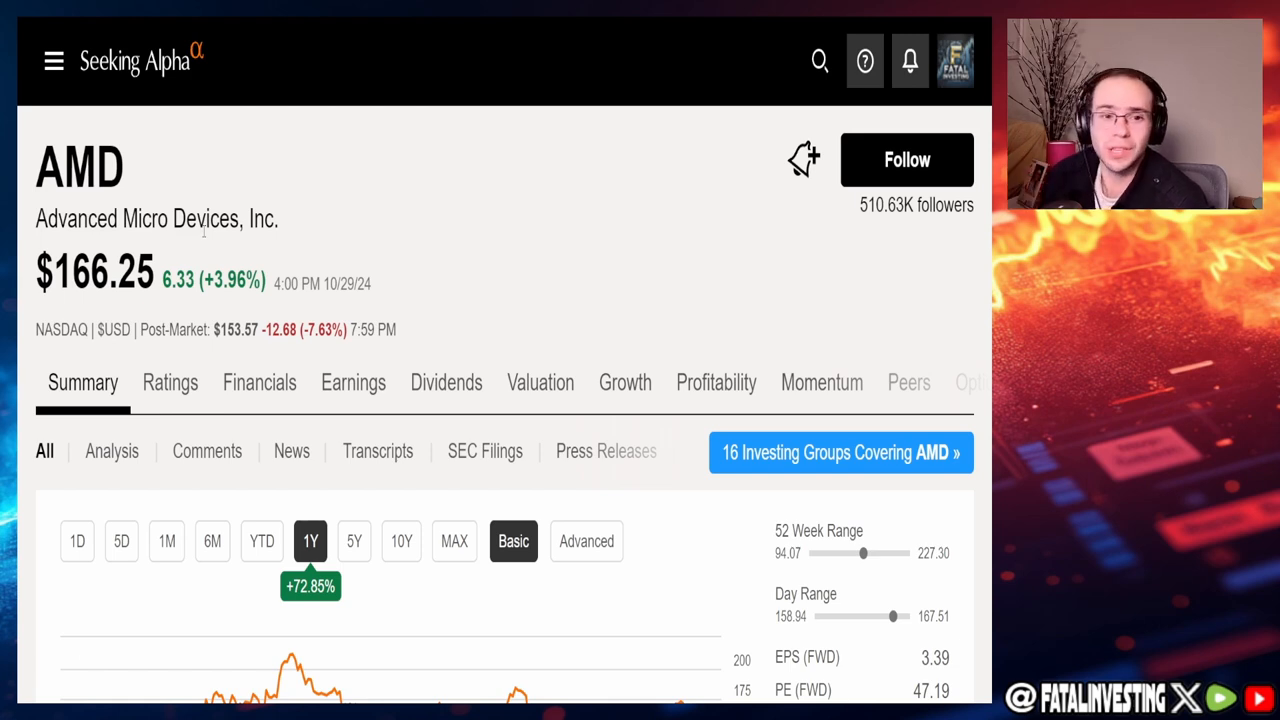
Step: Switch AMD's summary price chart from the one-year to the YTD range
scroll("down", 3)
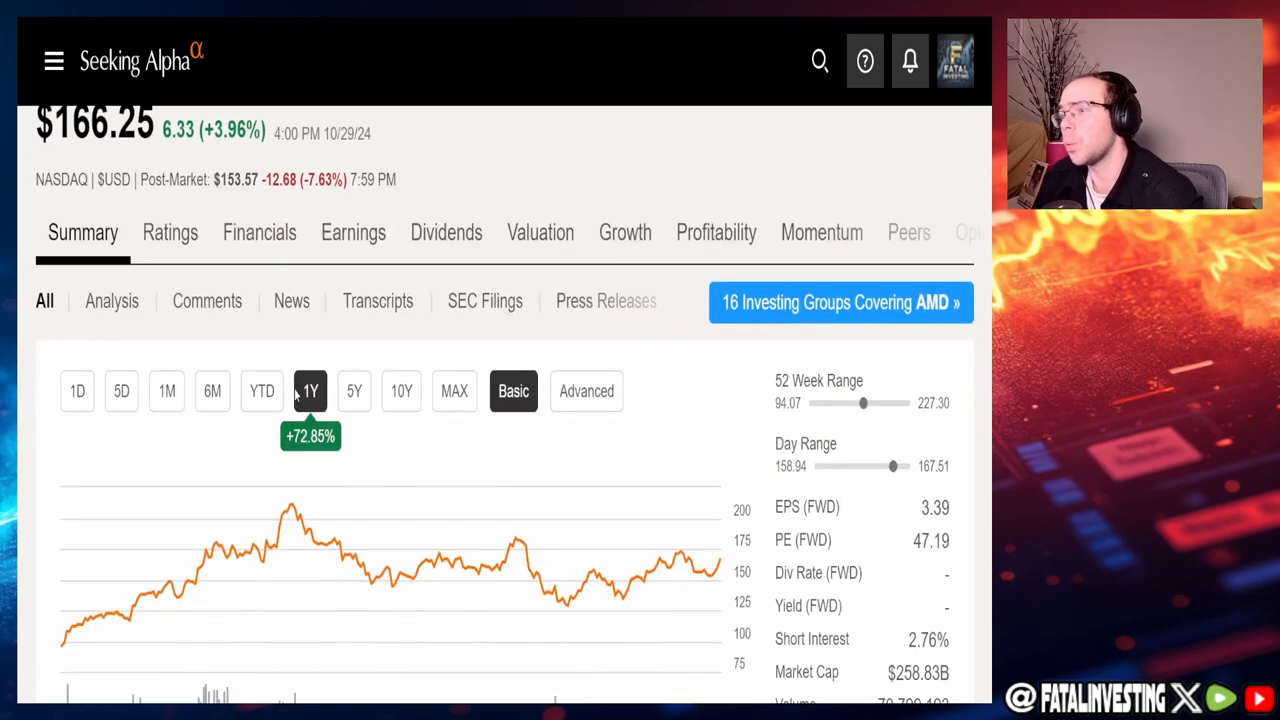
scroll("down", 3)
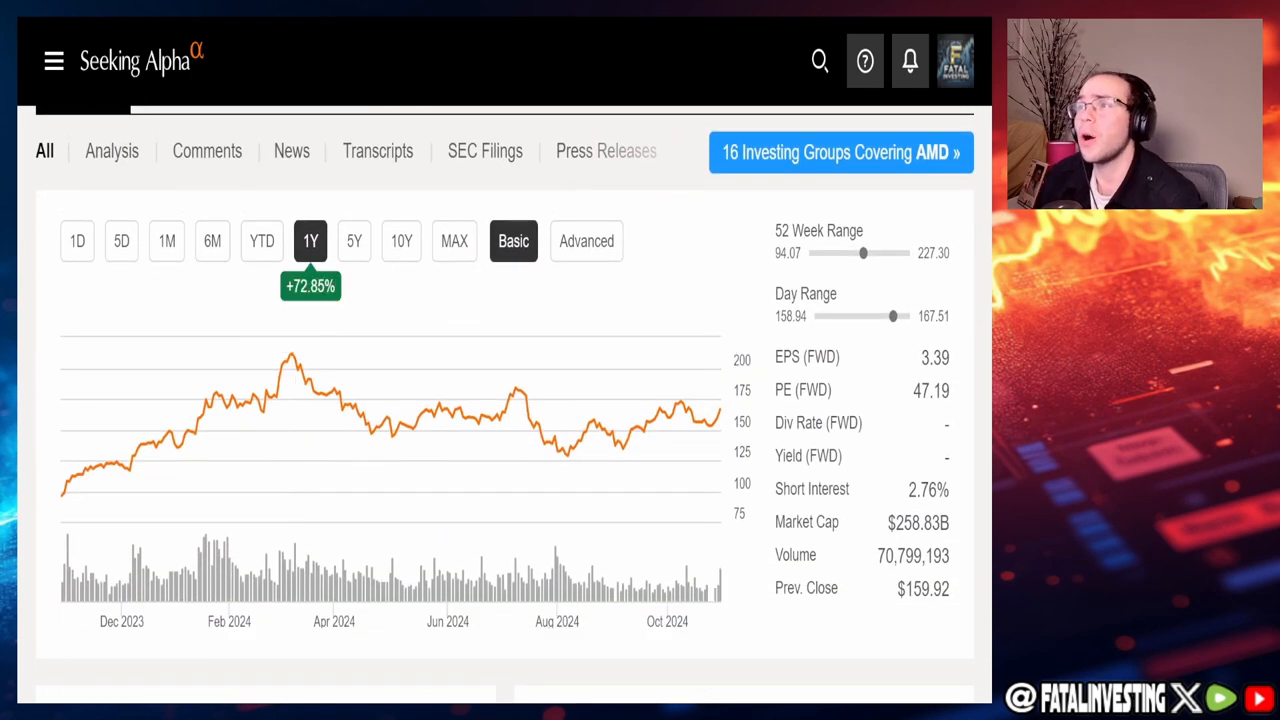
left_click(261, 240)
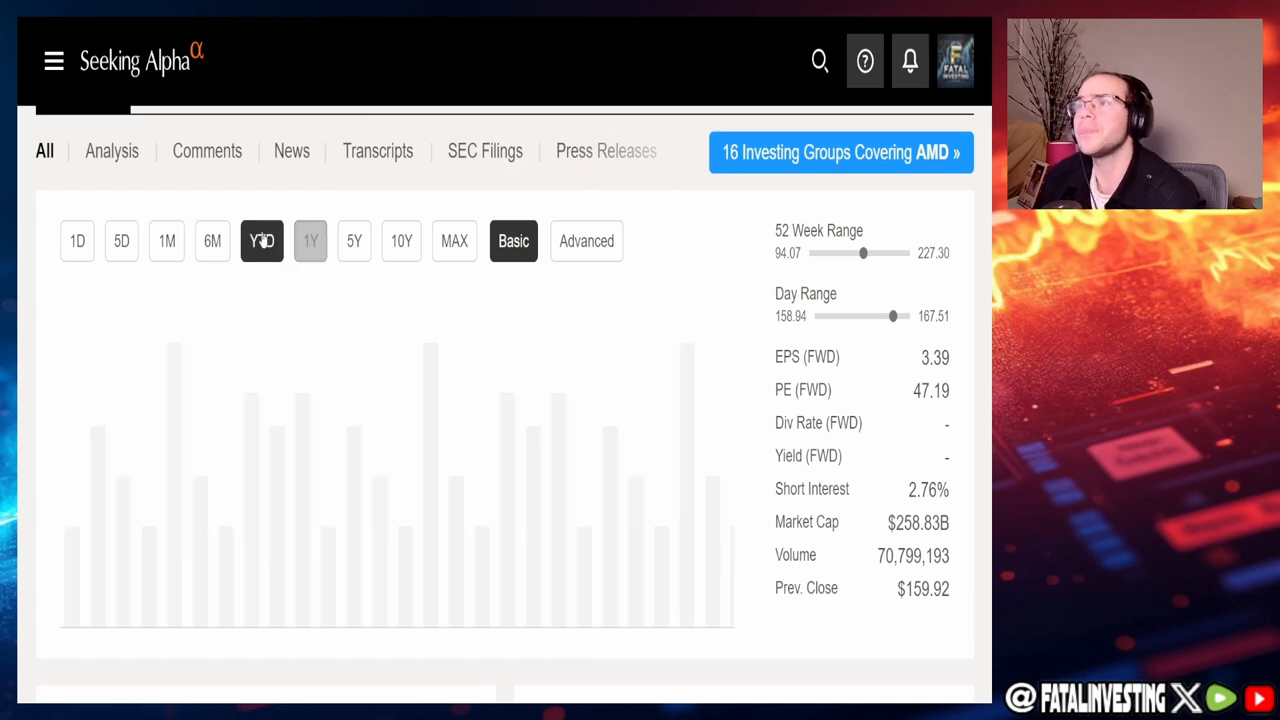
left_click(261, 240)
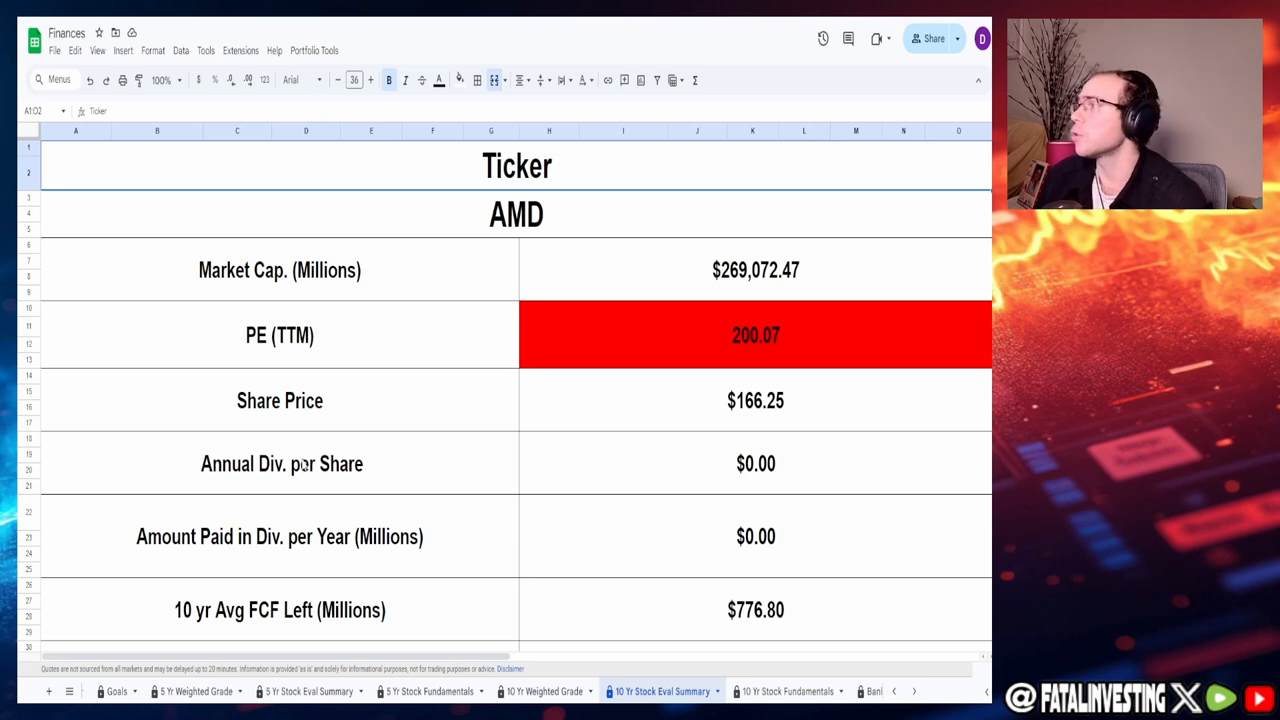
mouse_move(520, 380)
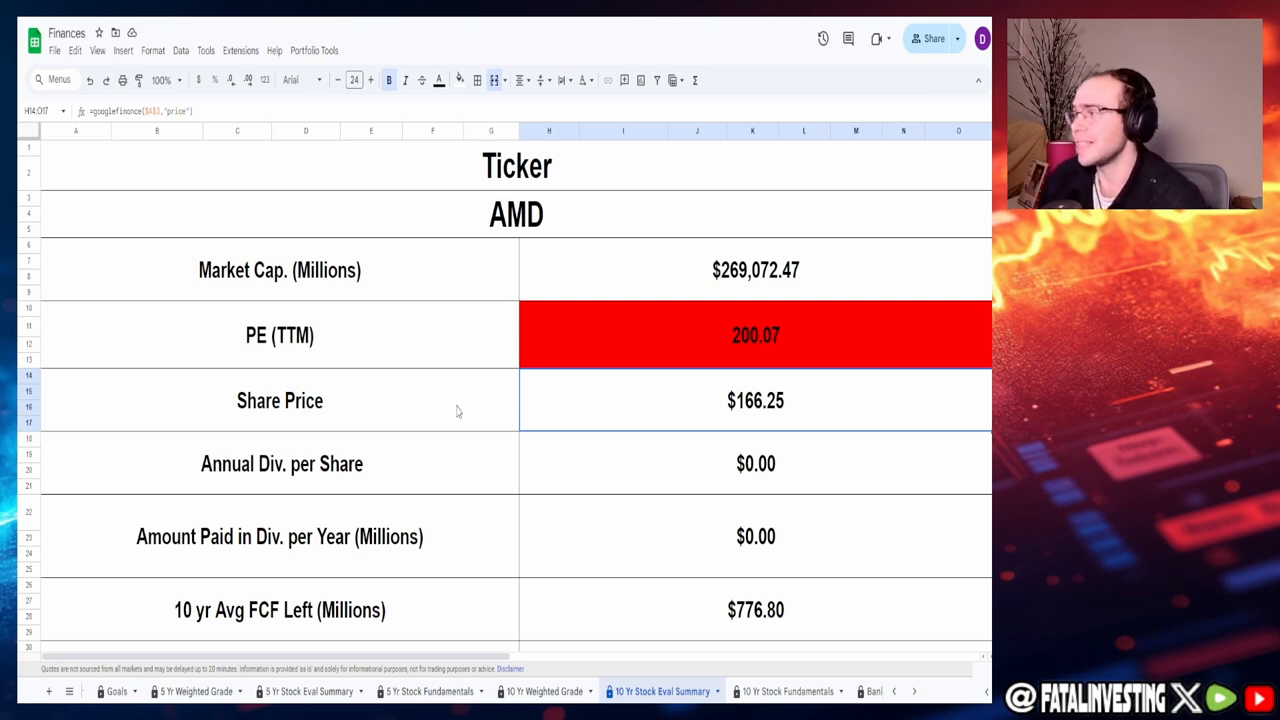
mouse_move(567, 554)
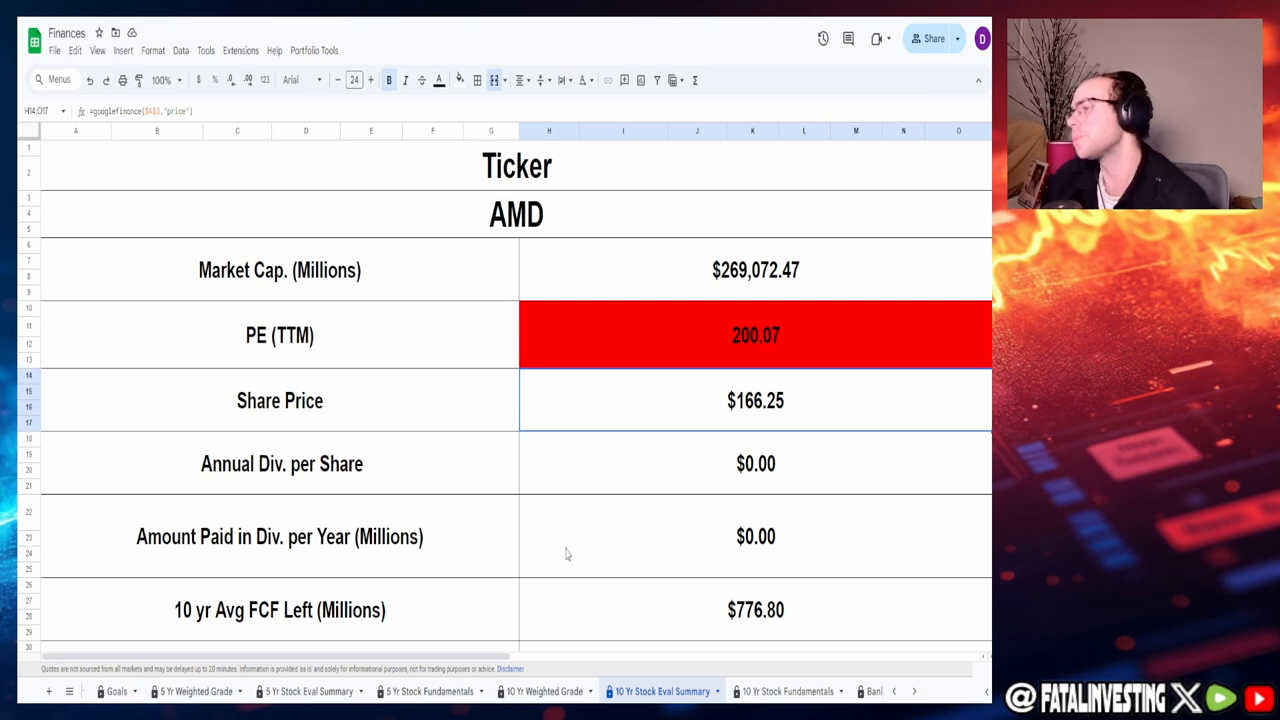
Step: Scroll the AMD valuation table past the 200.07 PE and $166.25 price to Net Income
scroll("down", 3)
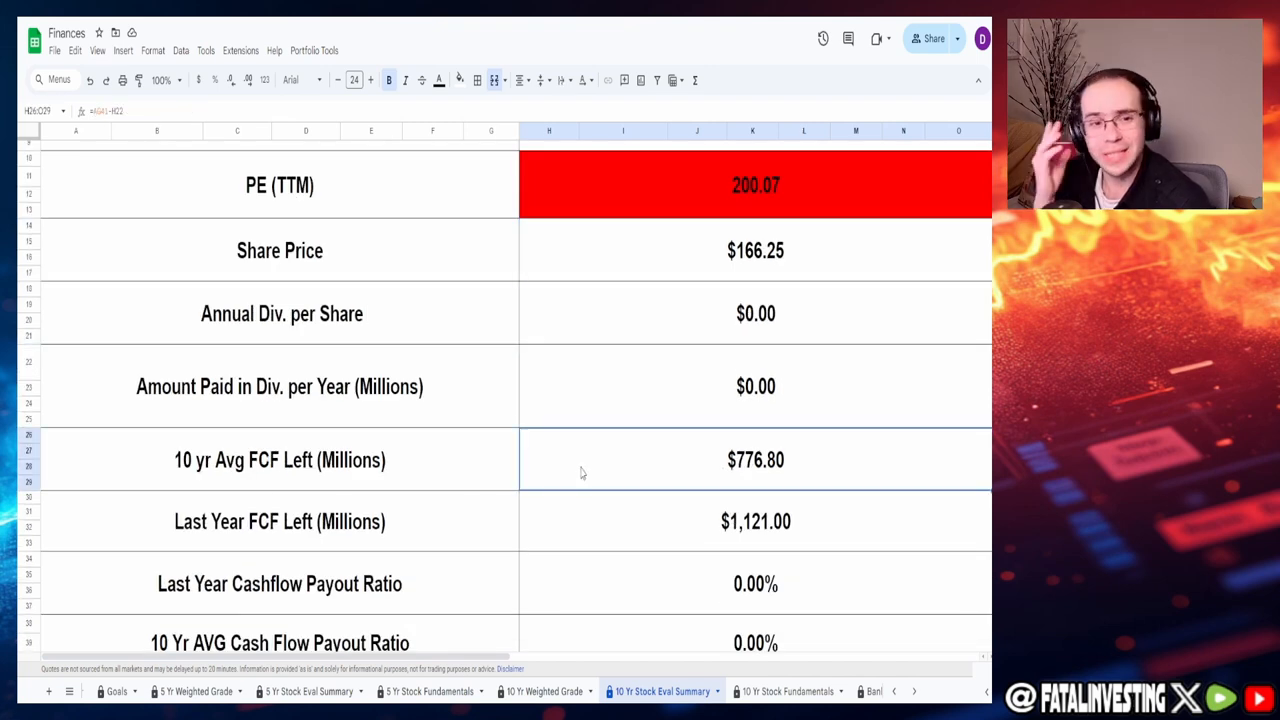
mouse_move(556, 548)
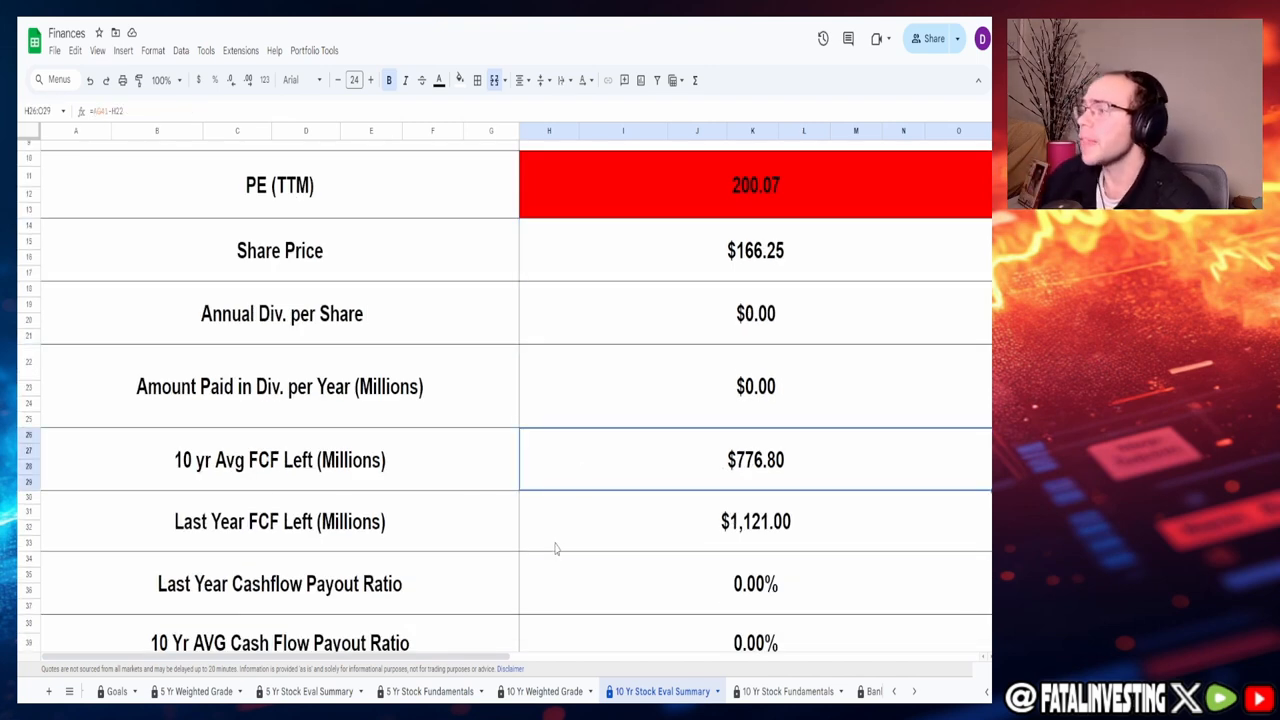
left_click(755, 521)
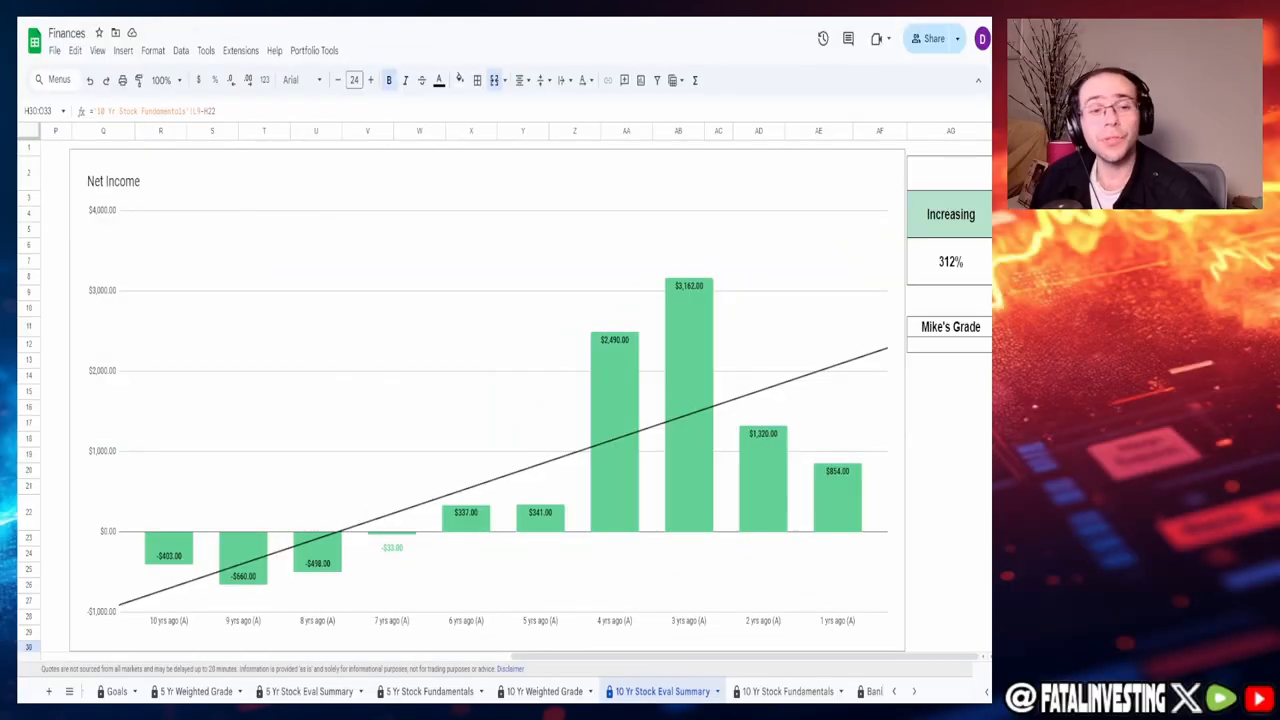
Step: Enter a 50% grade in the cell above Increasing beside the Net Income chart
left_click(355, 483)
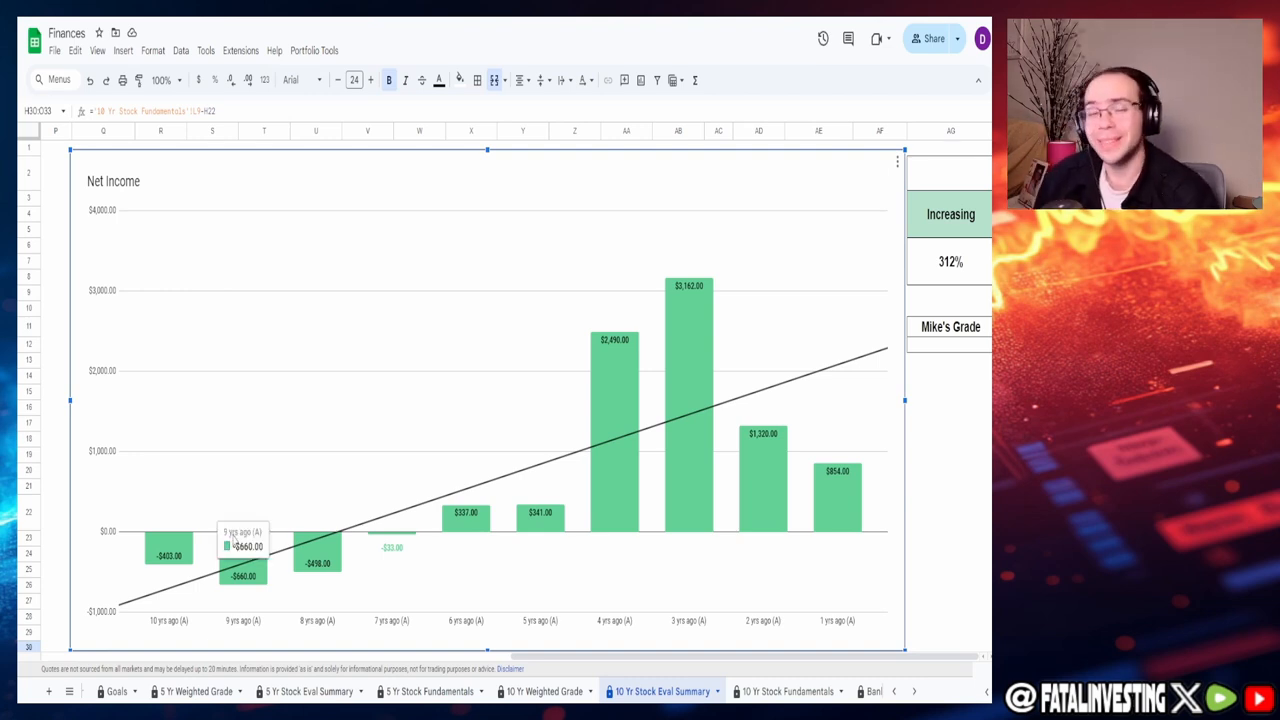
mouse_move(168, 550)
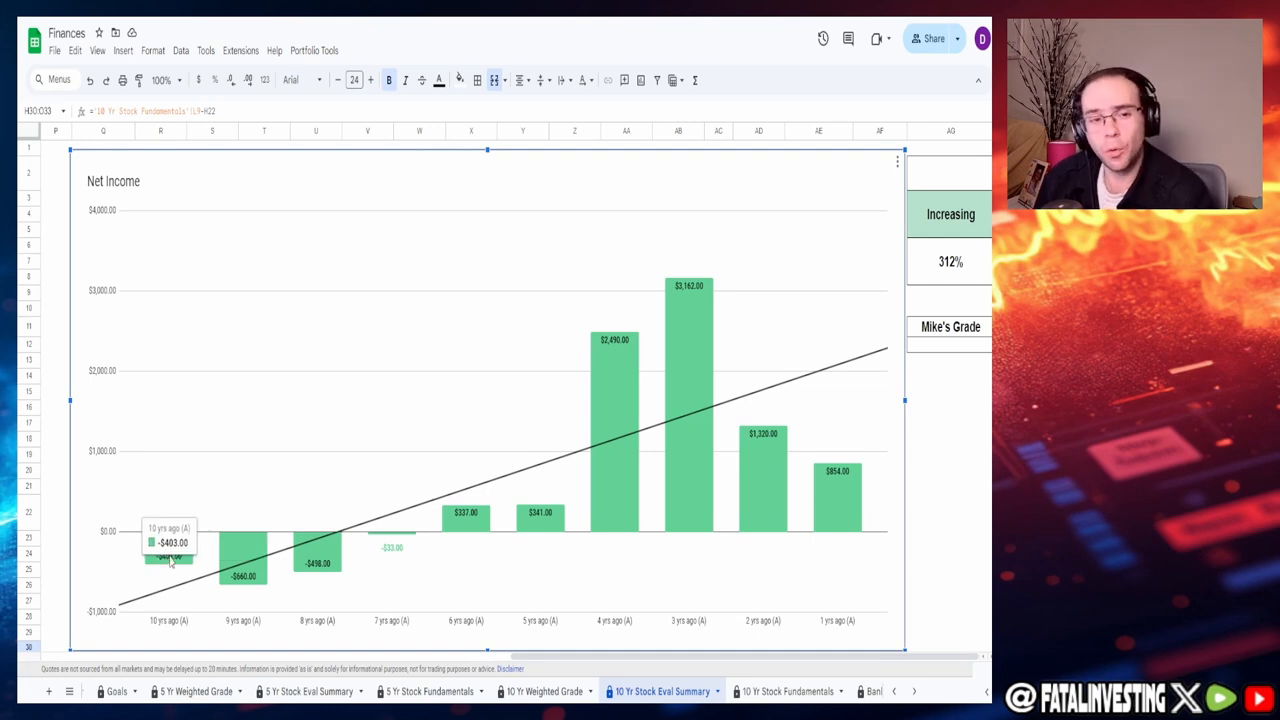
mouse_move(837, 497)
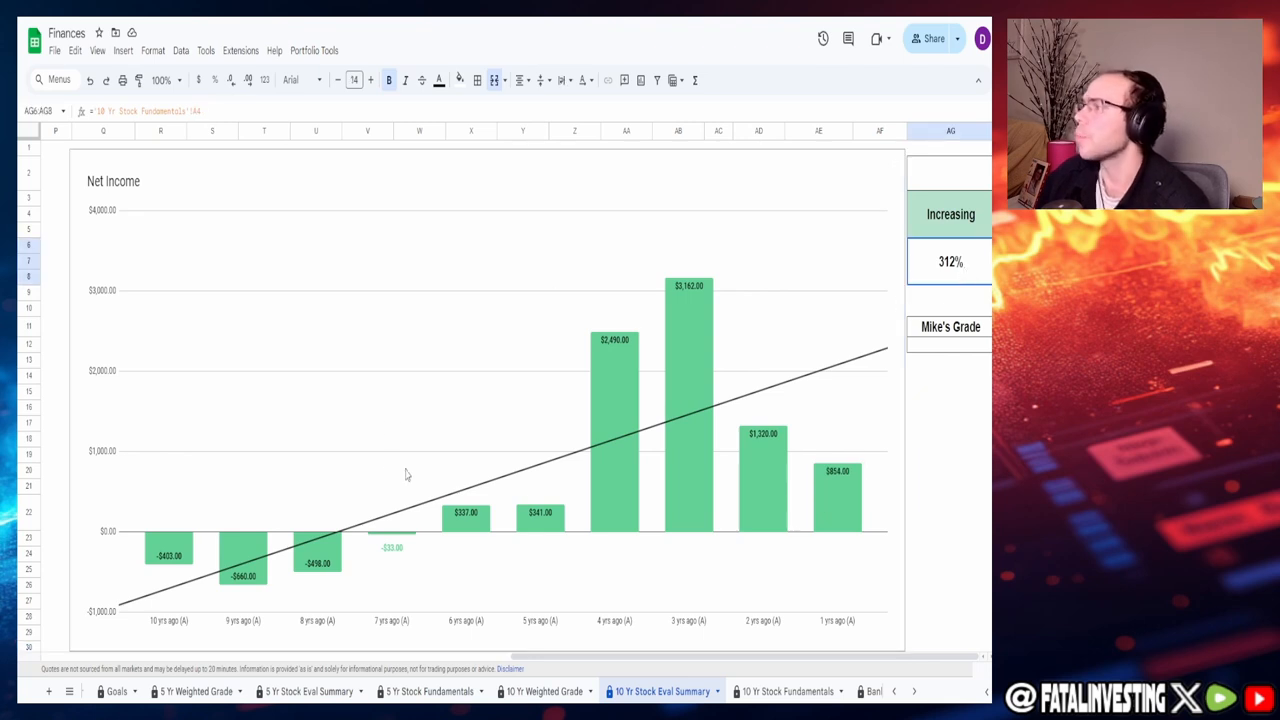
mouse_move(198, 560)
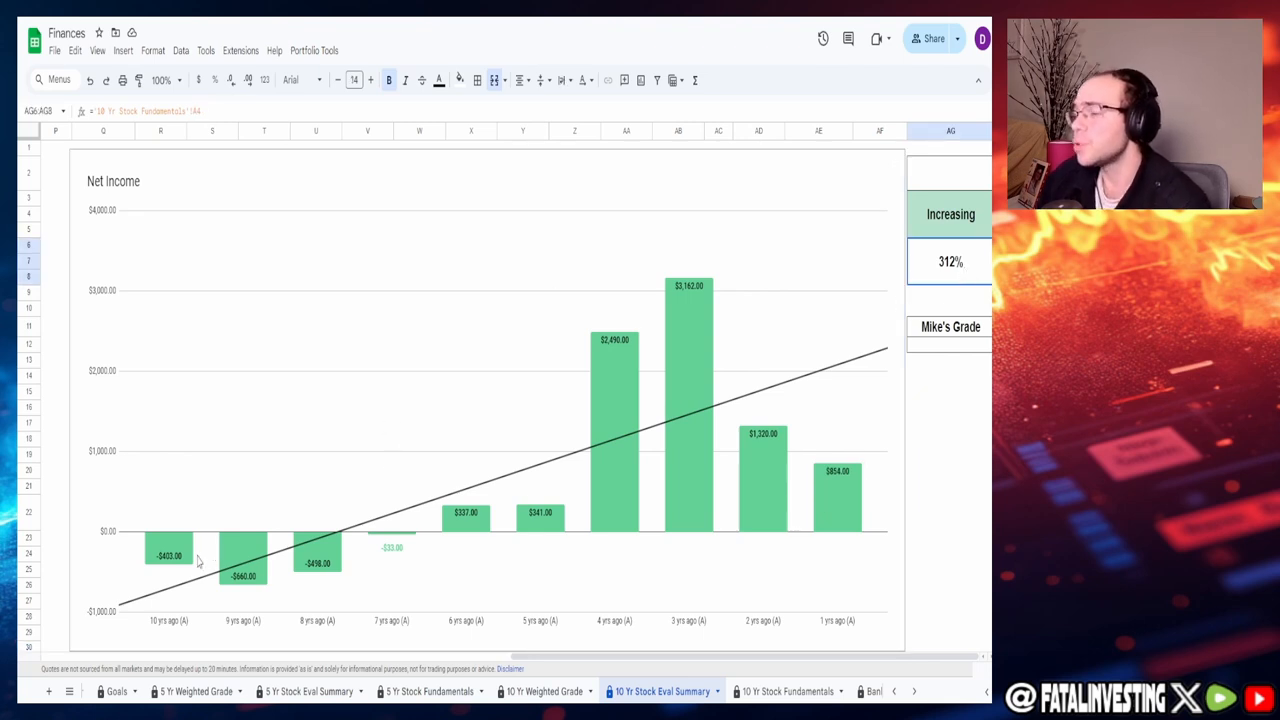
mouse_move(440, 580)
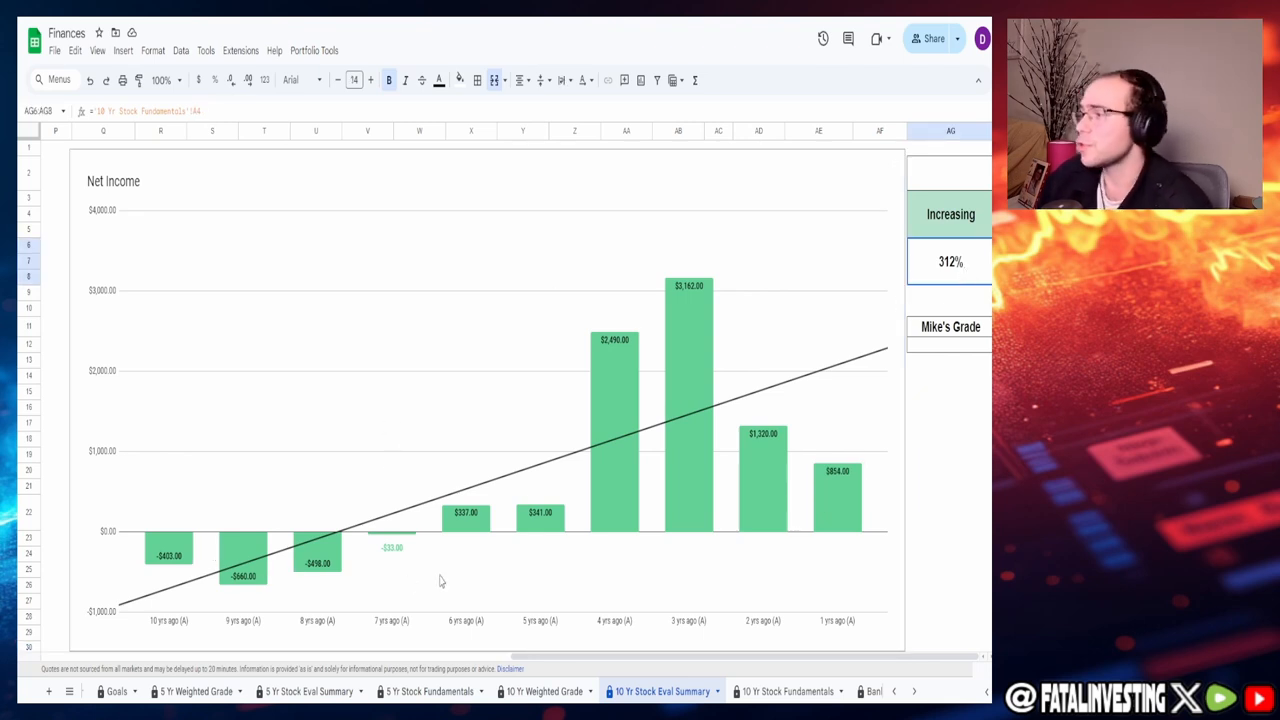
mouse_move(697, 420)
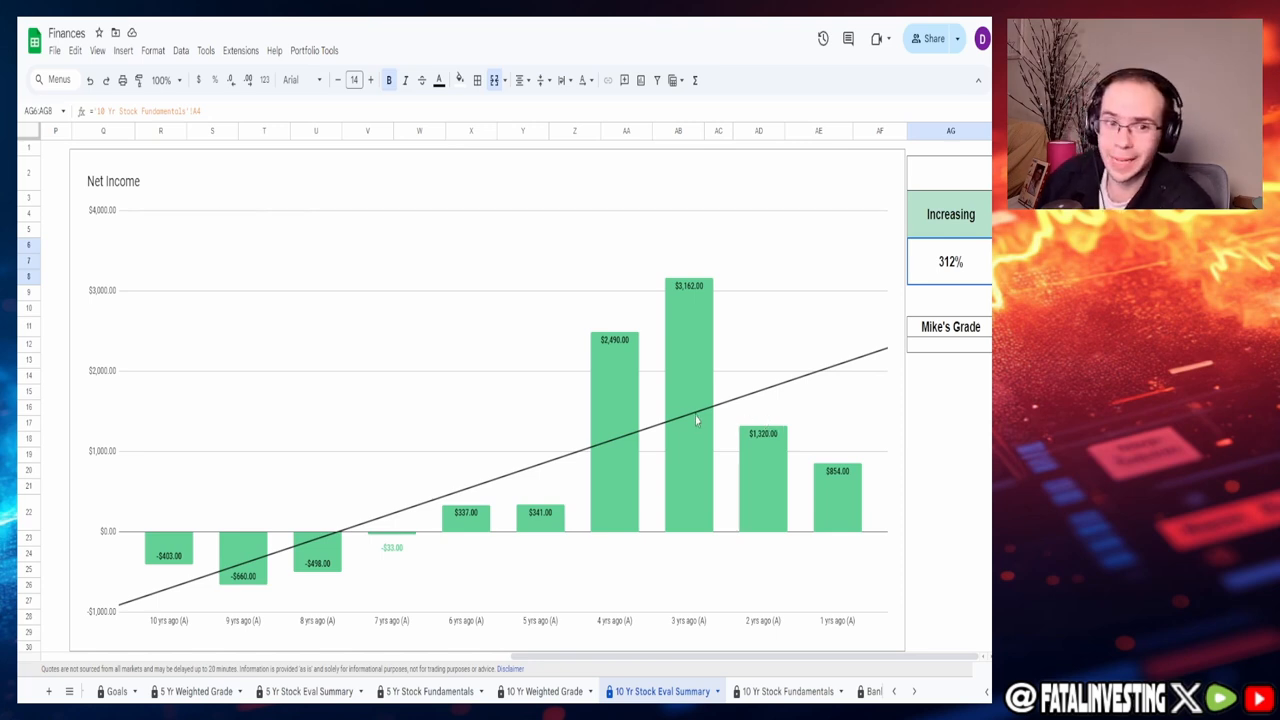
mouse_move(890, 528)
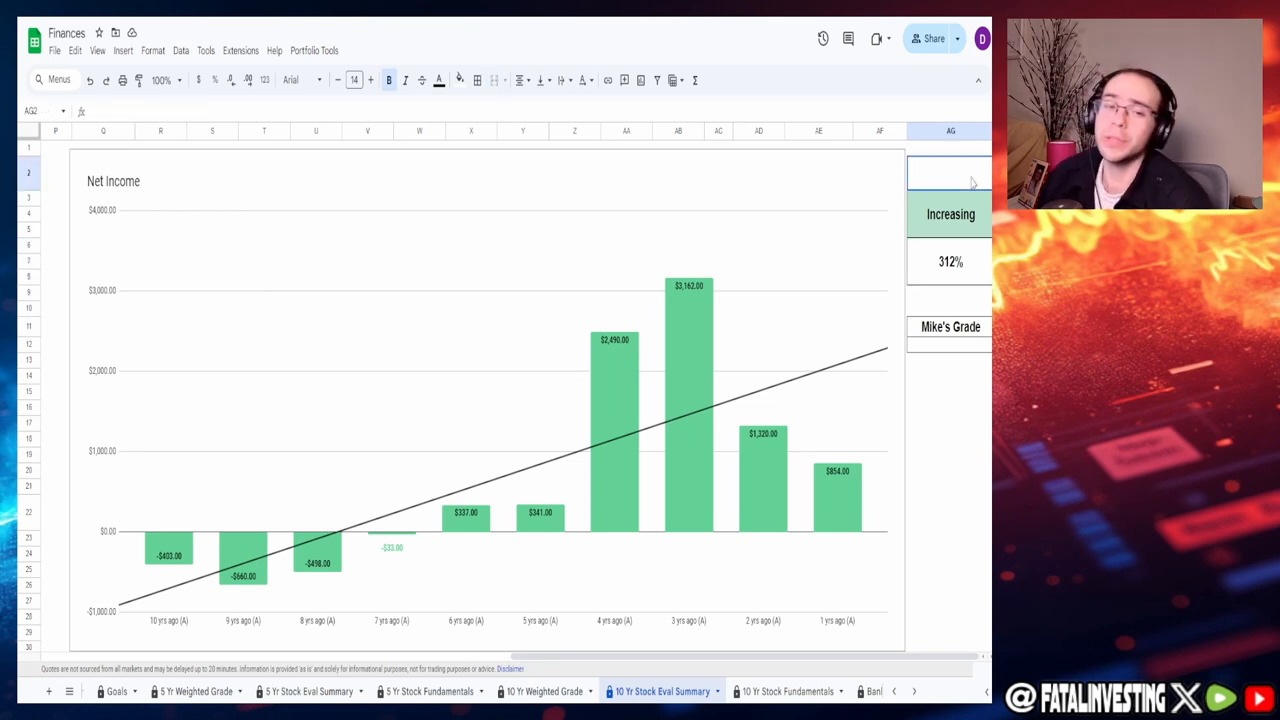
mouse_move(705, 365)
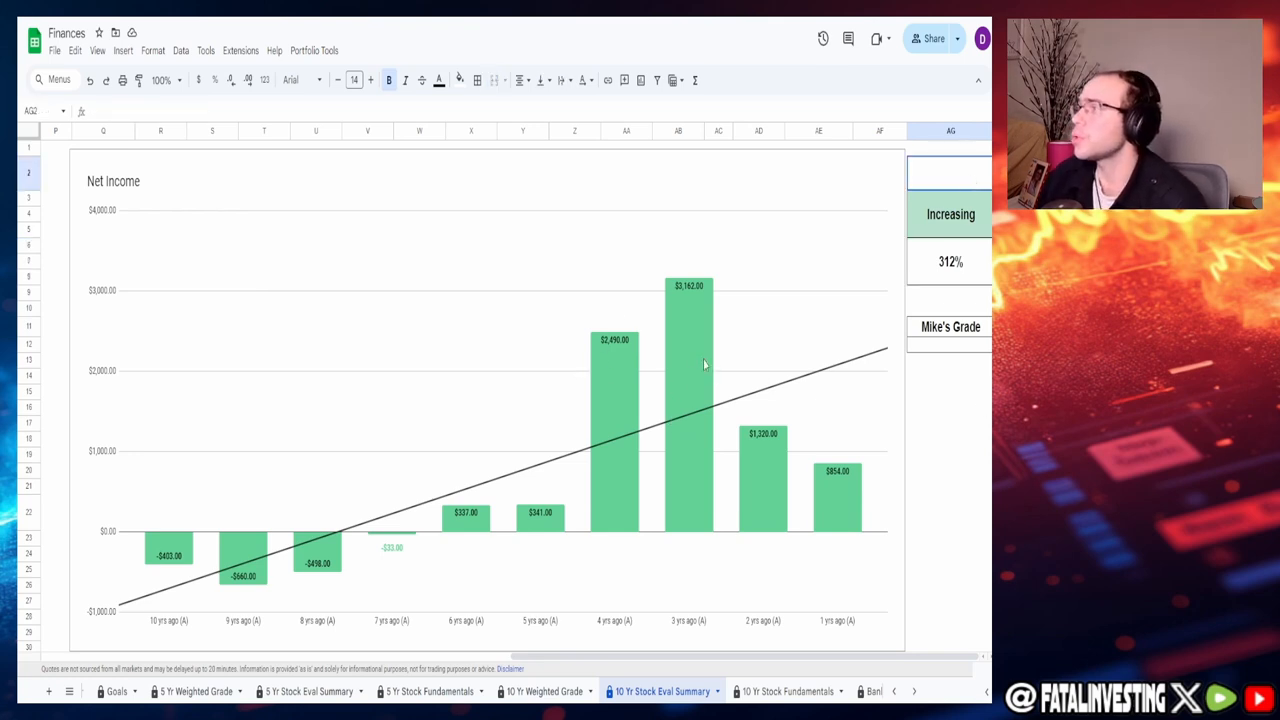
mouse_move(797, 304)
type("50")
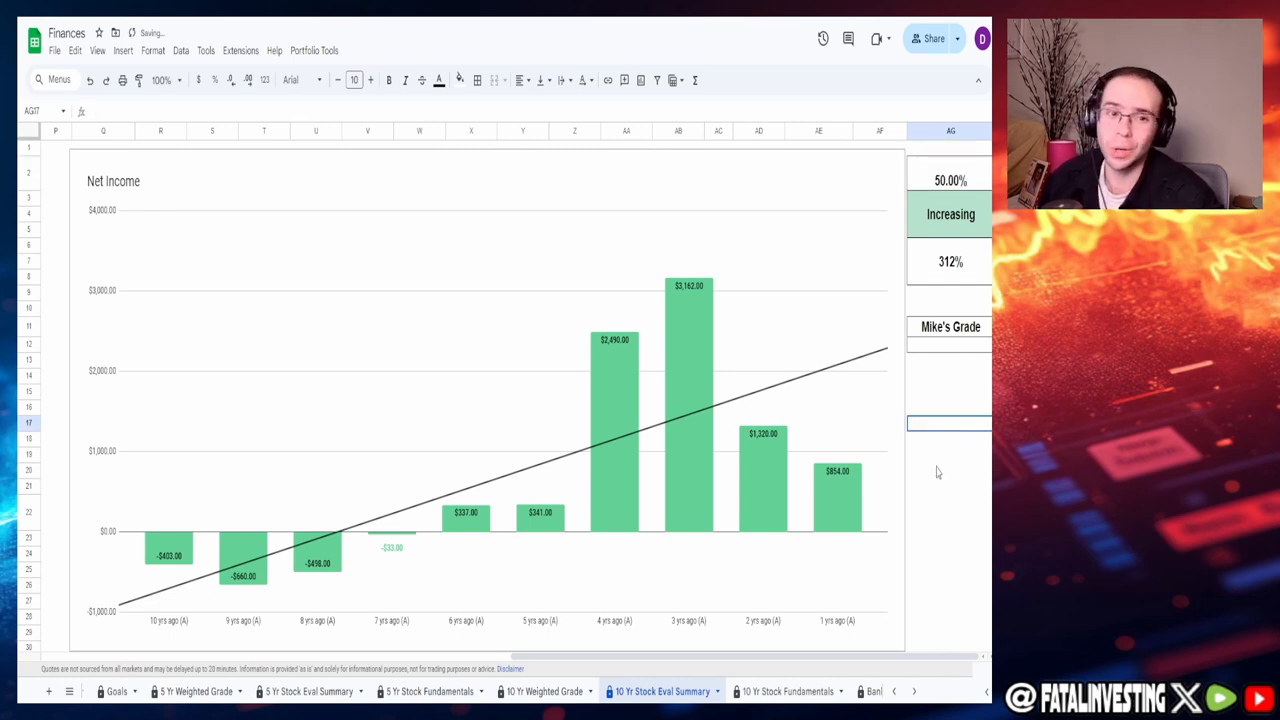
scroll("down", 3)
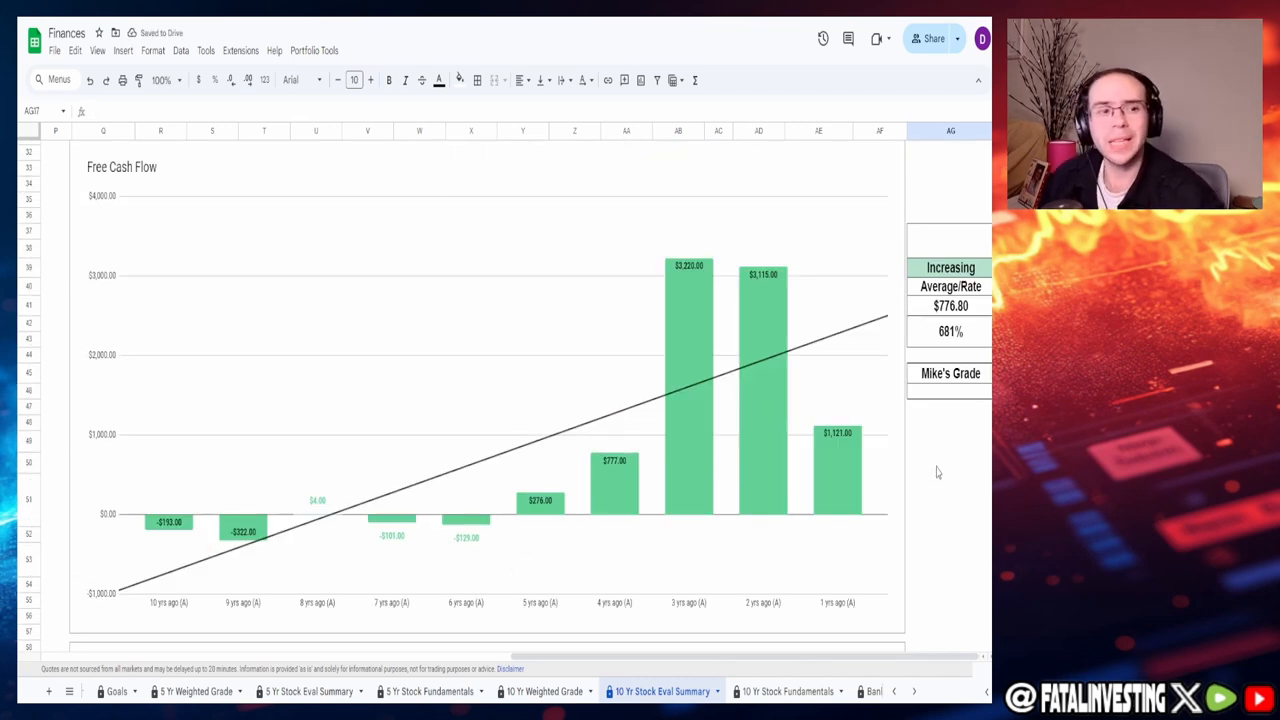
mouse_move(302, 465)
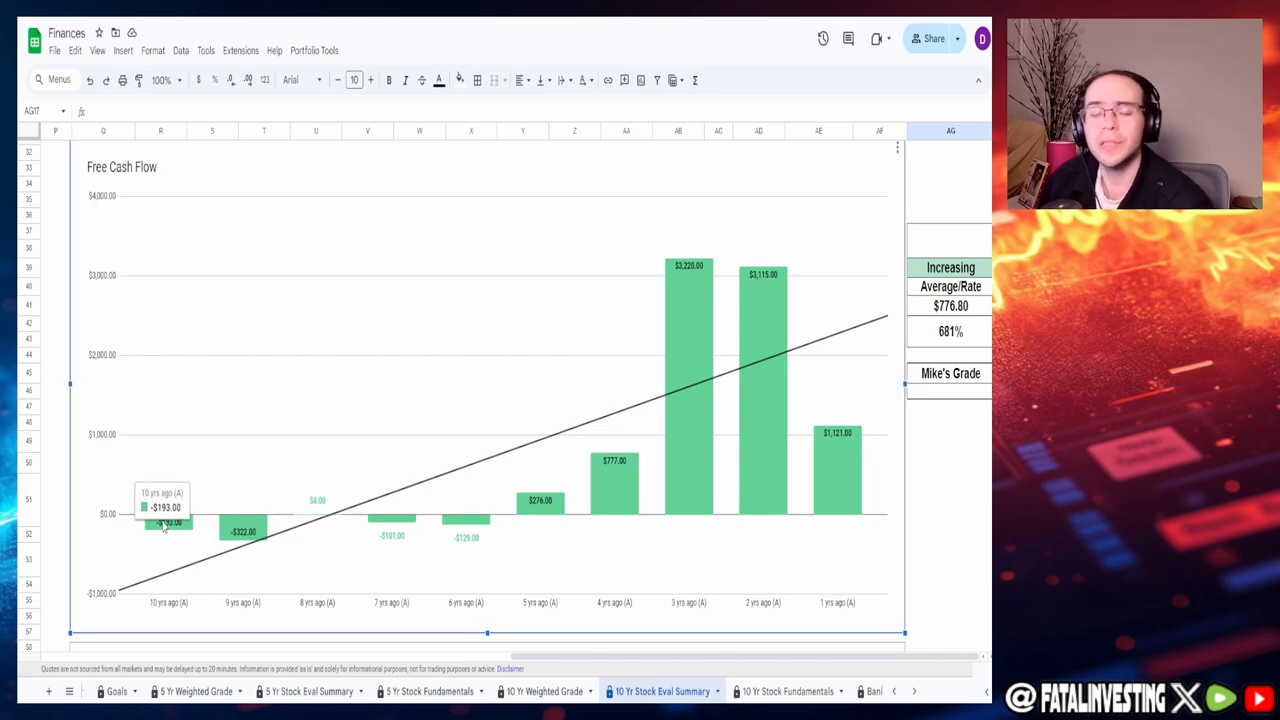
mouse_move(835, 486)
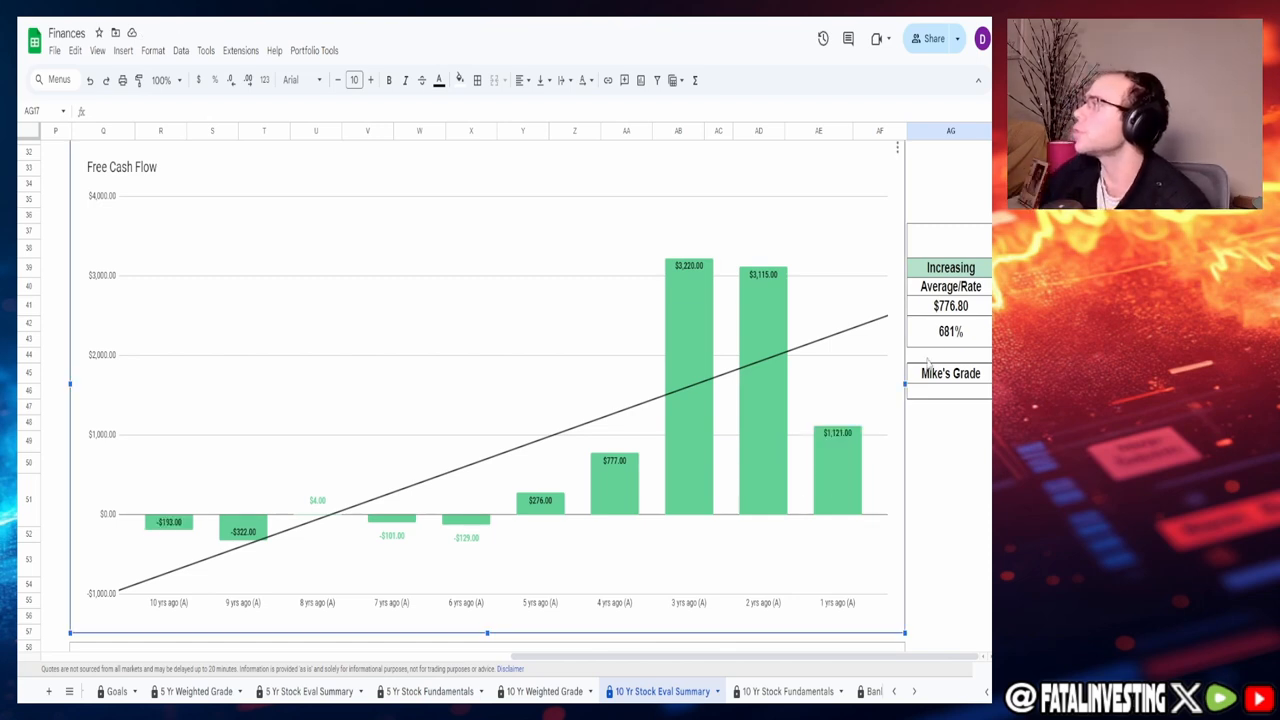
Step: Check the 681% growth formula and grade the Free Cash Flow chart 50%
left_click(950, 331)
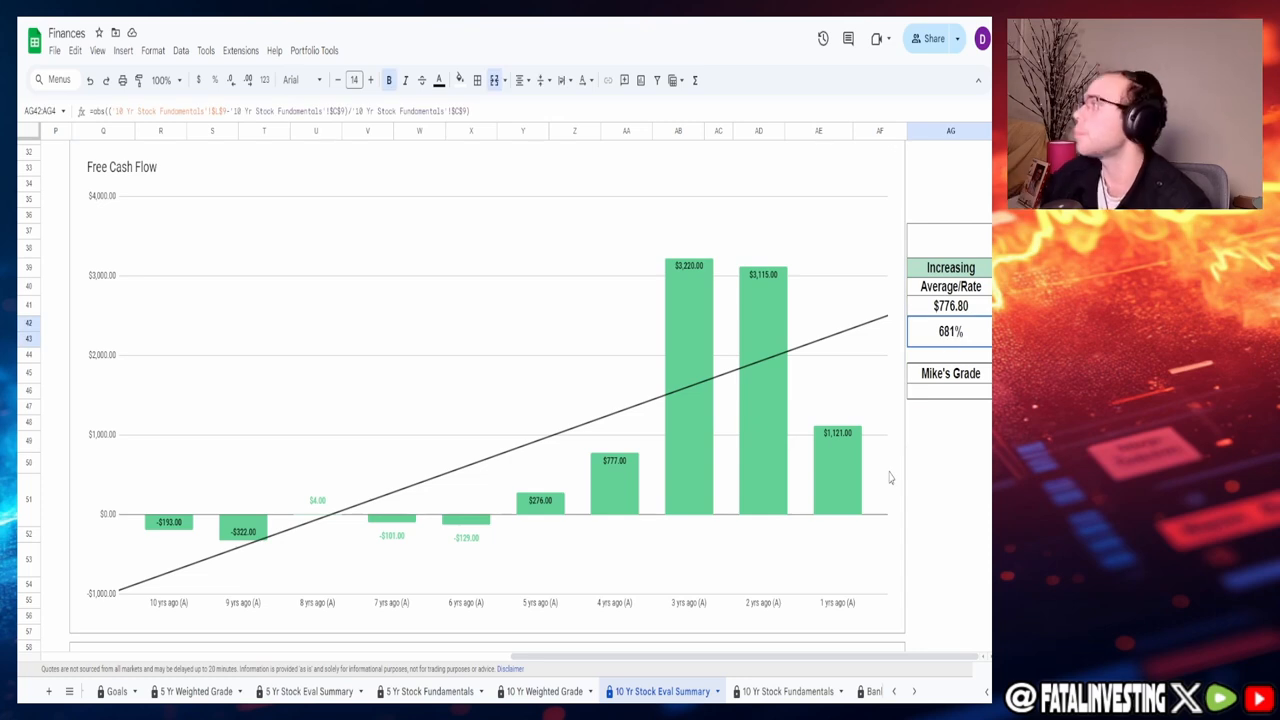
left_click(950, 305)
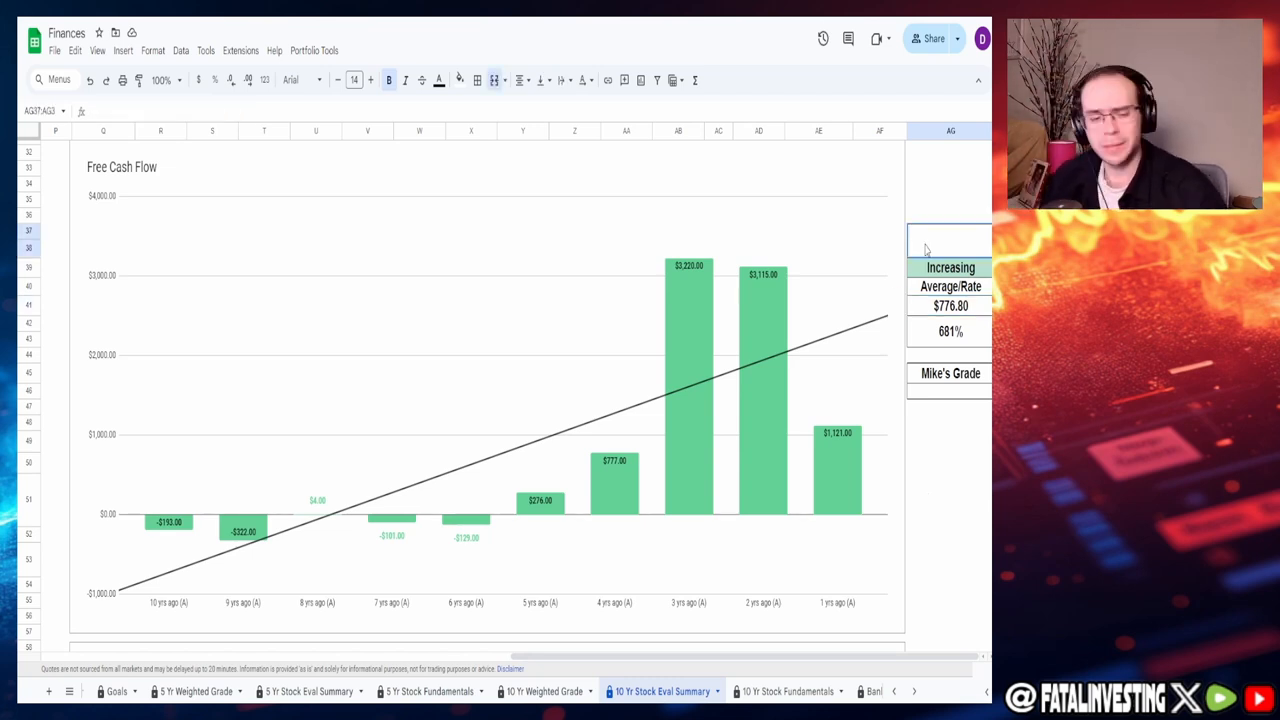
type("50%")
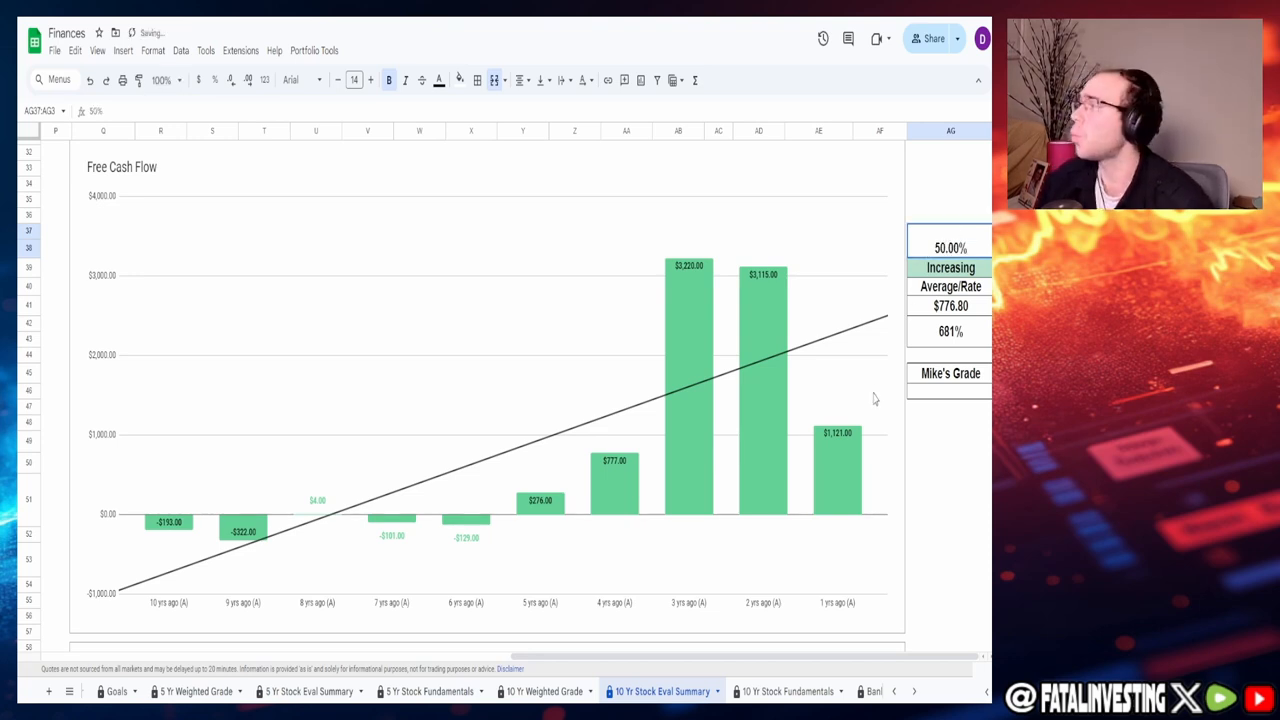
scroll("down", 3)
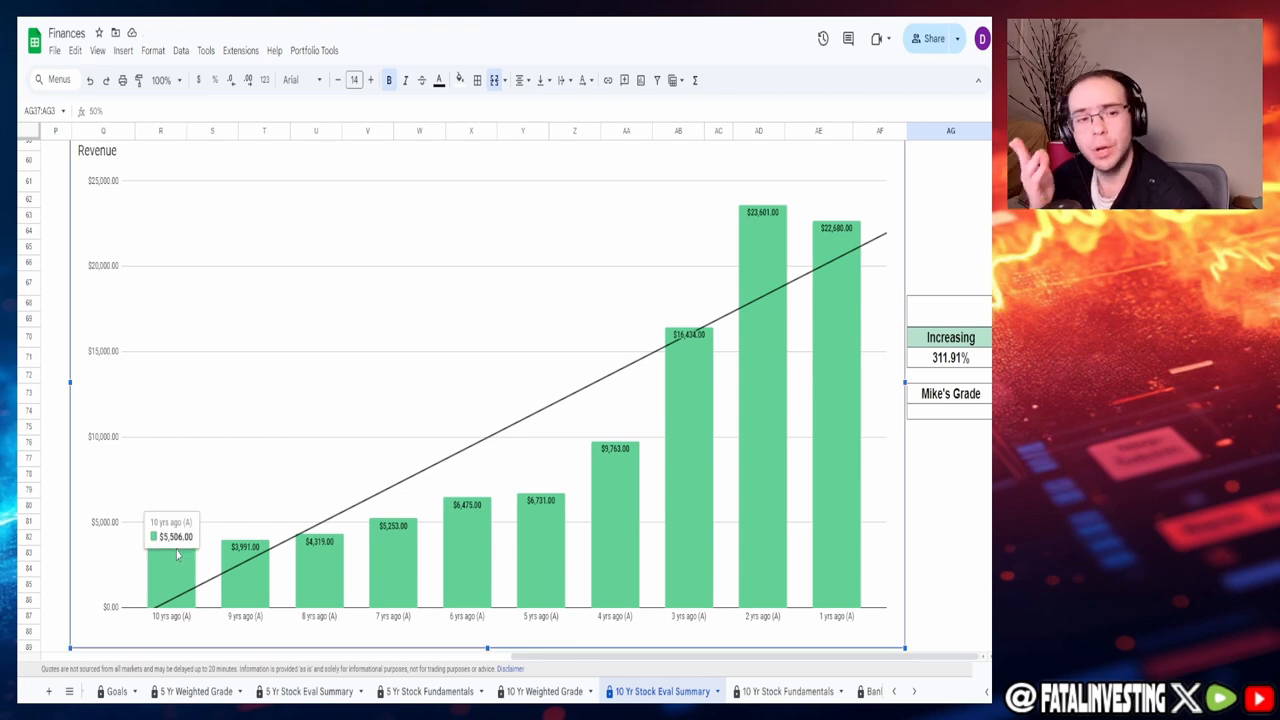
mouse_move(793, 321)
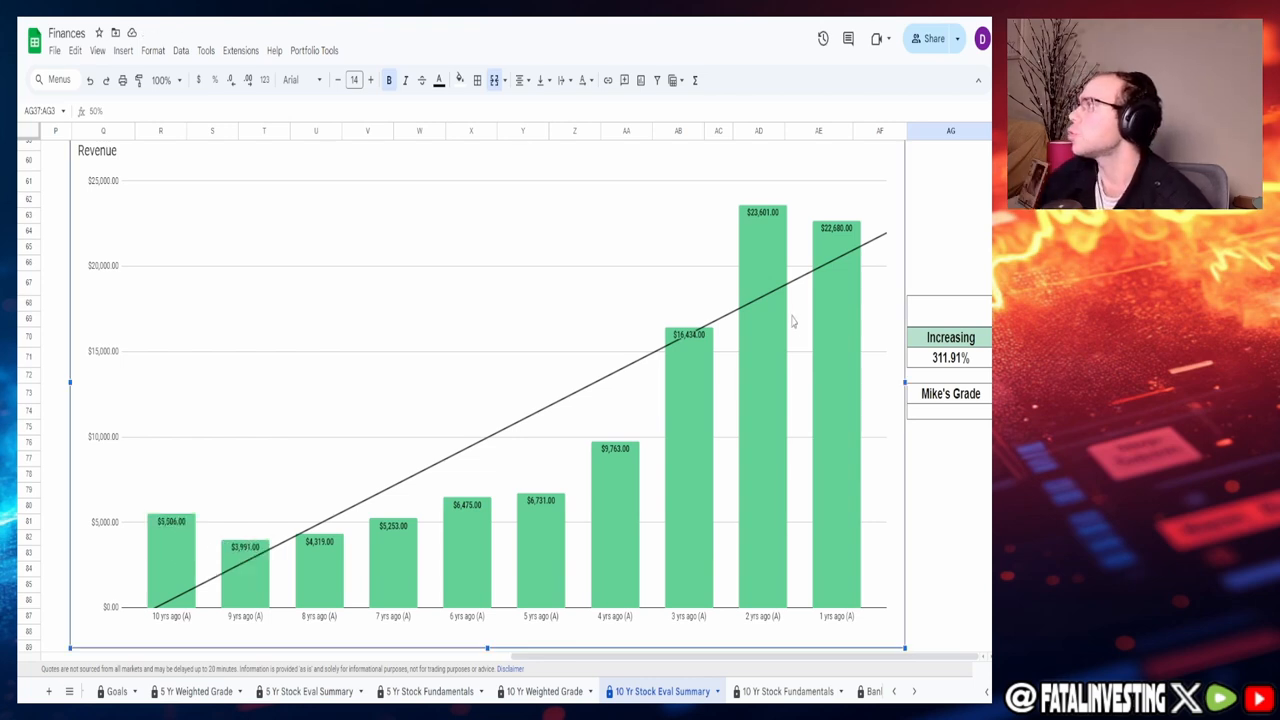
mouse_move(824, 327)
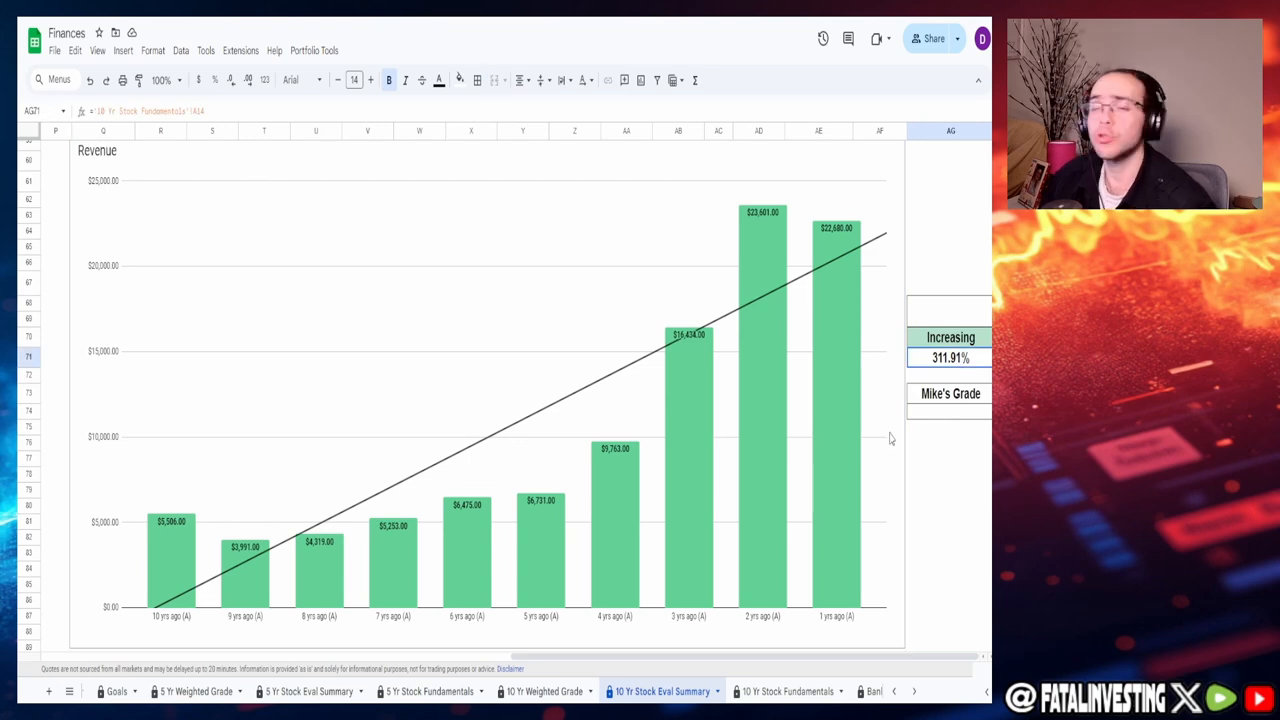
mouse_move(225, 592)
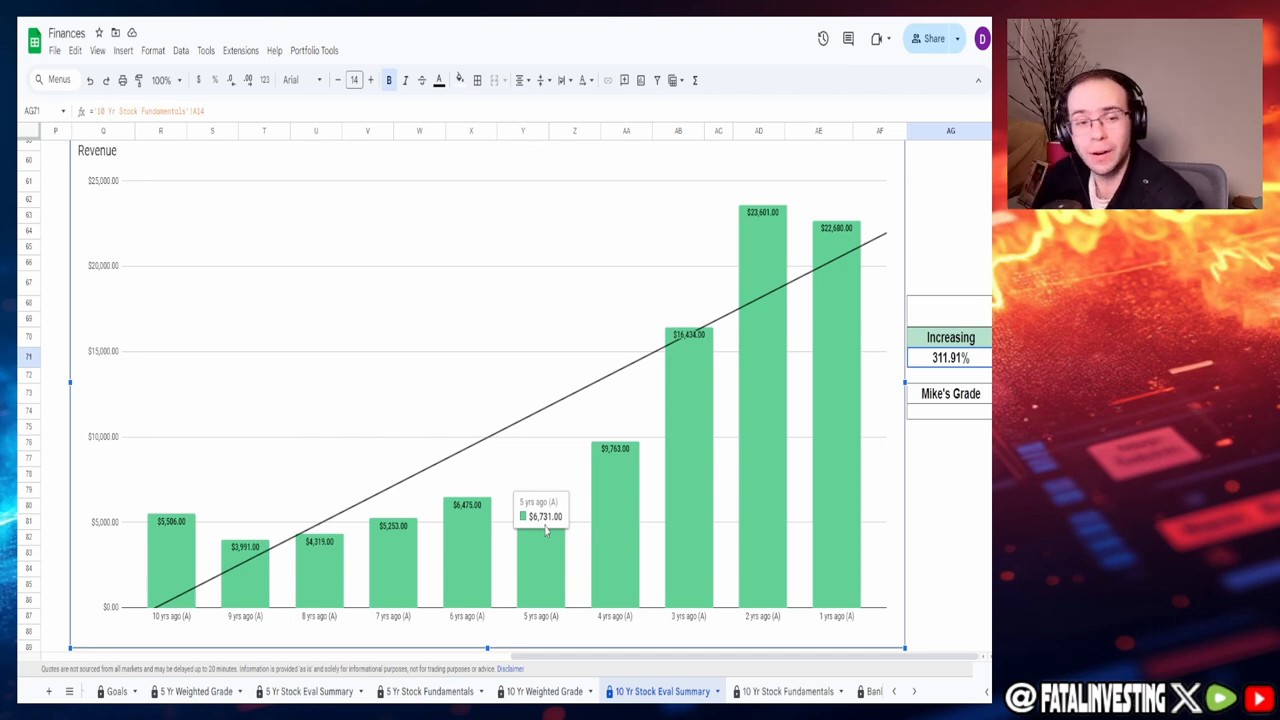
mouse_move(707, 395)
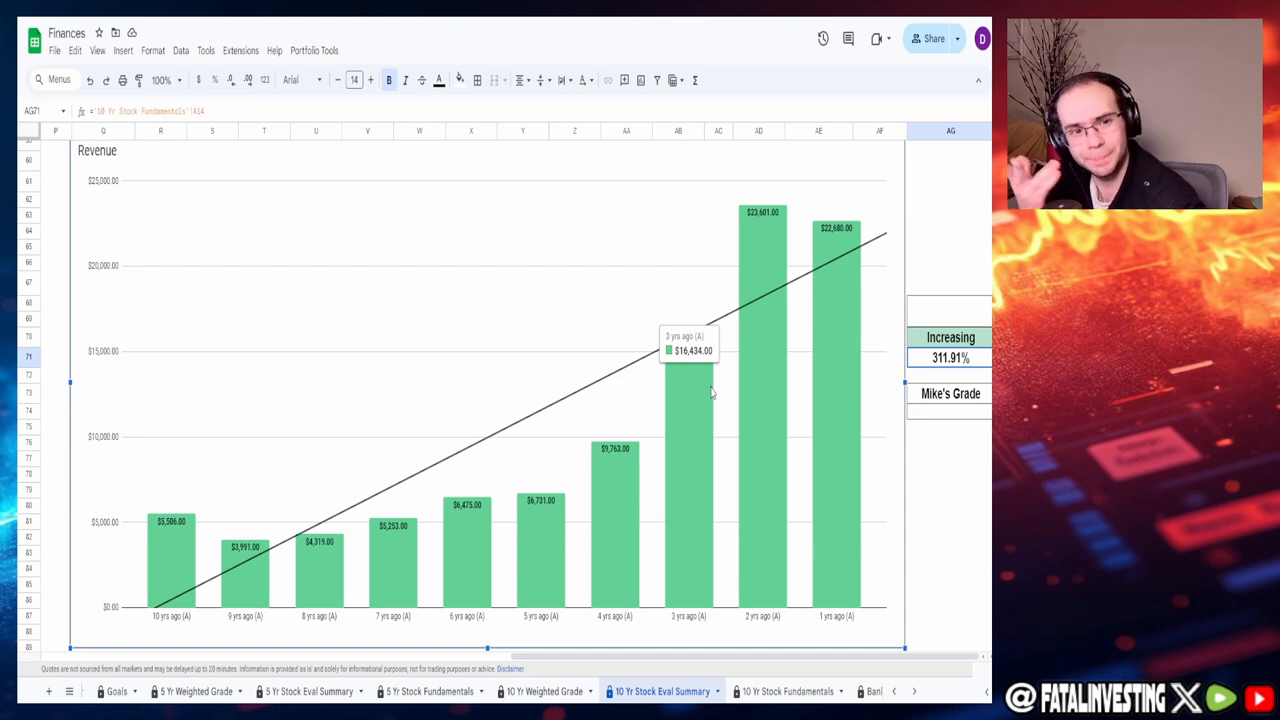
mouse_move(750, 333)
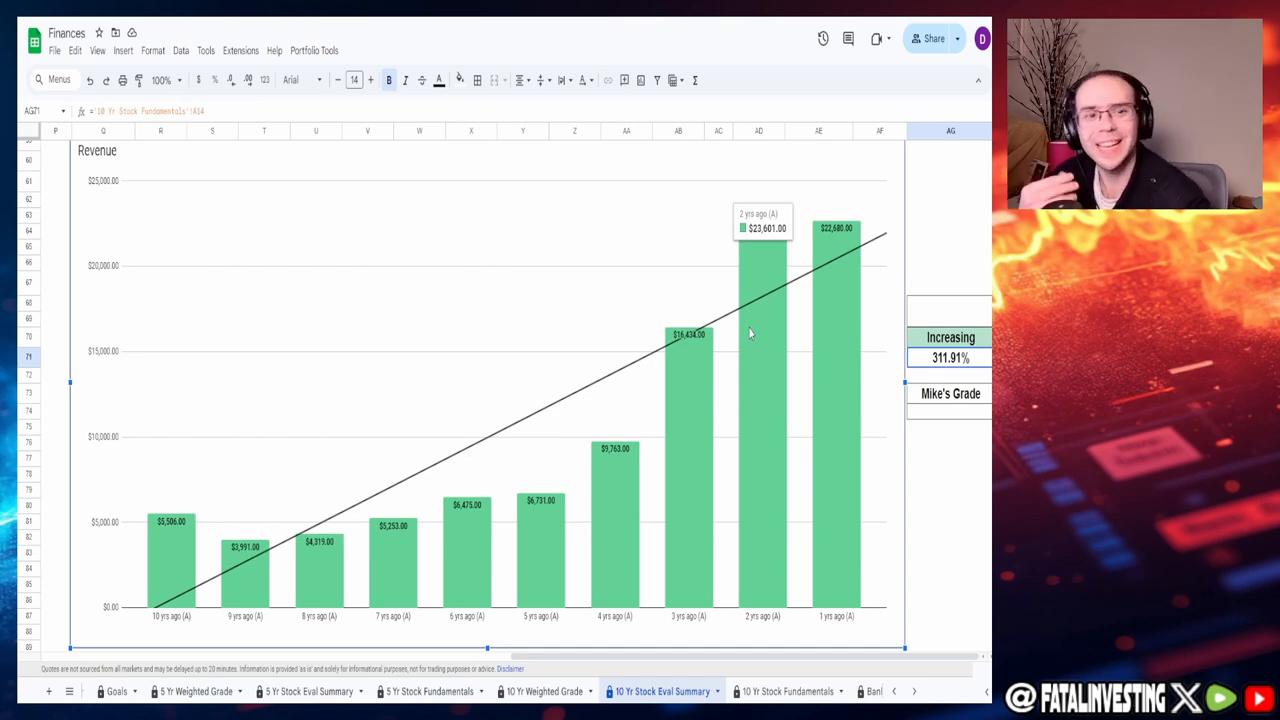
mouse_move(825, 330)
type("90")
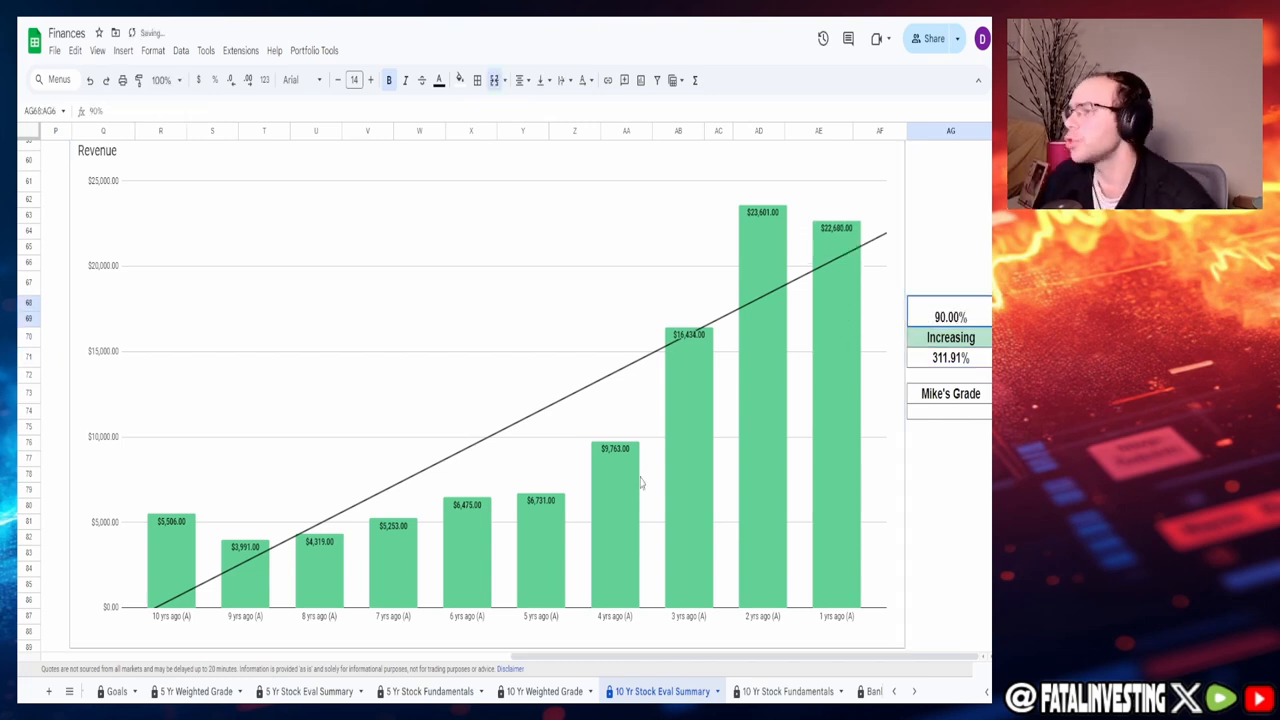
Step: Scroll from the 90%-graded Revenue chart down to the Total Assets (Ref. Only) chart
scroll("down", 3)
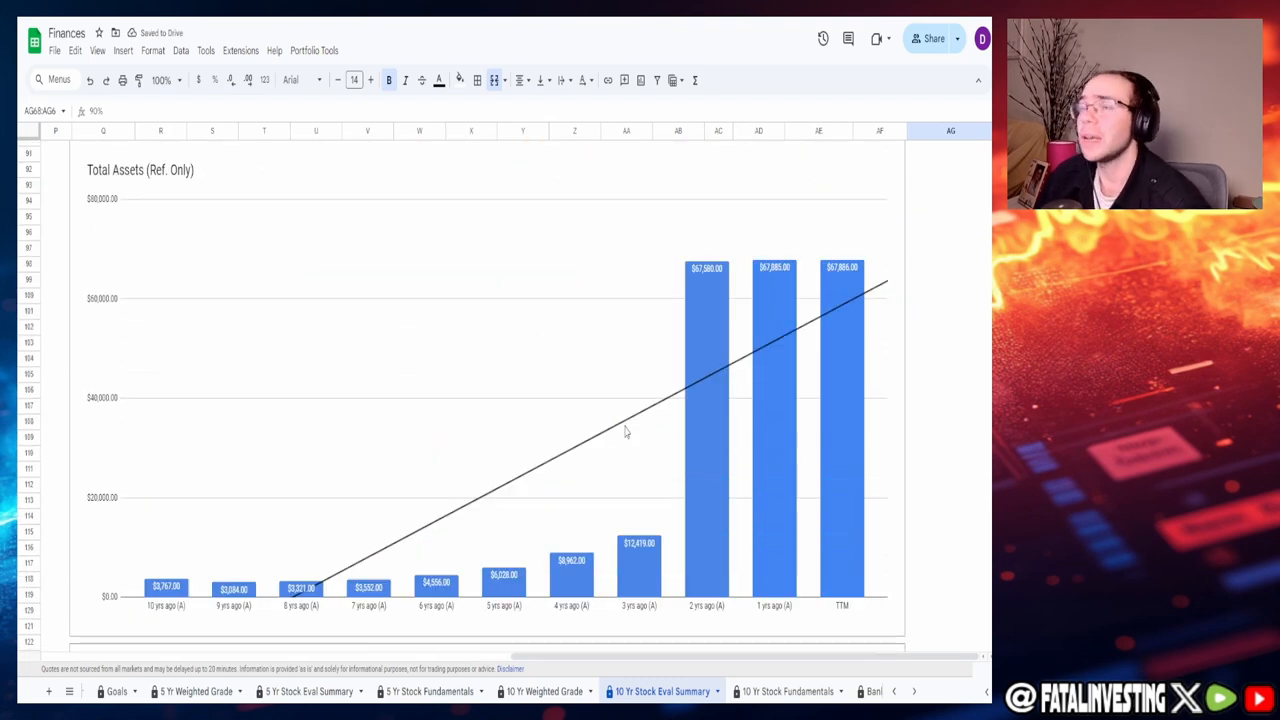
mouse_move(651, 427)
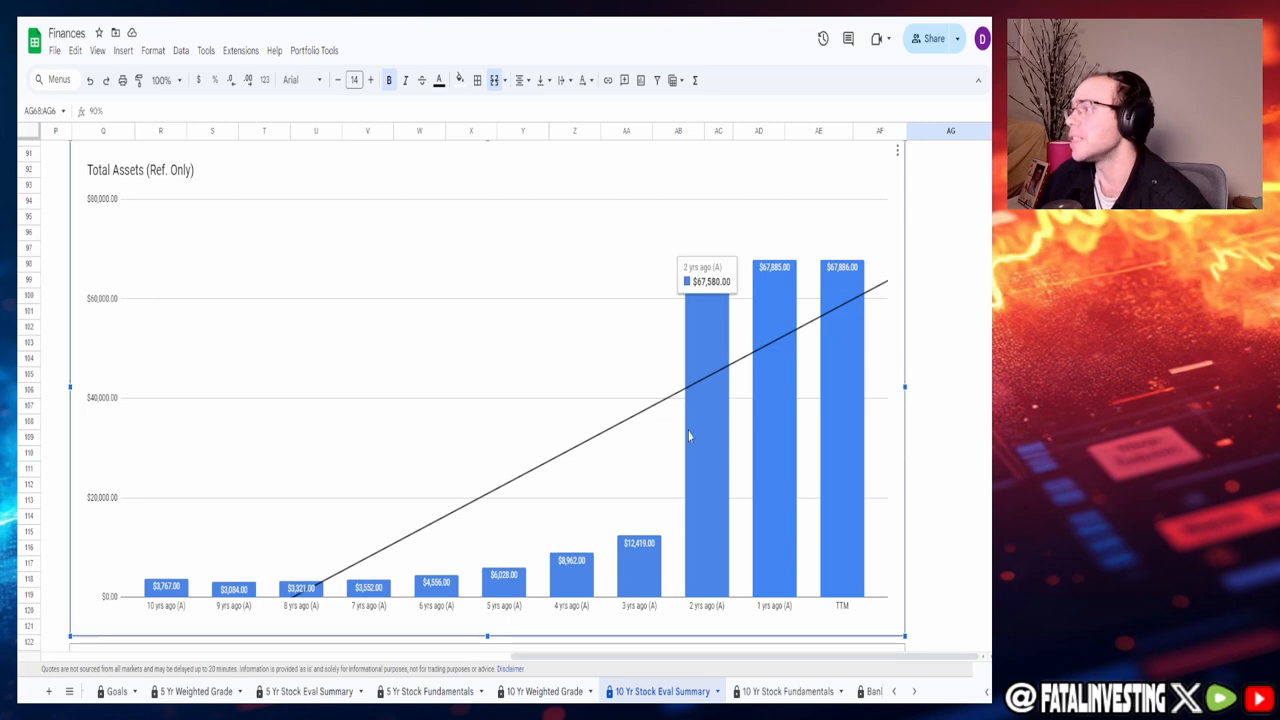
Step: Grade the Total Assets-Total Liabilities chart 70% in the cell above Average Total Assets
scroll("down", 3)
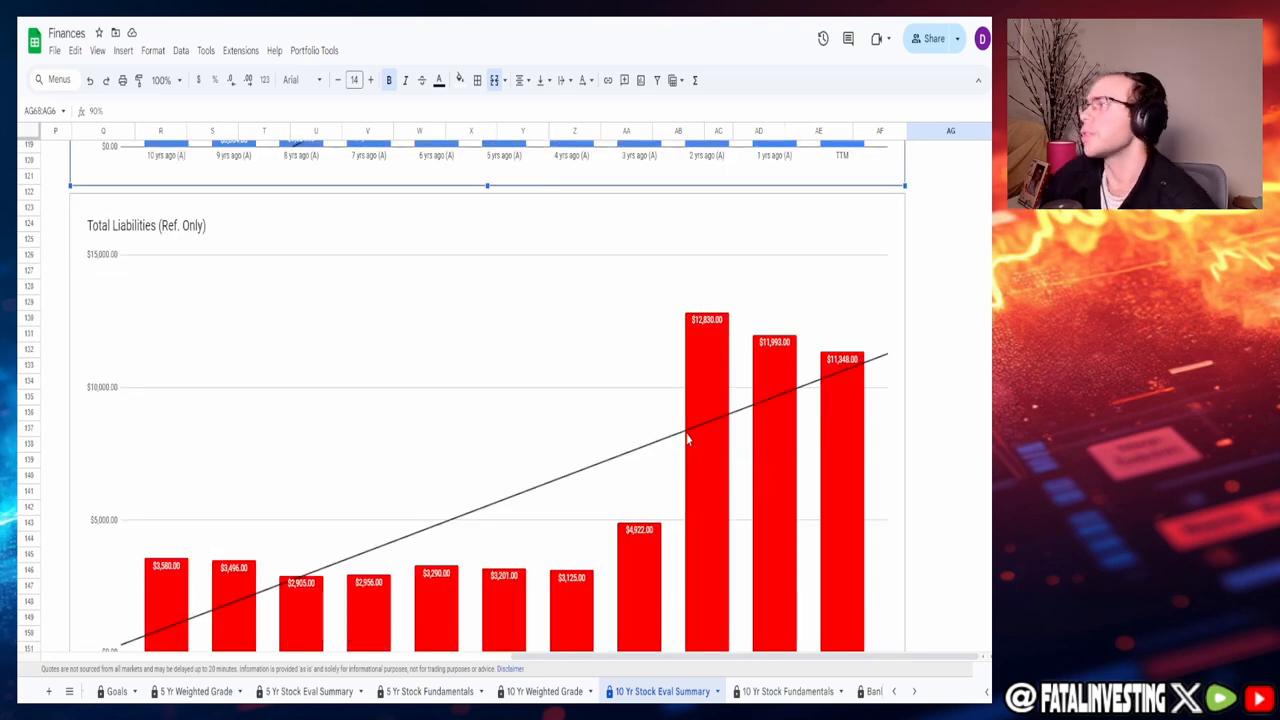
scroll("down", 3)
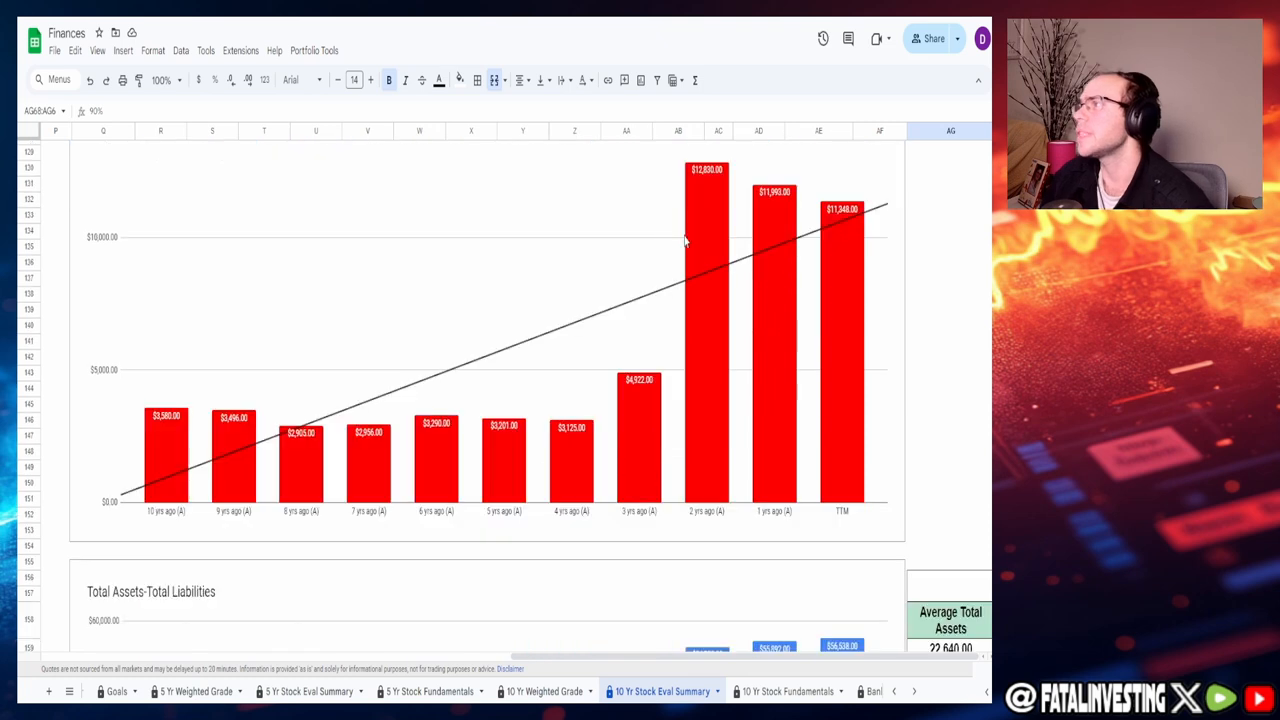
mouse_move(815, 352)
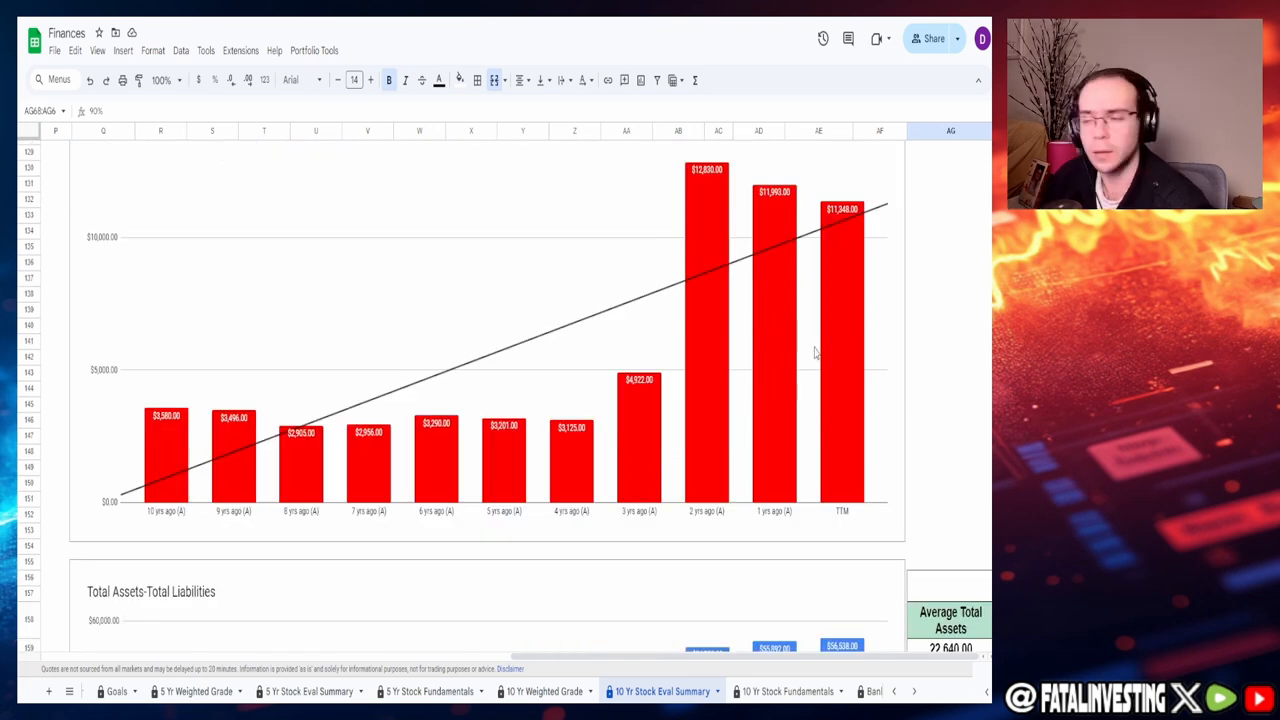
scroll("down", 3)
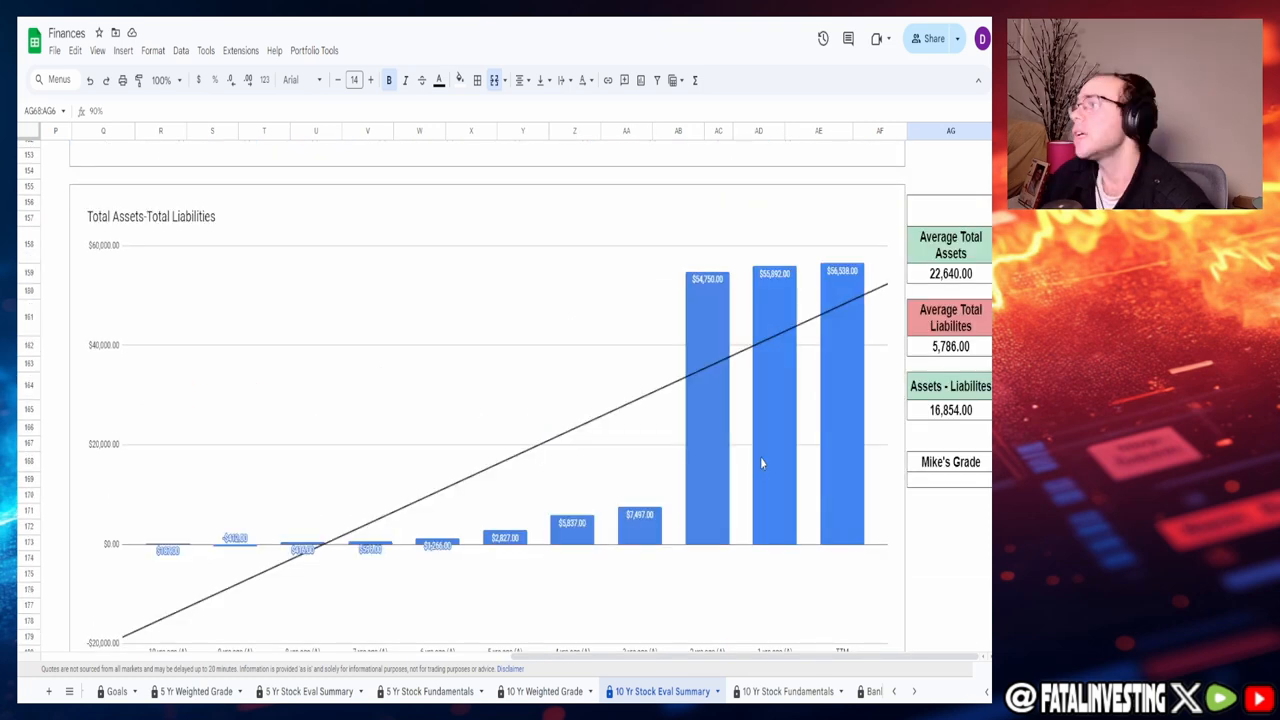
scroll("down", 3)
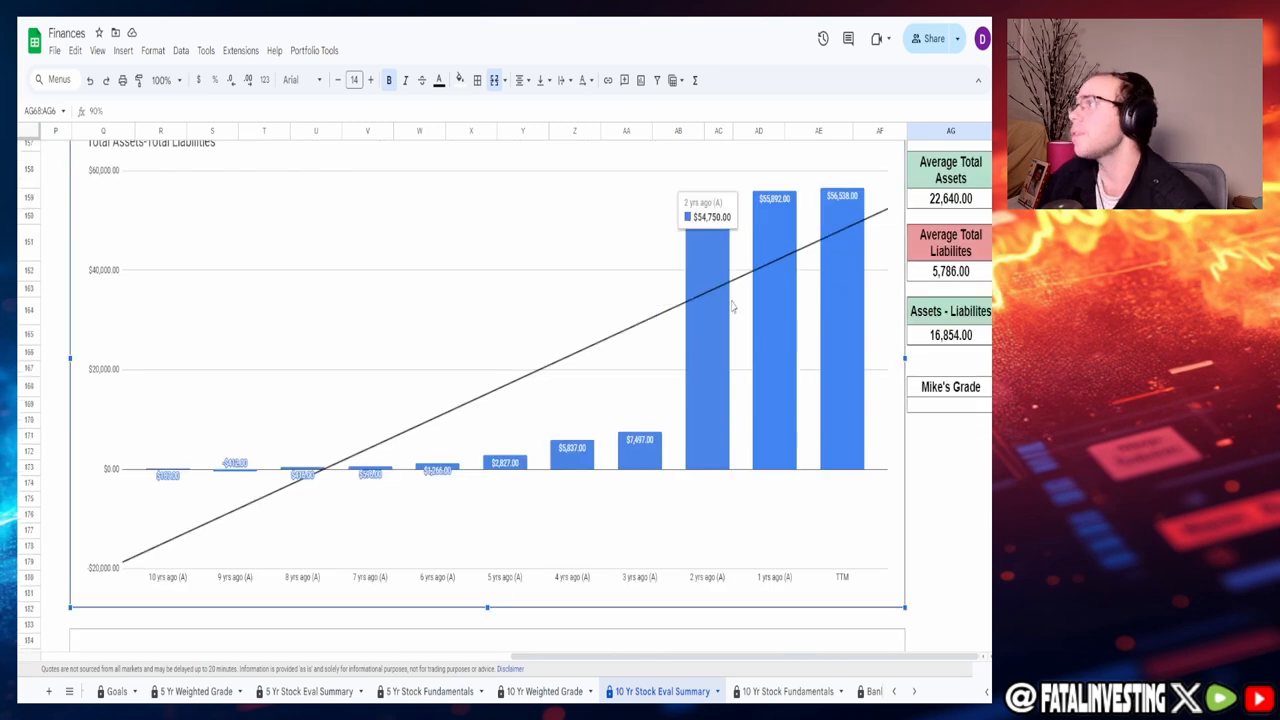
mouse_move(627, 319)
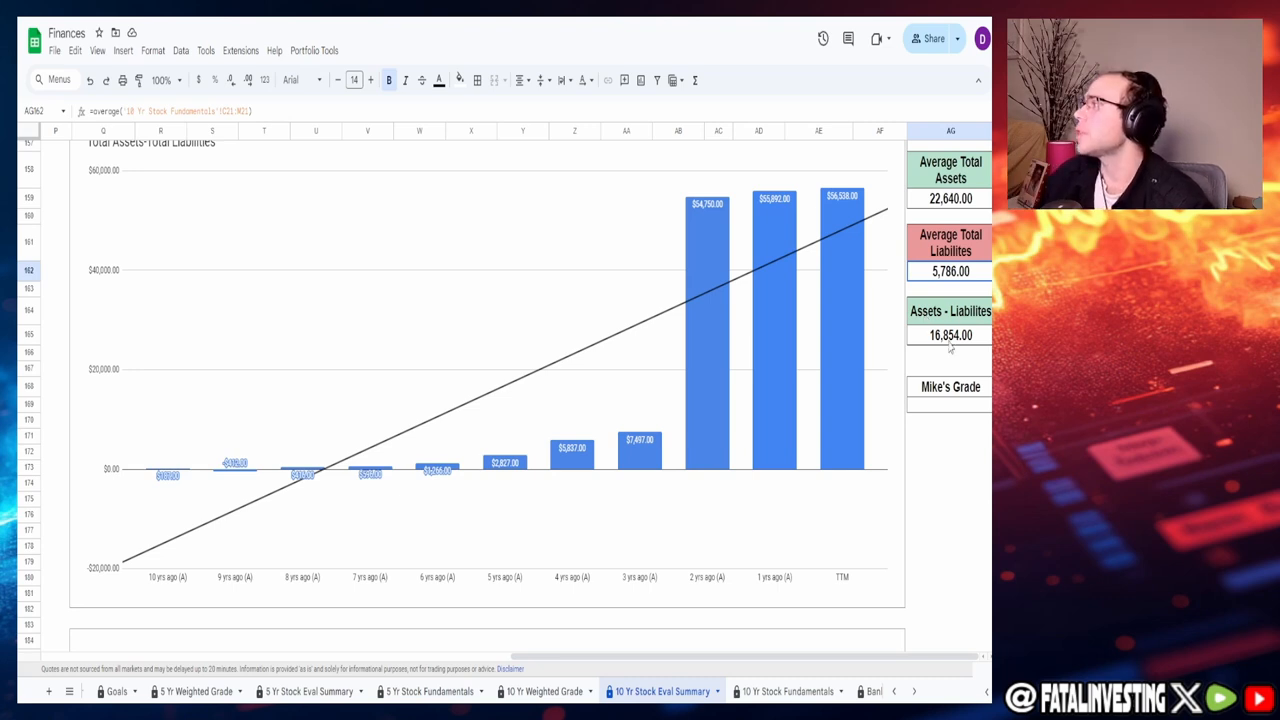
left_click(950, 335)
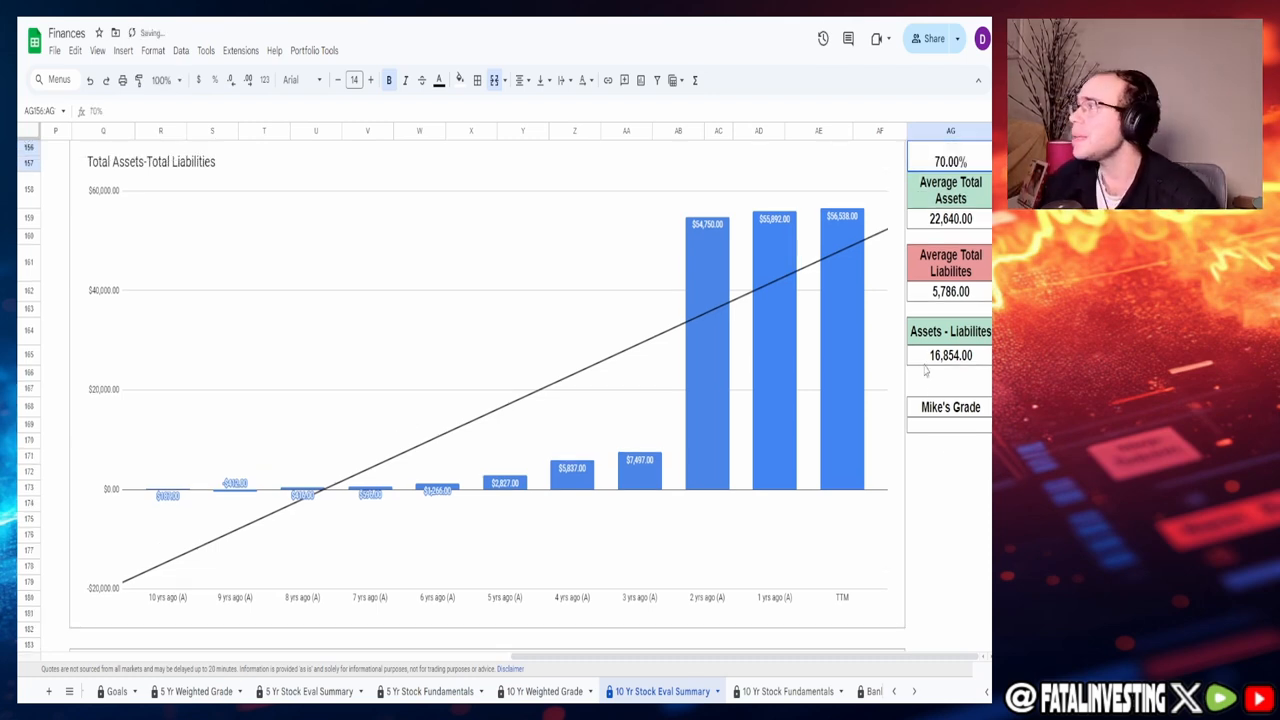
left_click(950, 535)
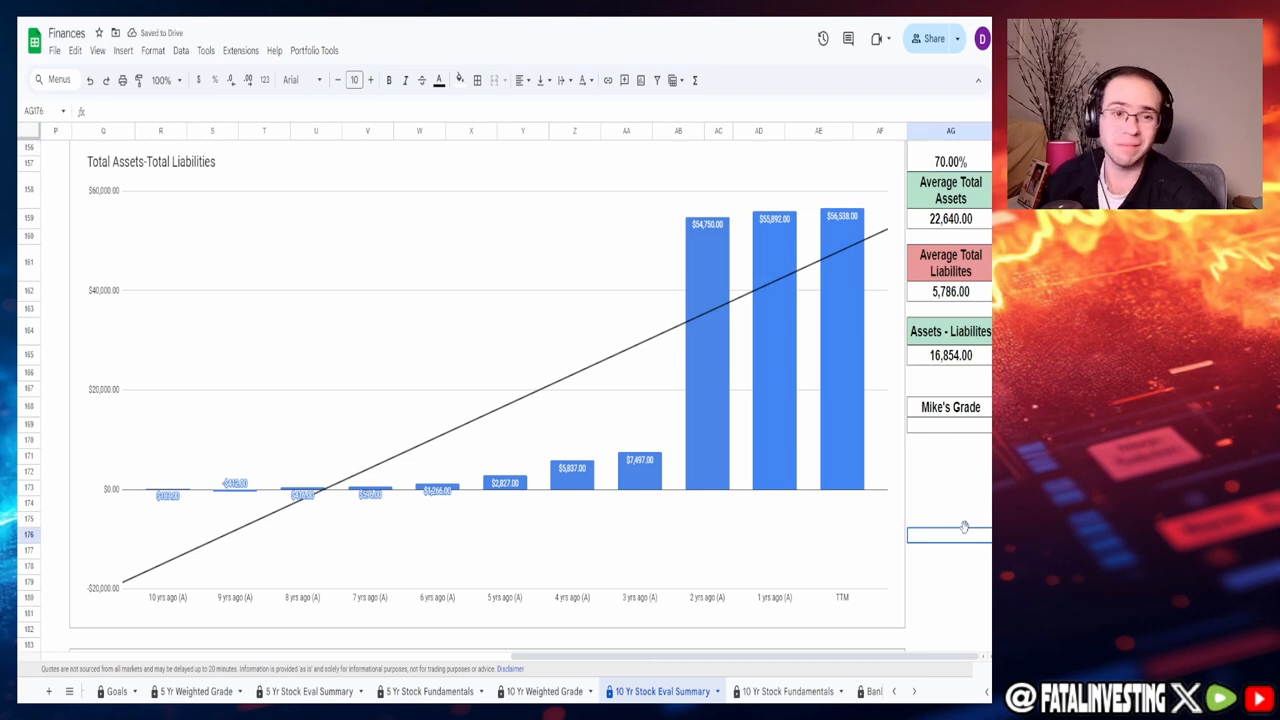
Step: Grade the Cashflow-Total Liabilities chart 70% in the cell above its average box
scroll("down", 3)
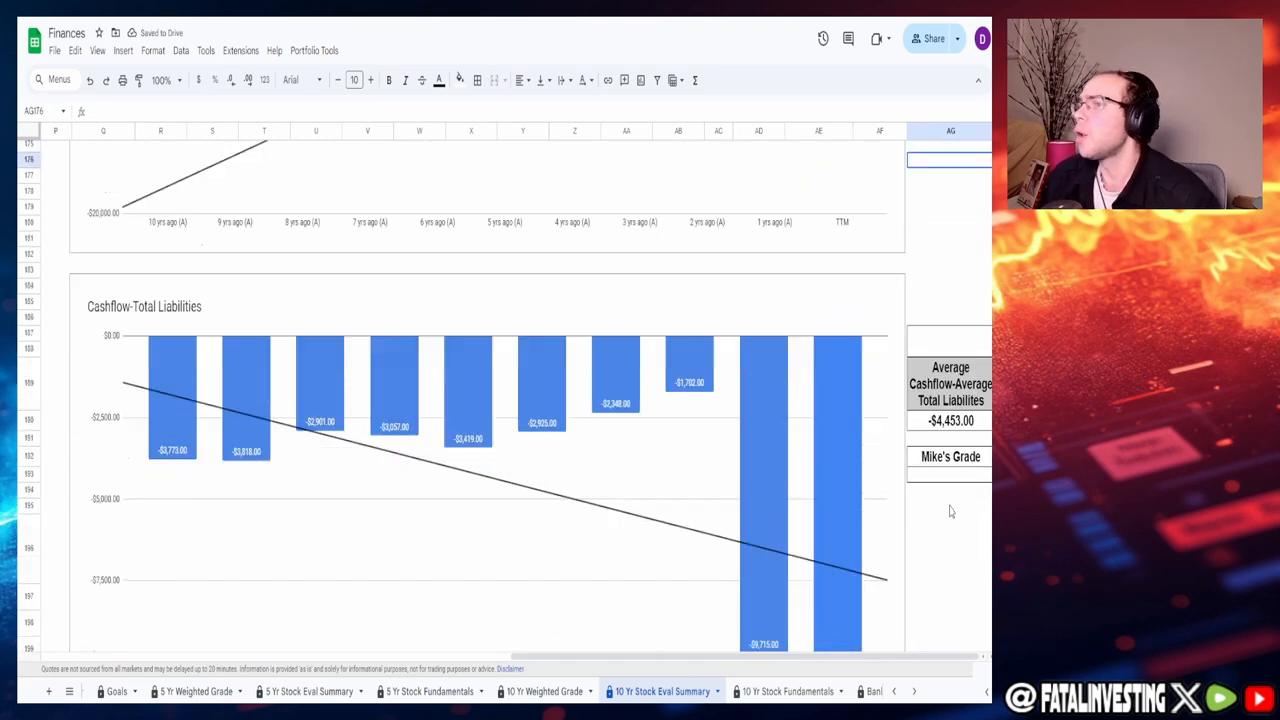
scroll("down", 3)
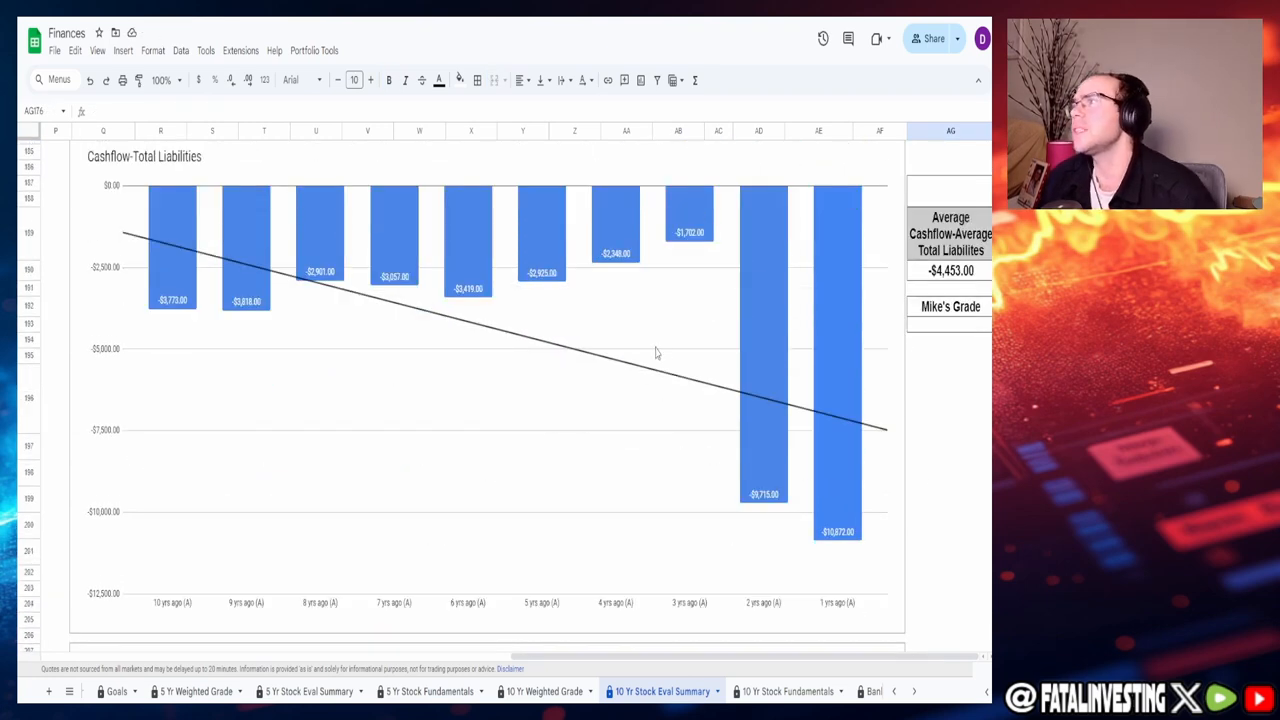
mouse_move(722, 344)
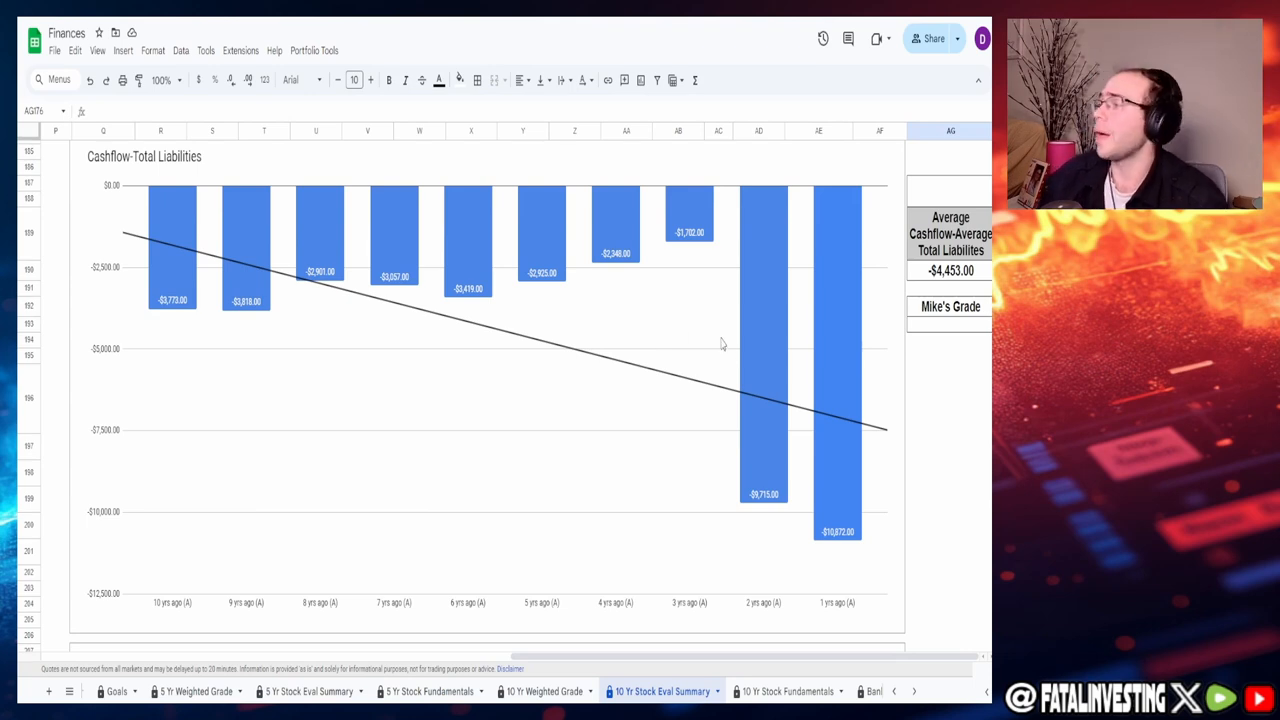
mouse_move(744, 328)
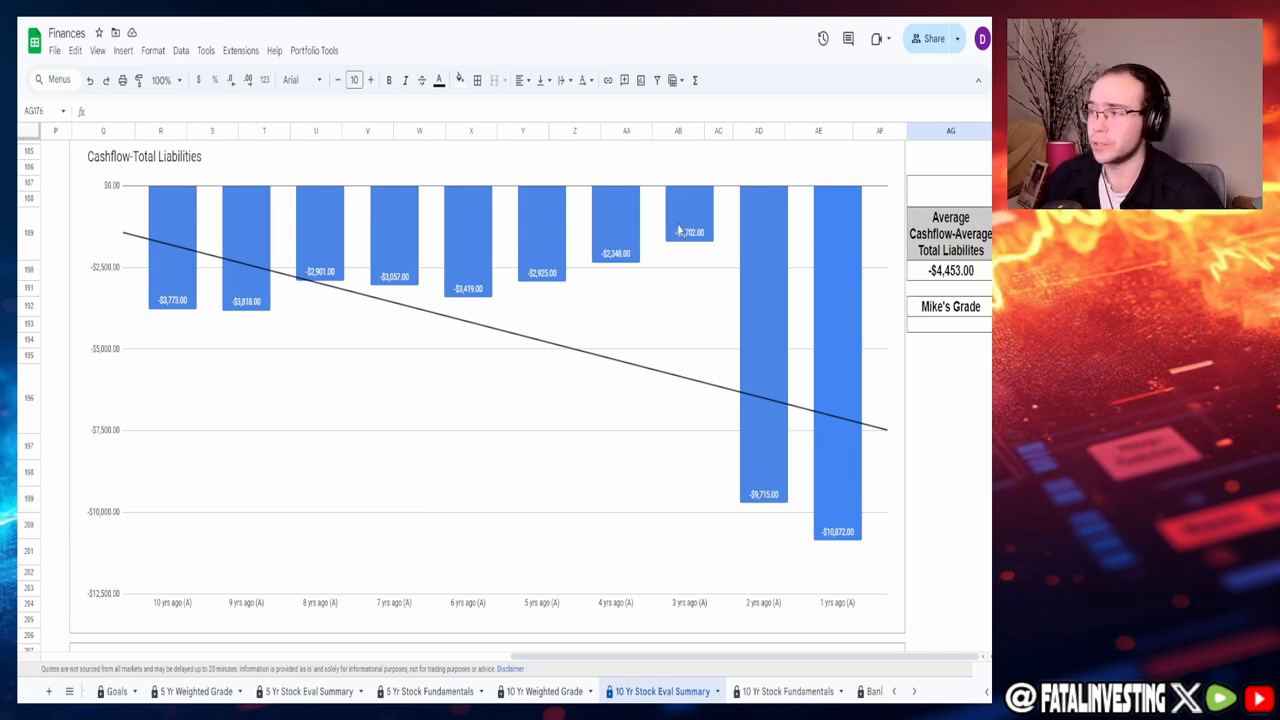
mouse_move(860, 411)
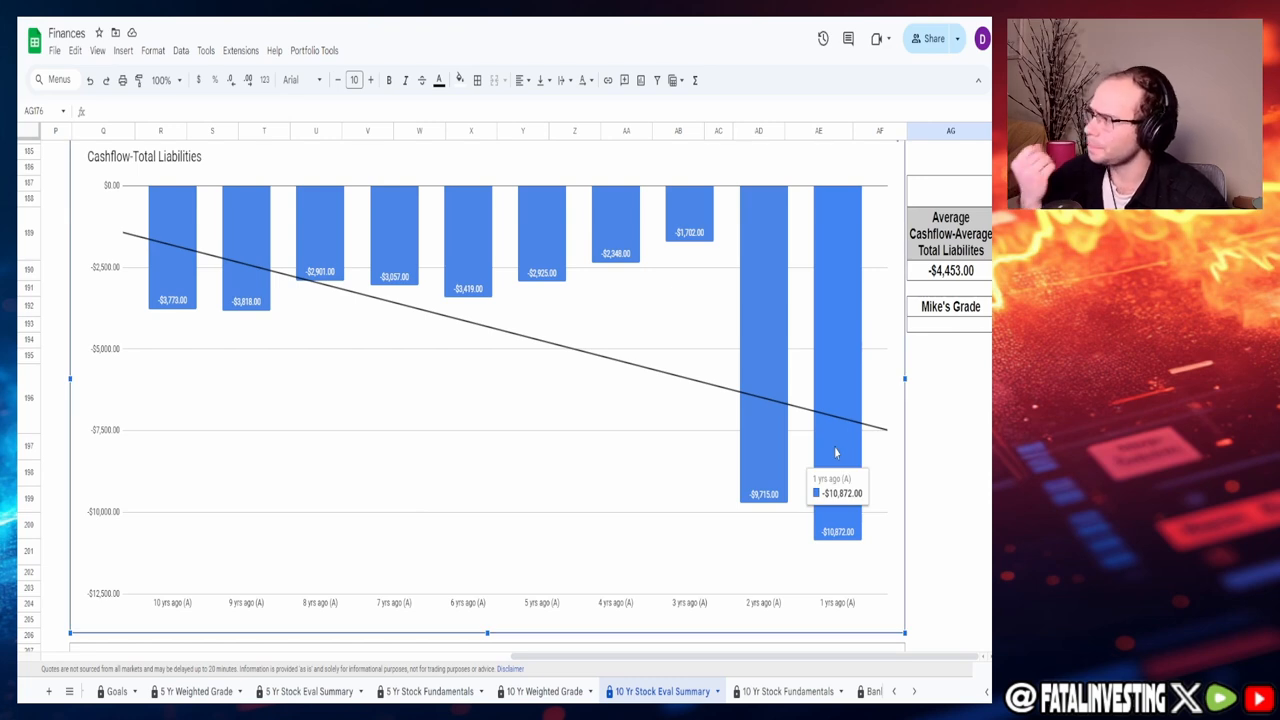
mouse_move(980, 308)
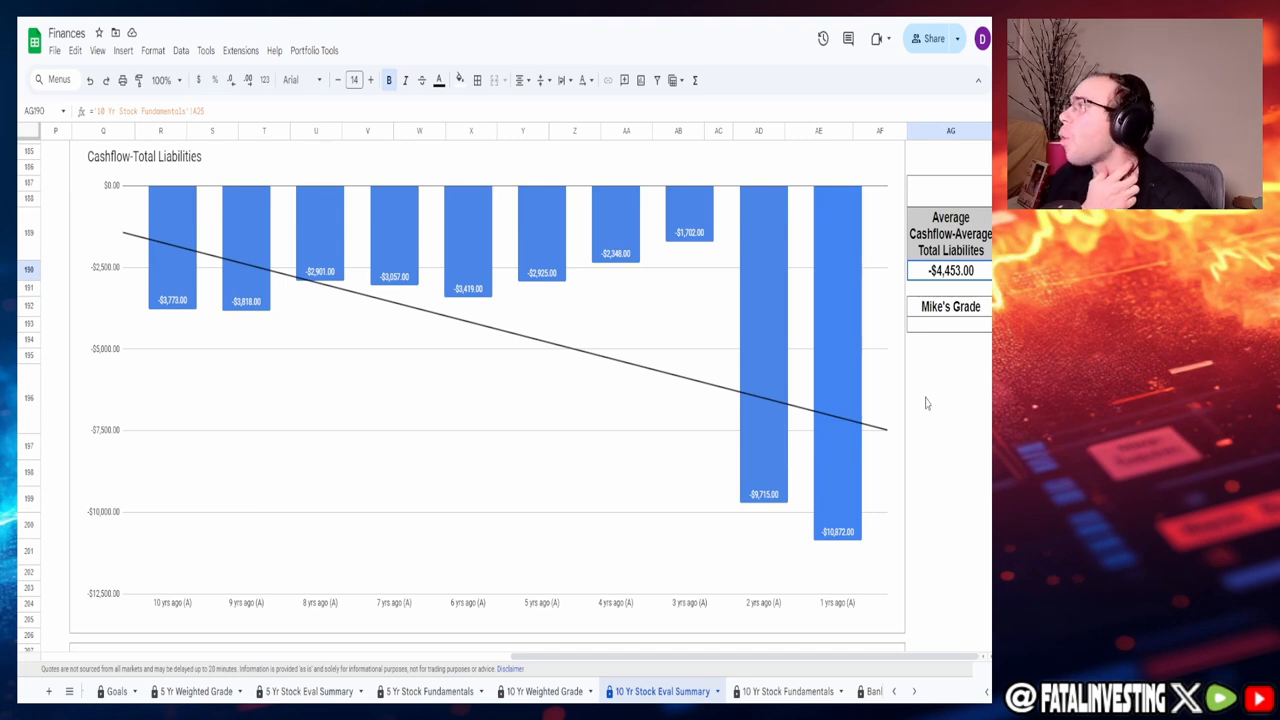
mouse_move(905, 362)
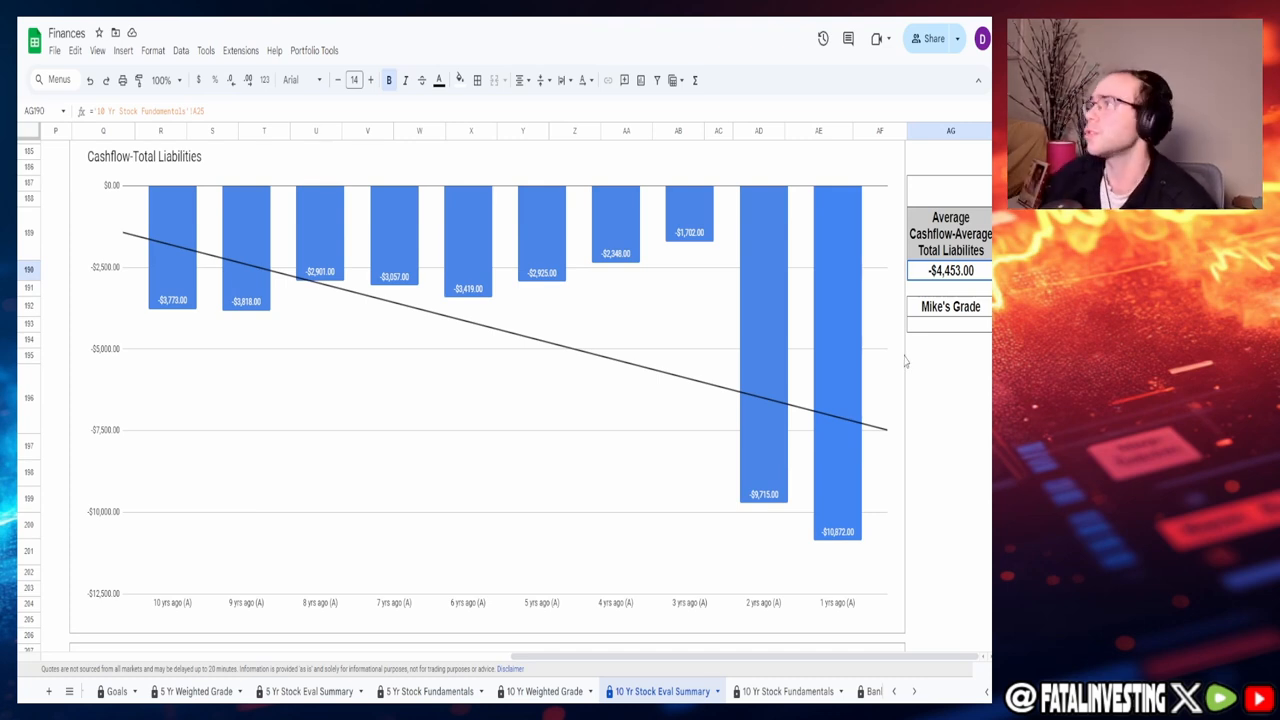
left_click(950, 190)
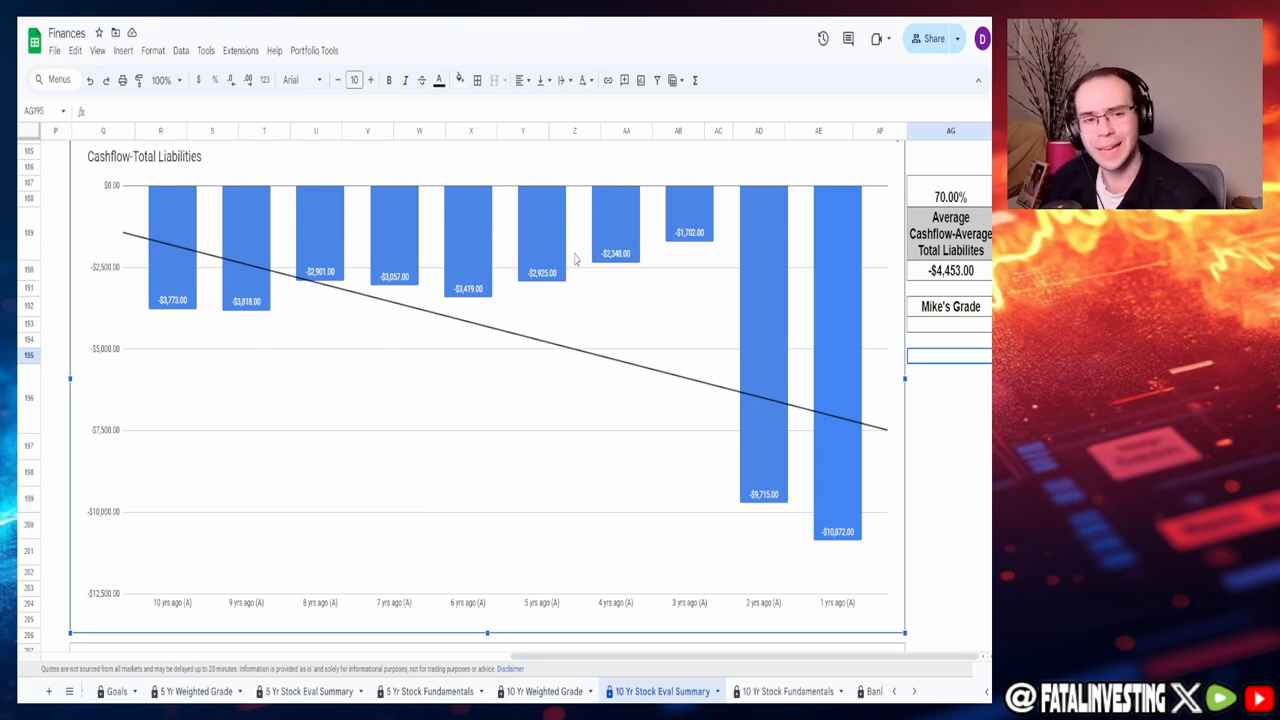
scroll("down", 3)
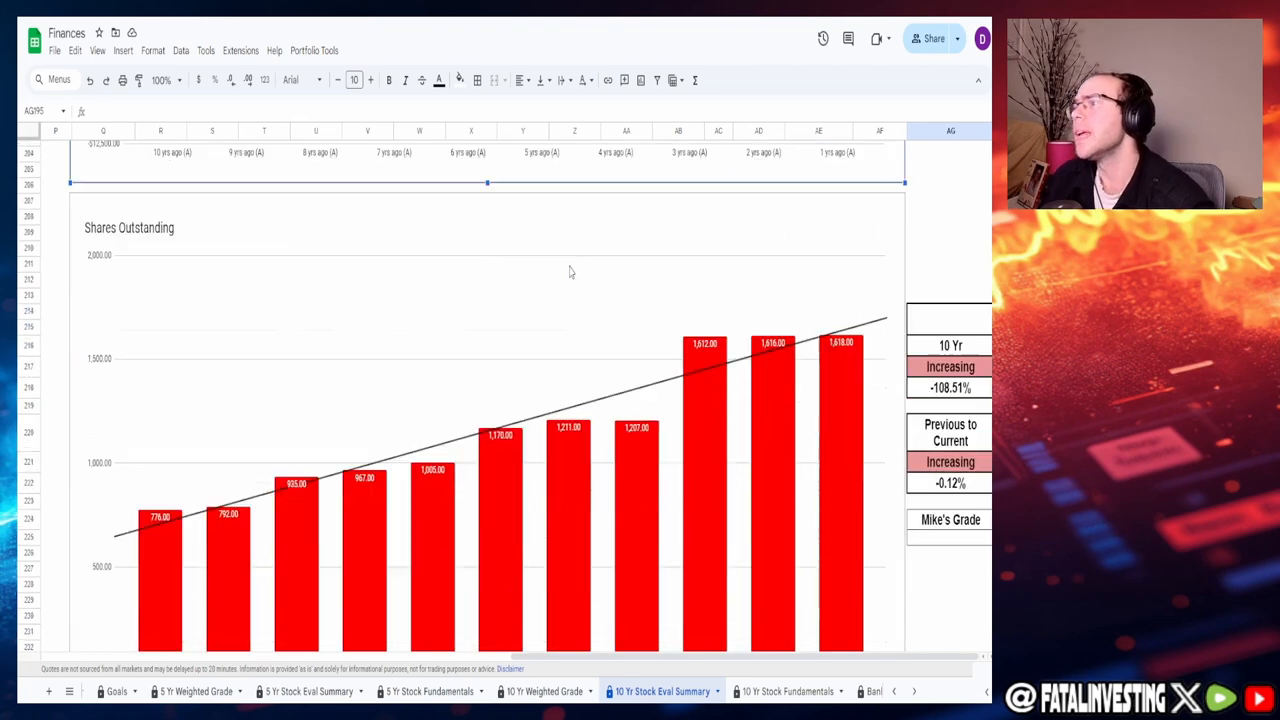
Step: Grade the Shares Outstanding chart 30.00% in the merged cell above the 10 Yr box
scroll("down", 3)
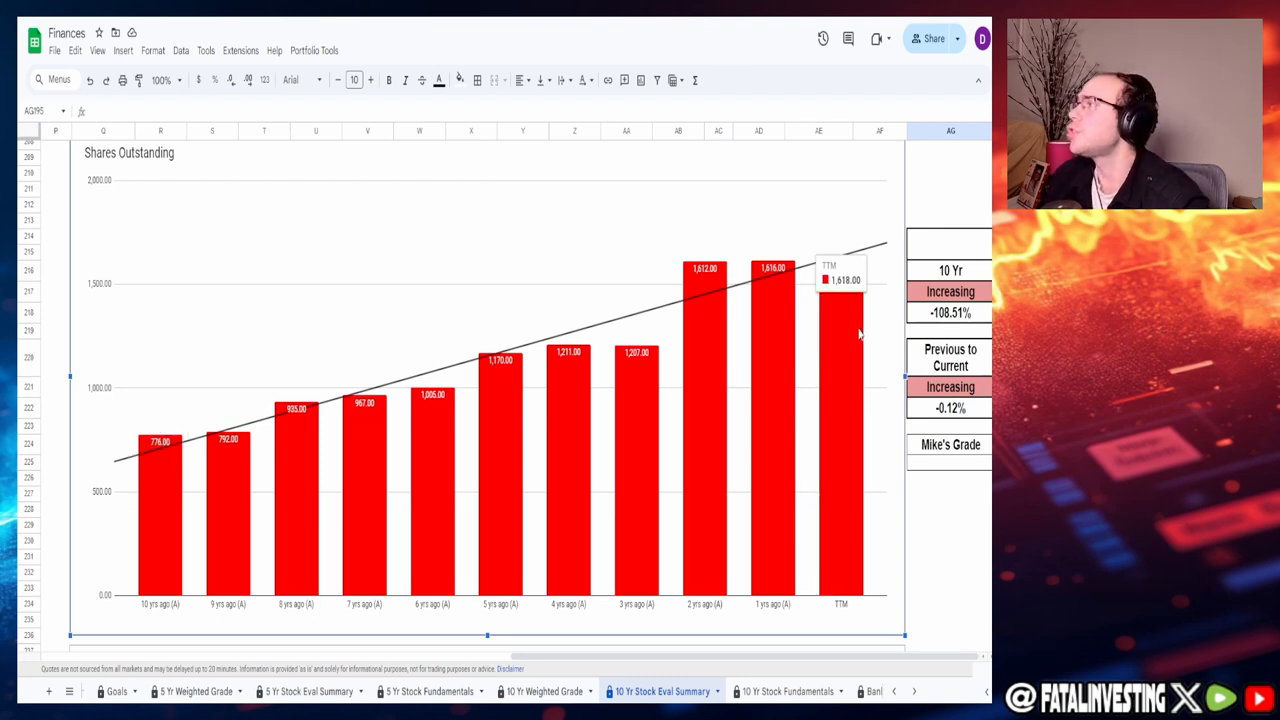
mouse_move(852, 342)
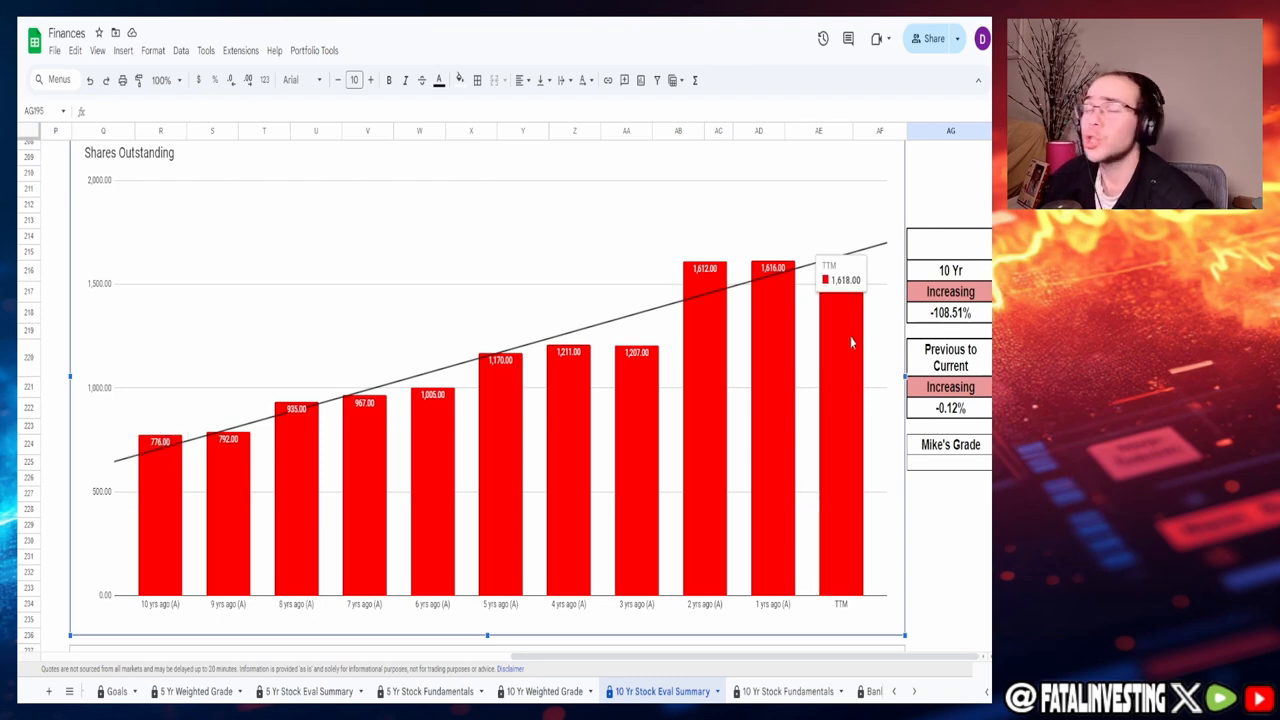
left_click(950, 312)
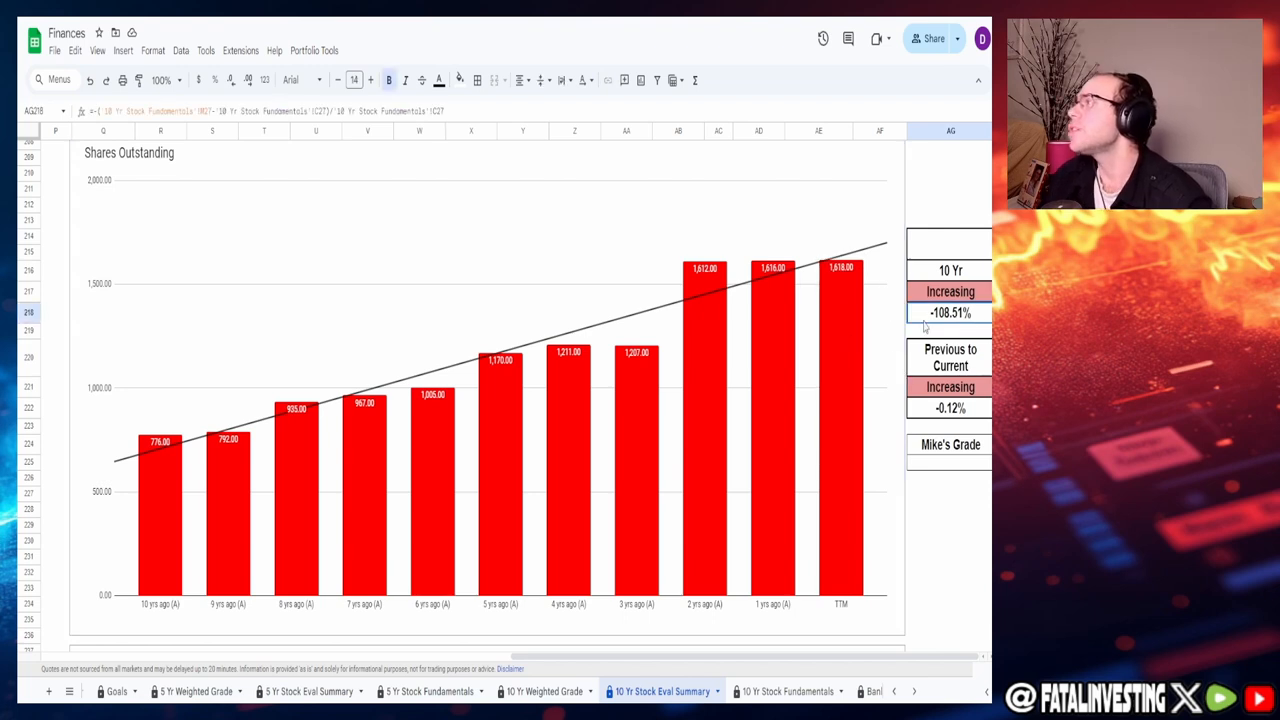
mouse_move(884, 363)
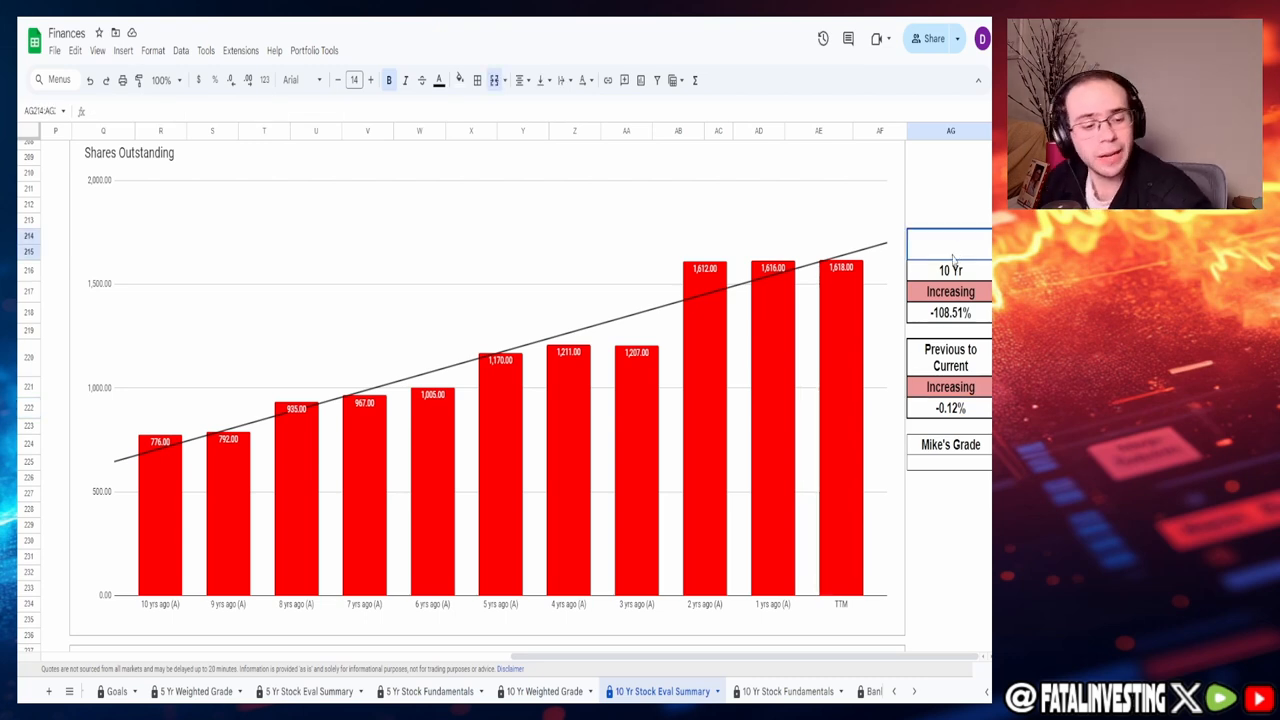
type("30.00%")
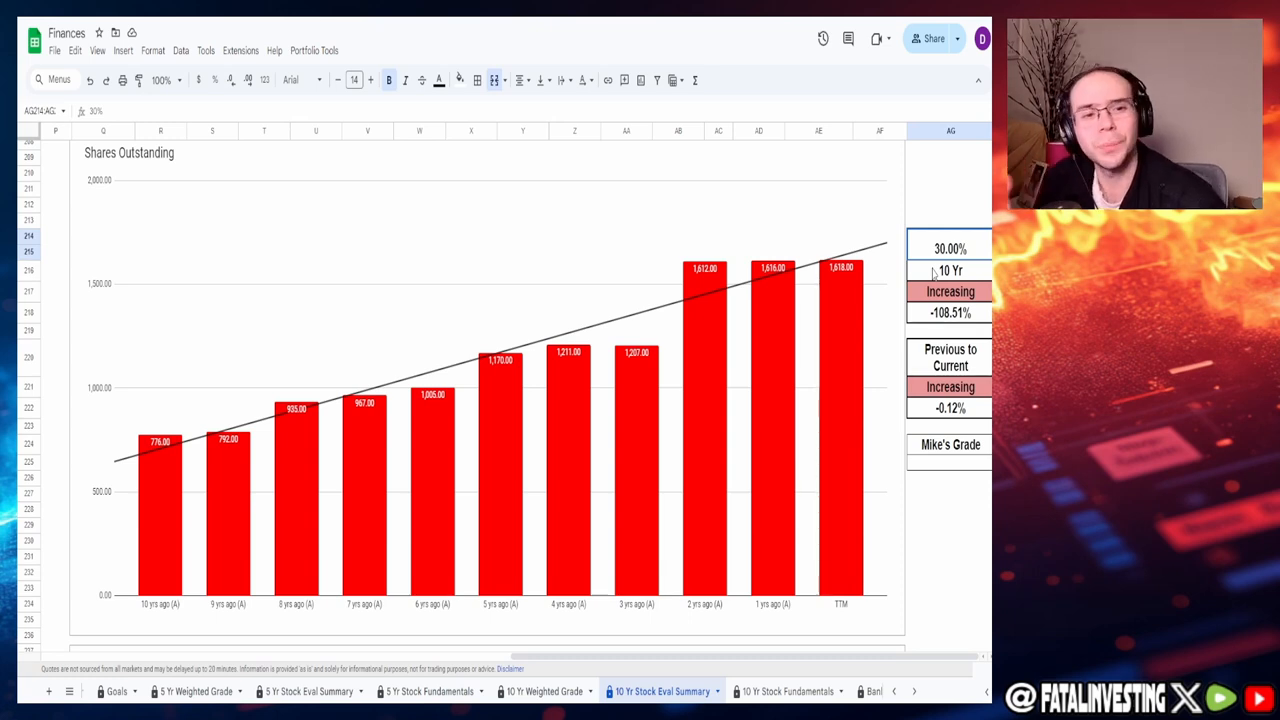
scroll("down", 3)
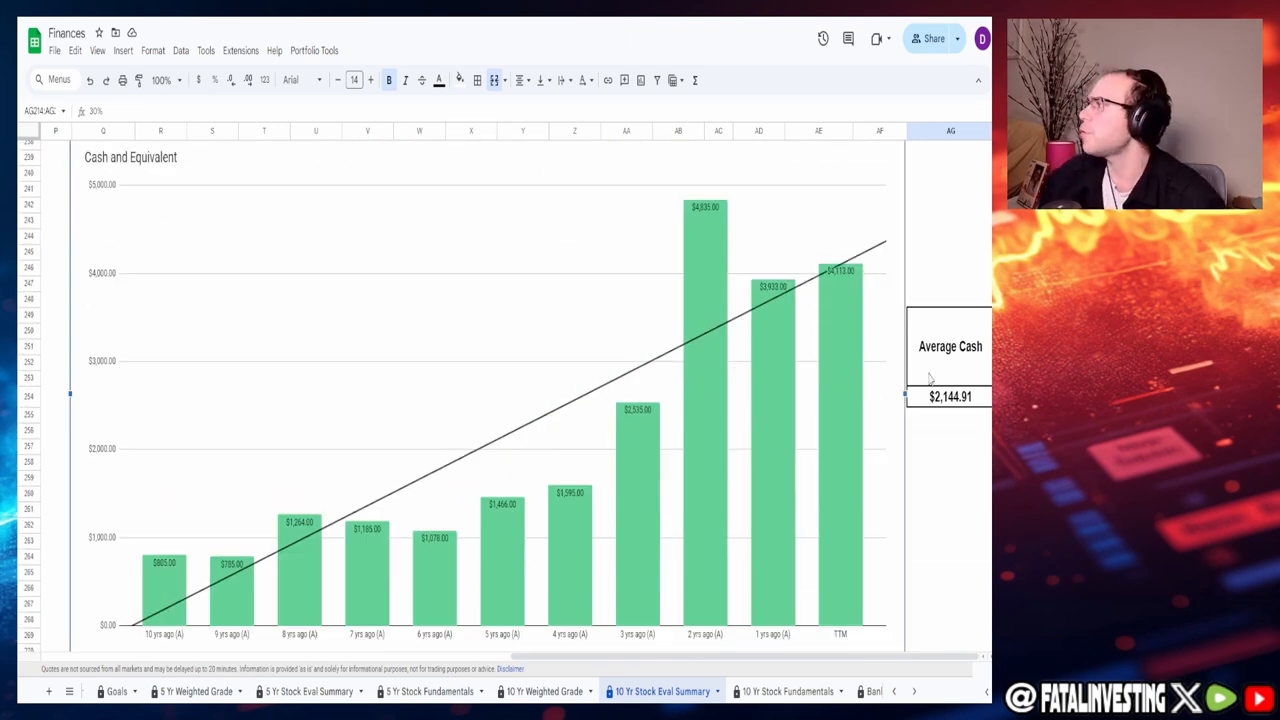
Step: Bring up AMD's target share price valuation table below the Cash and Equivalent chart
left_click(948, 396)
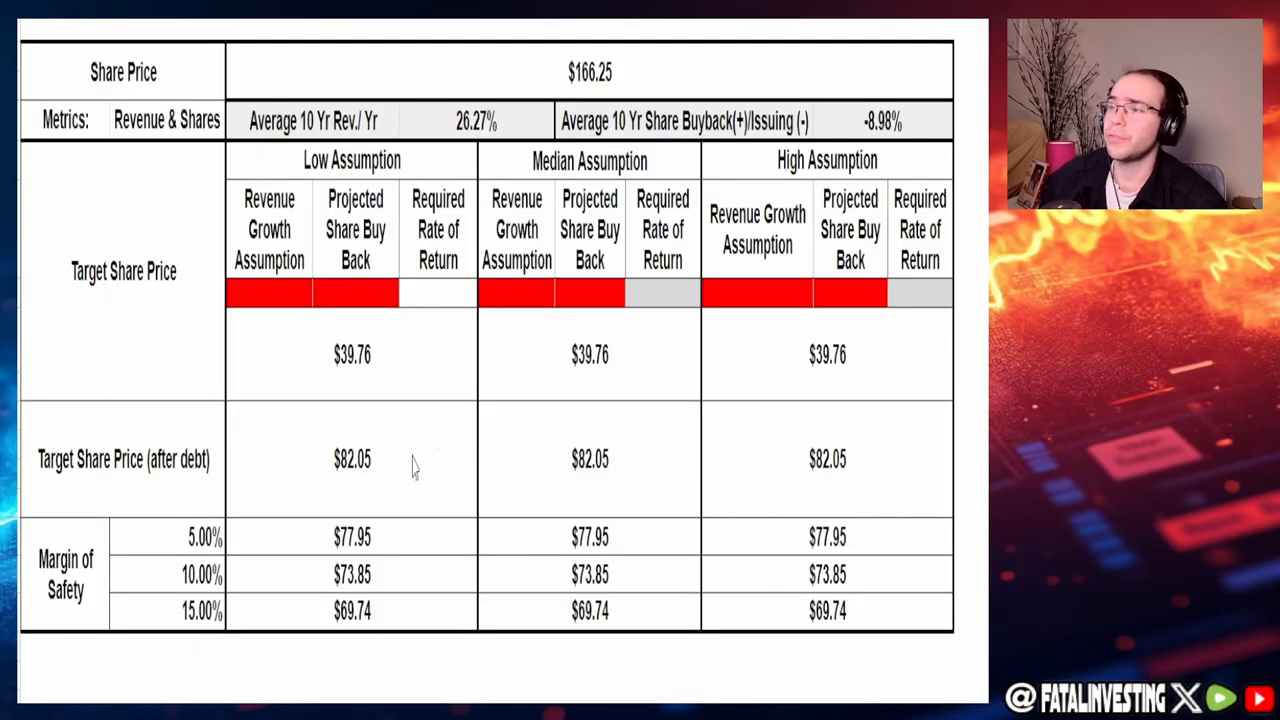
Step: Fill Revenue Growth Assumption cells with 20%, 25%, 30% and Share Buy Back cells with -10%, -8%, -6%
left_click(827, 354)
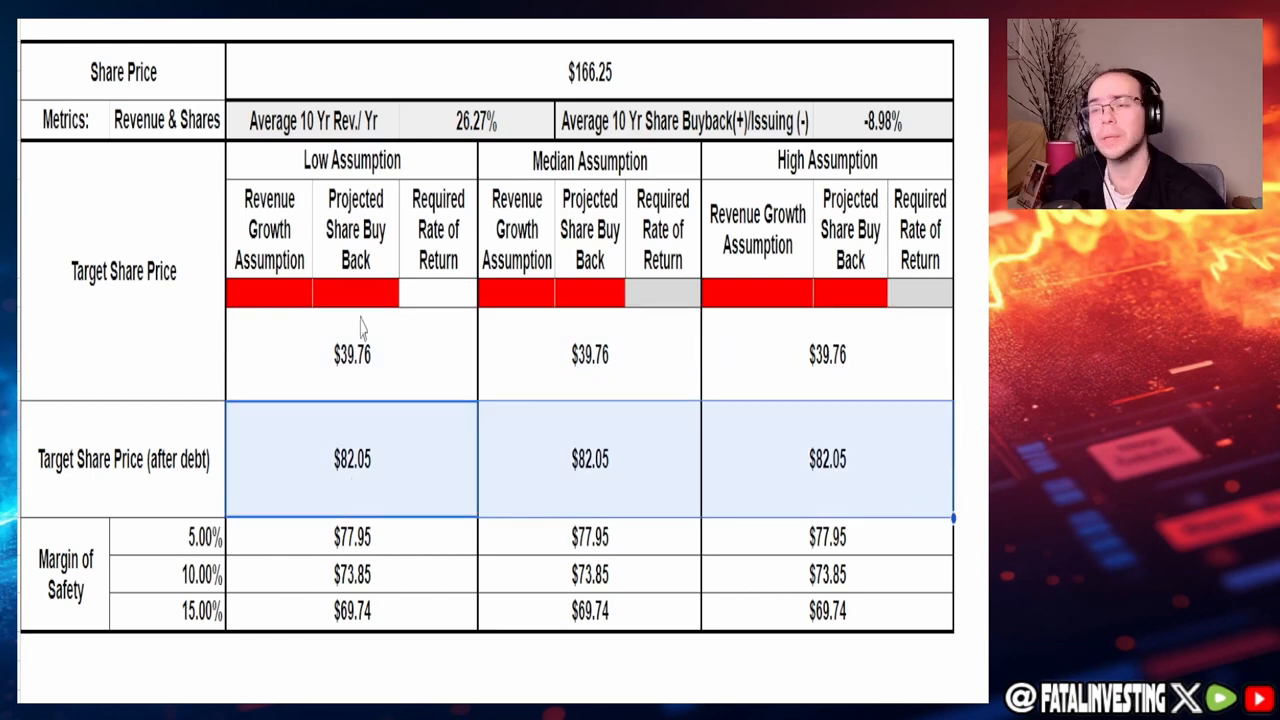
mouse_move(307, 147)
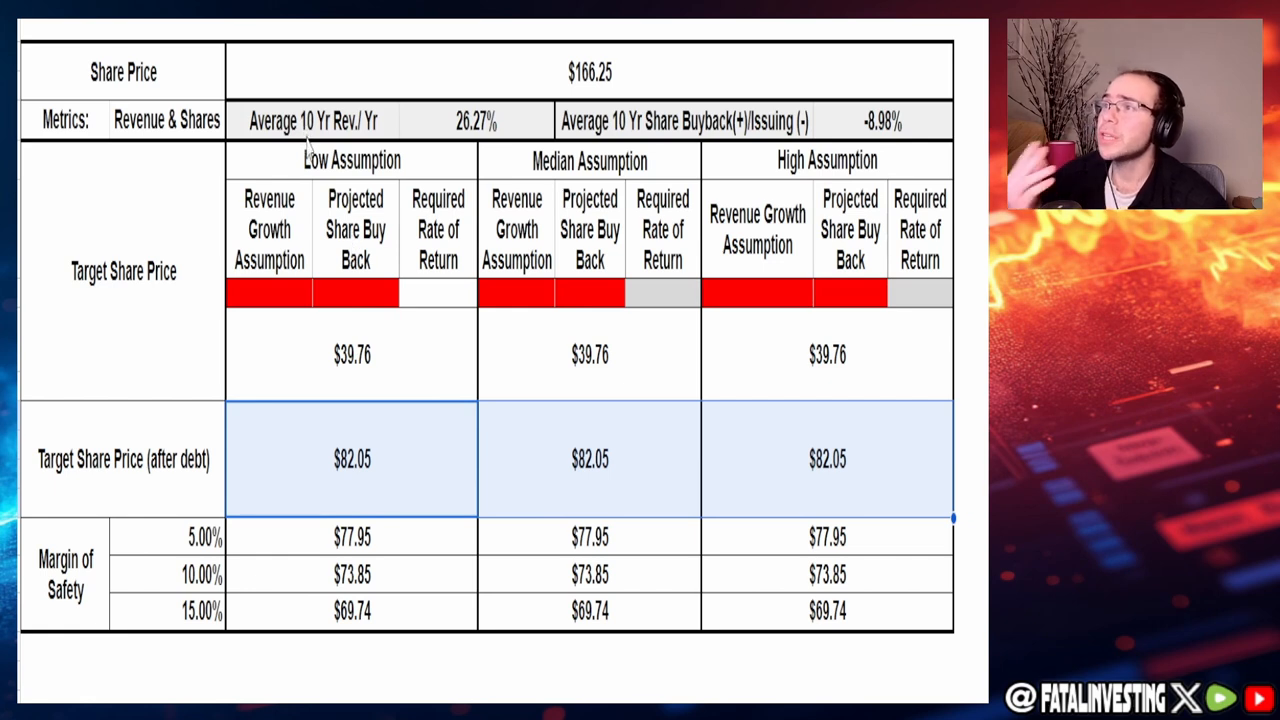
mouse_move(270, 280)
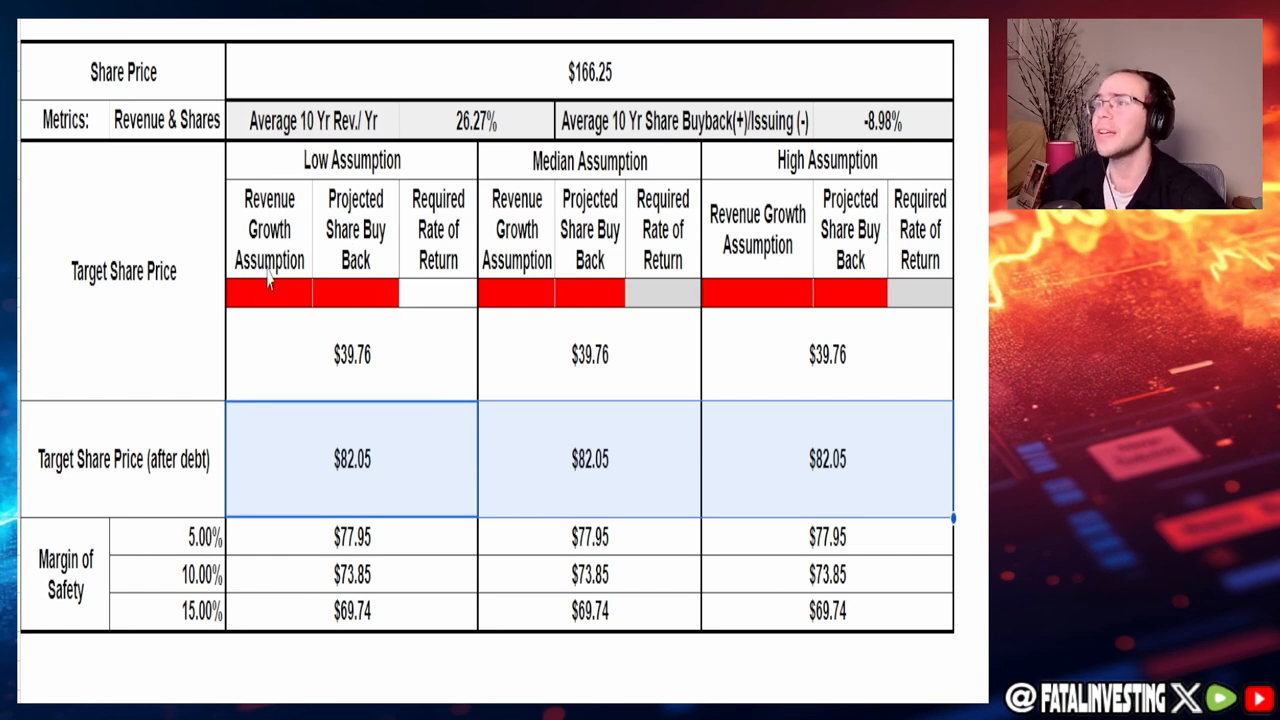
left_click(269, 293)
type("20")
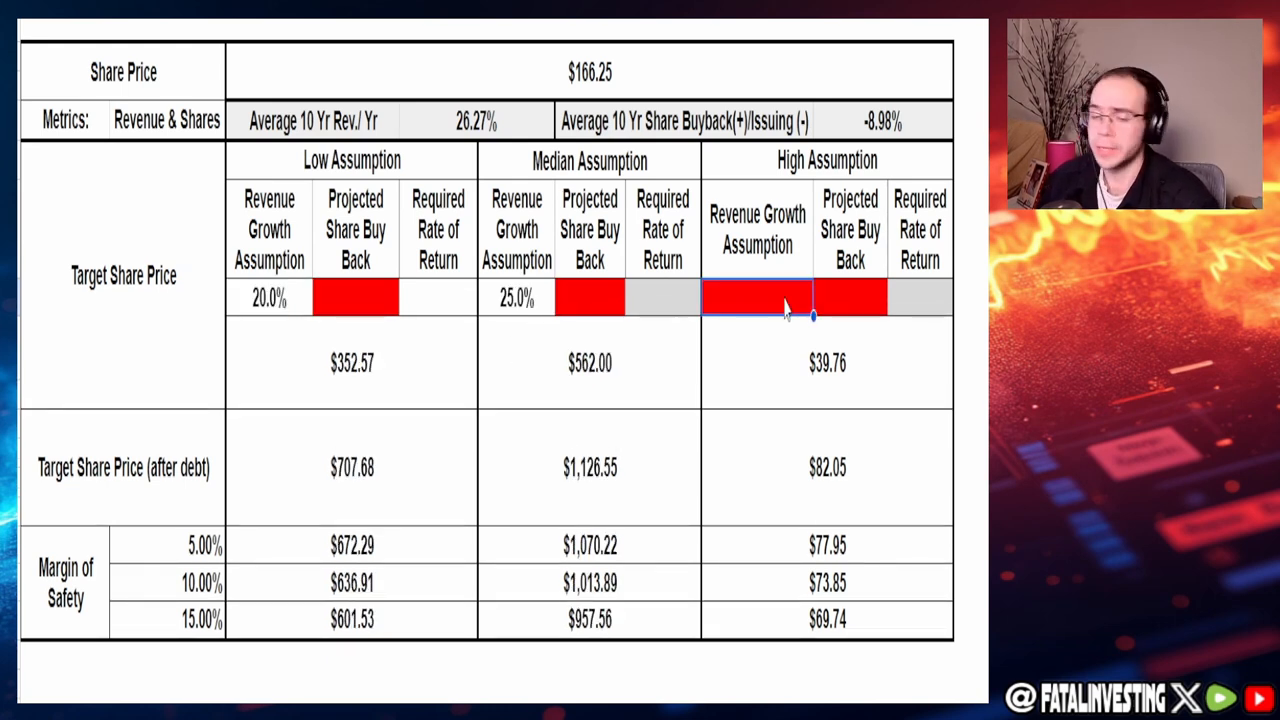
type("30.0%")
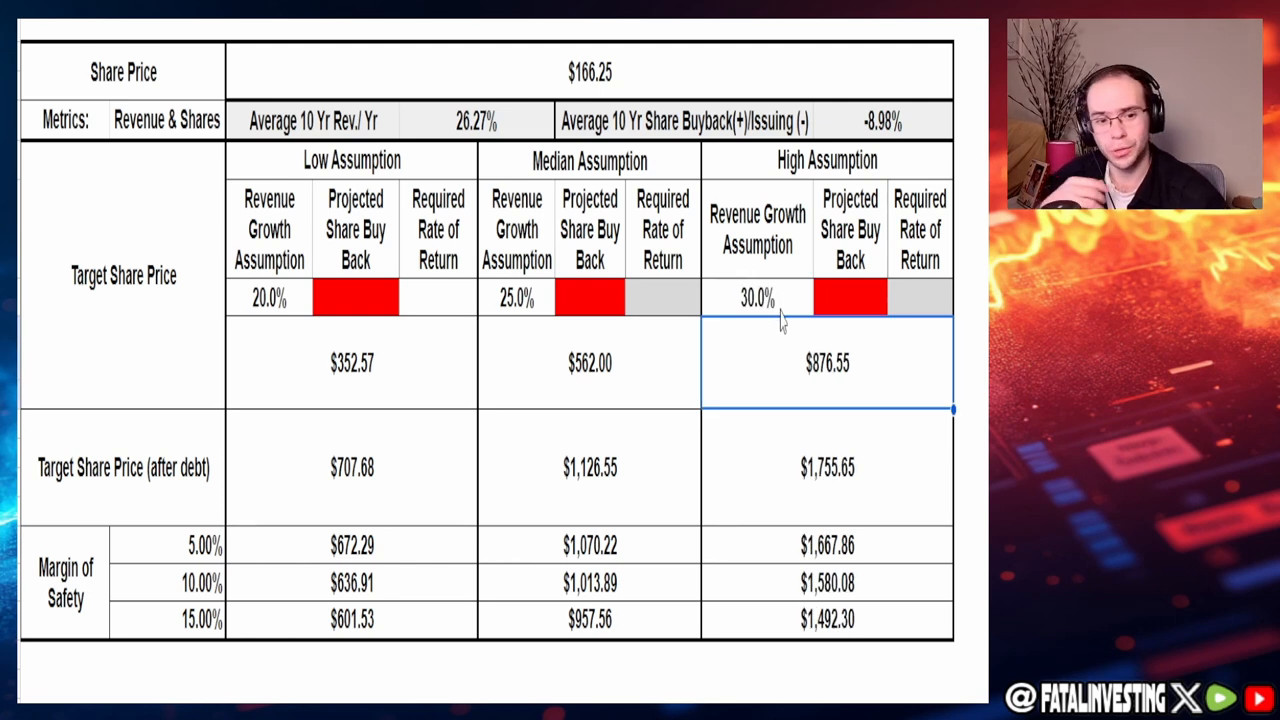
mouse_move(725, 318)
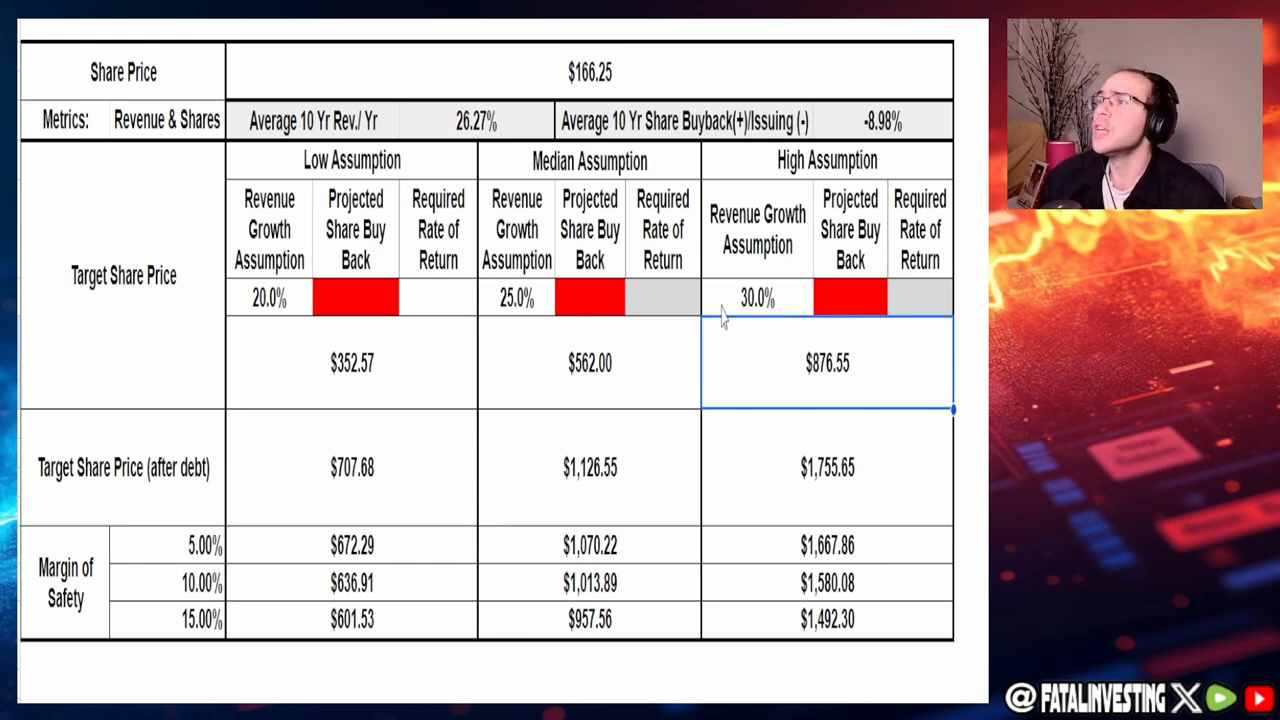
left_click(355, 297)
type("-10")
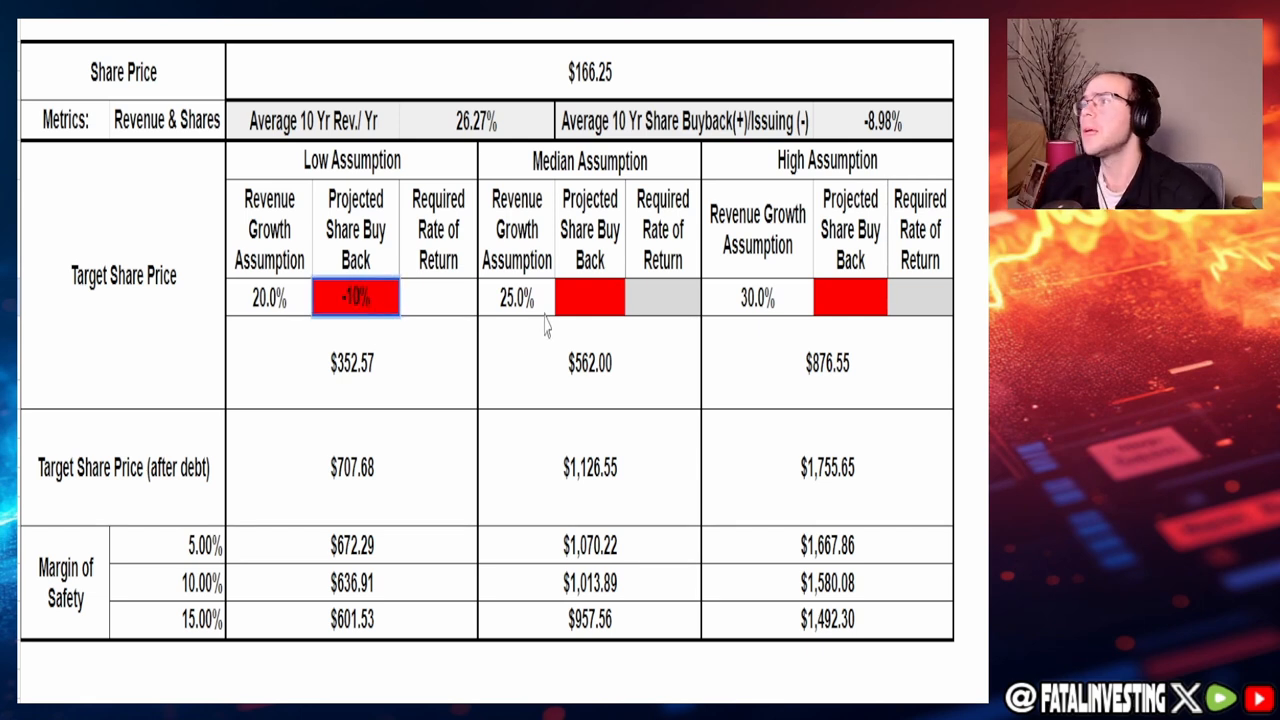
left_click(589, 297)
type("-8")
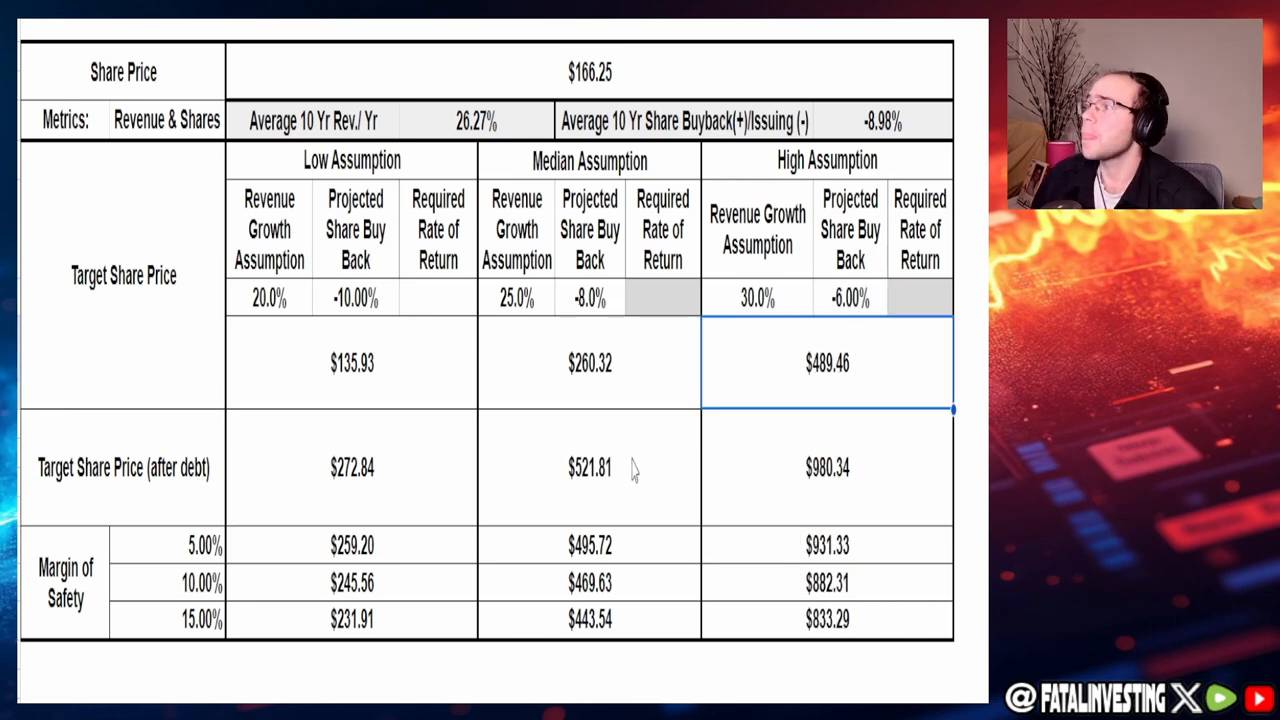
Step: Enter 20.0% in the Required Rate of Return cells for the Low, Median and High scenarios
left_click(437, 298)
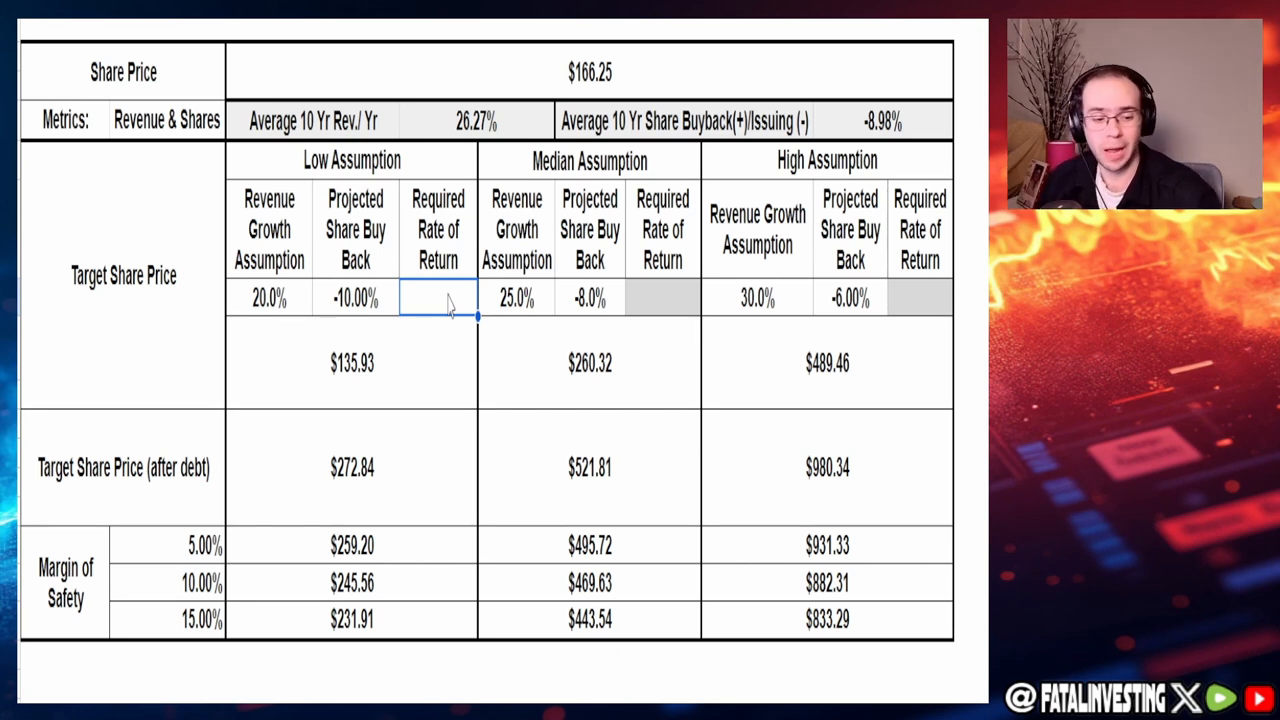
type("20.0%")
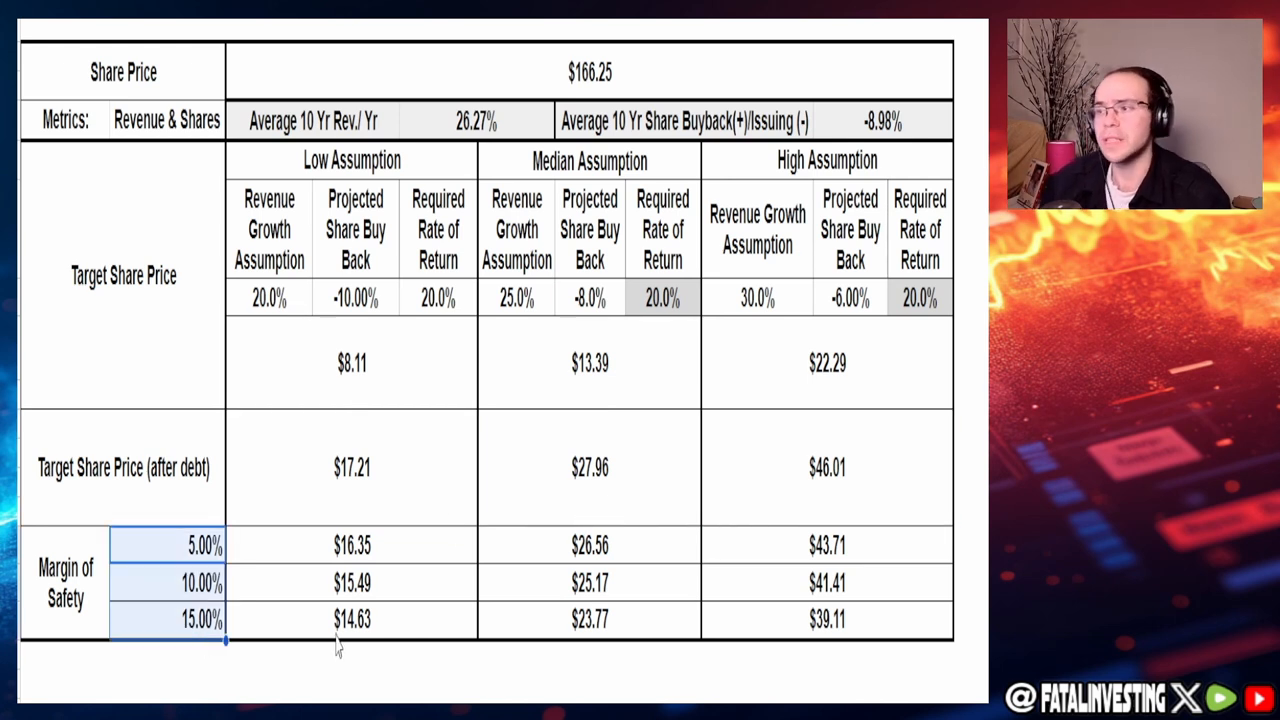
left_click(826, 544)
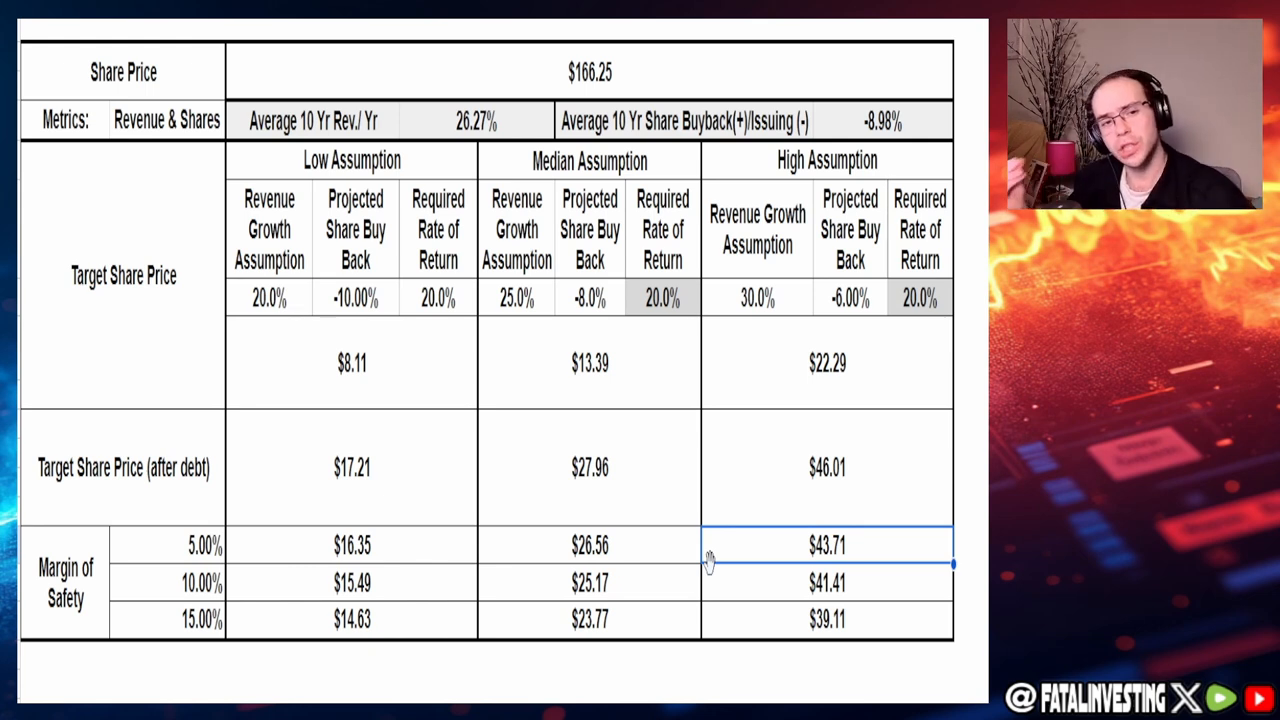
mouse_move(713, 578)
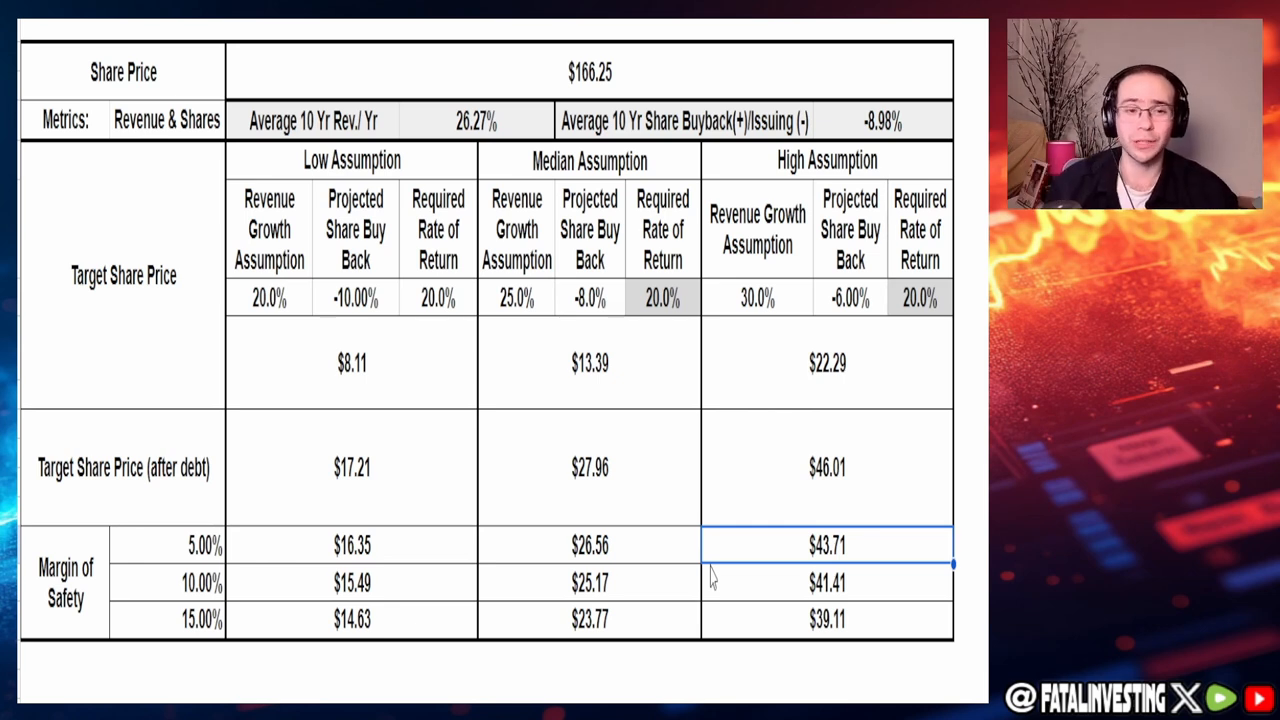